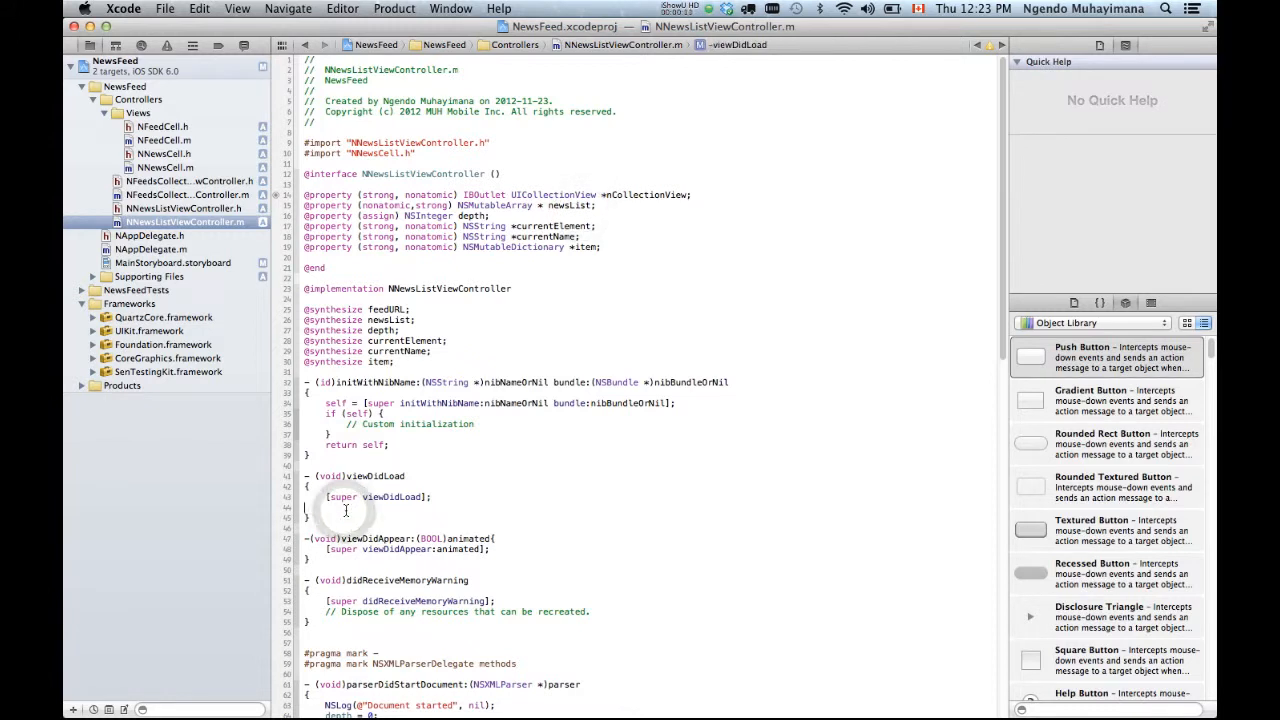
# Initialise self.newsList as an empty NSMutableArray, then select feedURL in NNewsListViewController.h.
pyautogui.write('self.newsList = [[NSMutableArray alloc] init];')
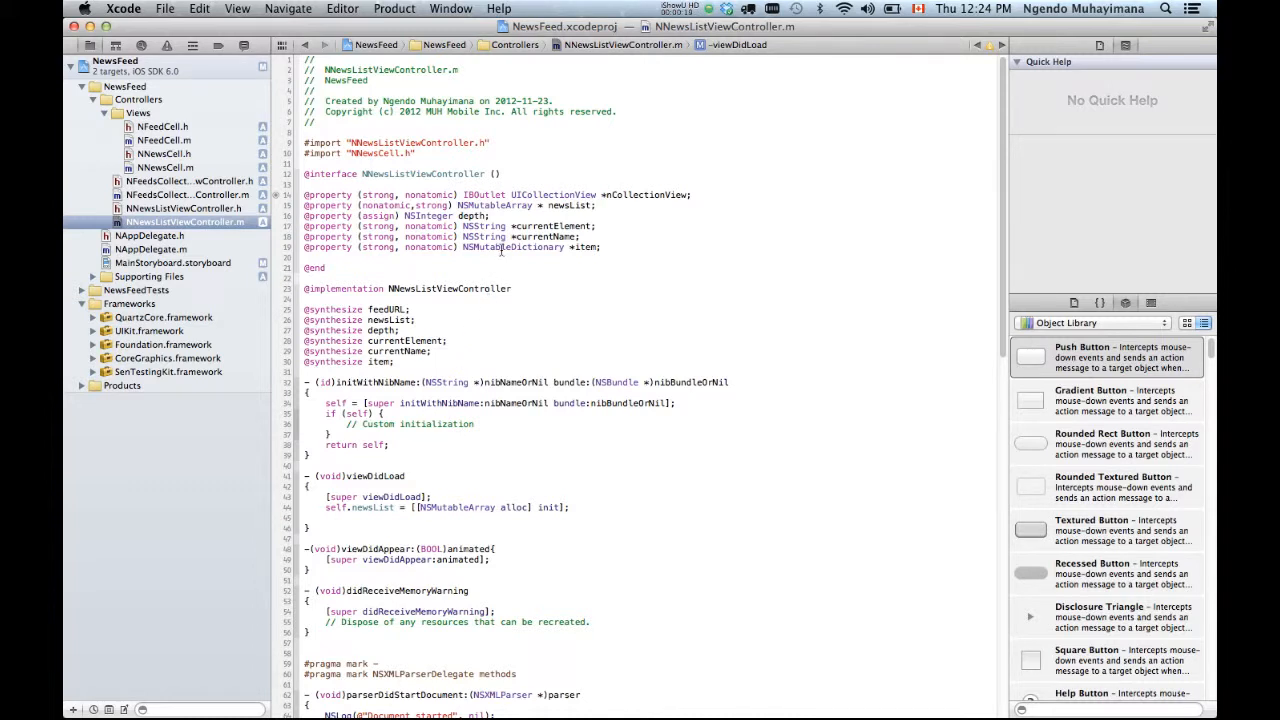
pyautogui.click(577, 47)
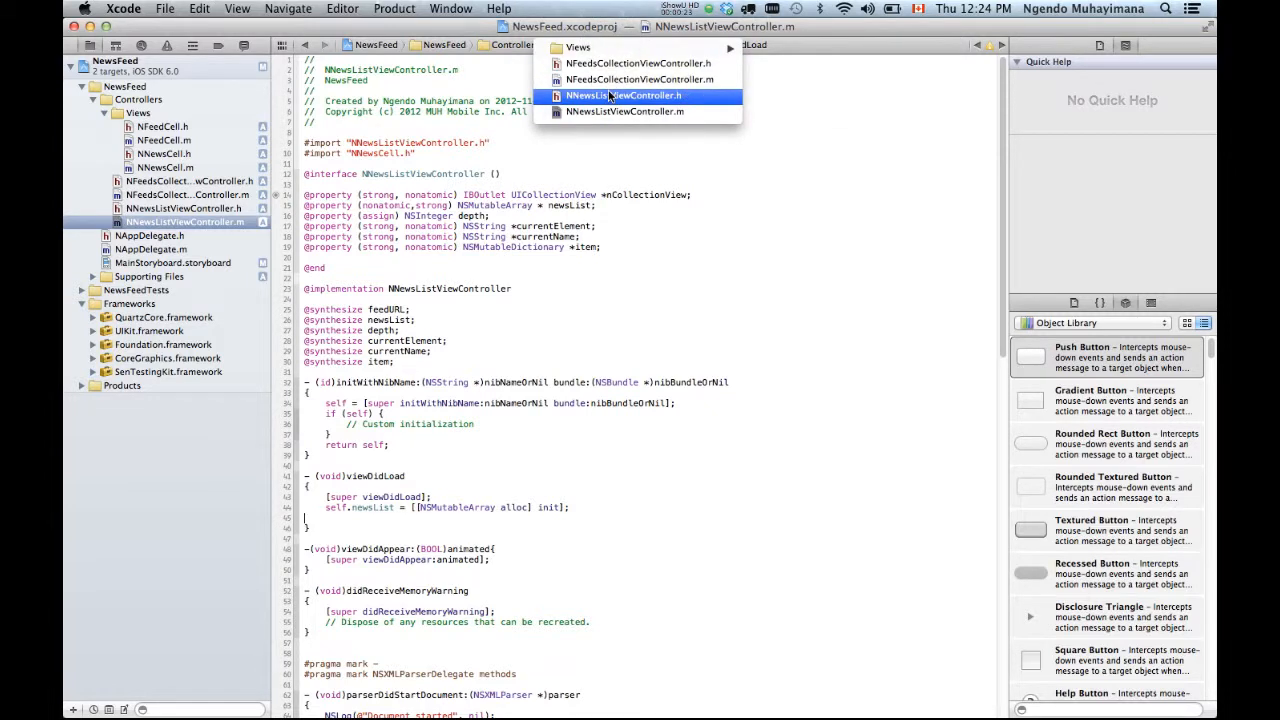
pyautogui.click(623, 95)
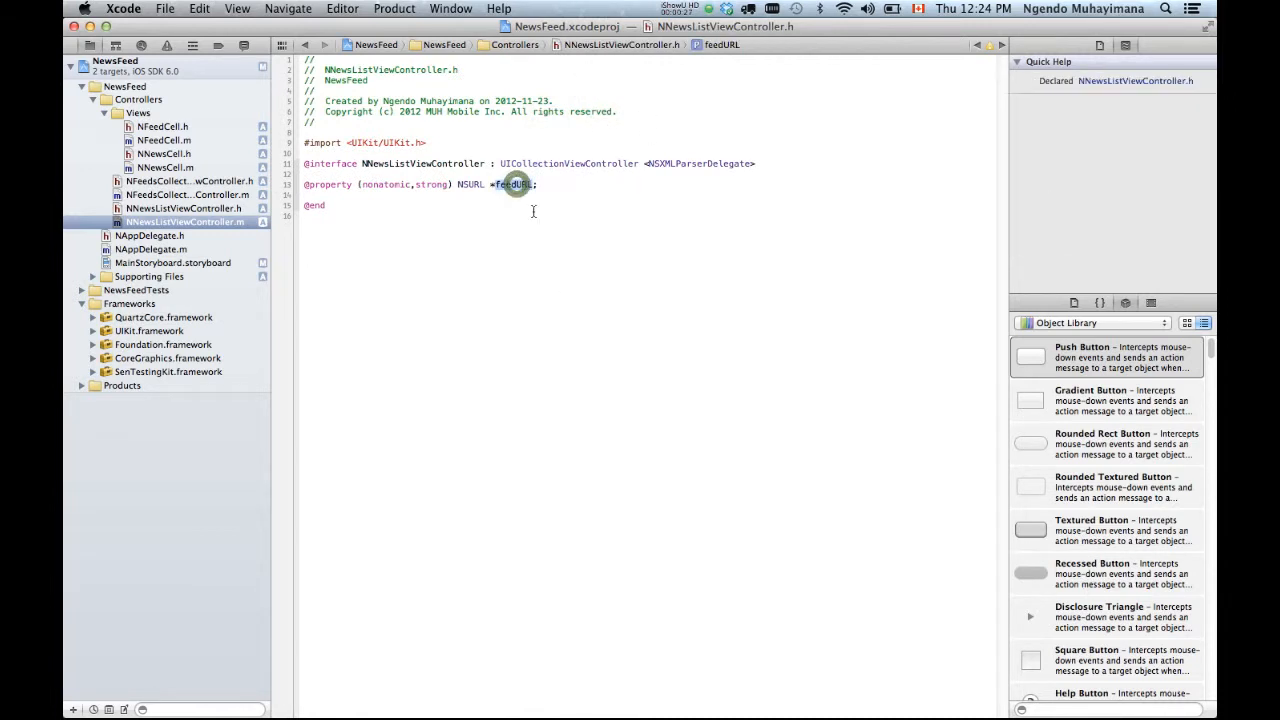
pyautogui.doubleClick(513, 184)
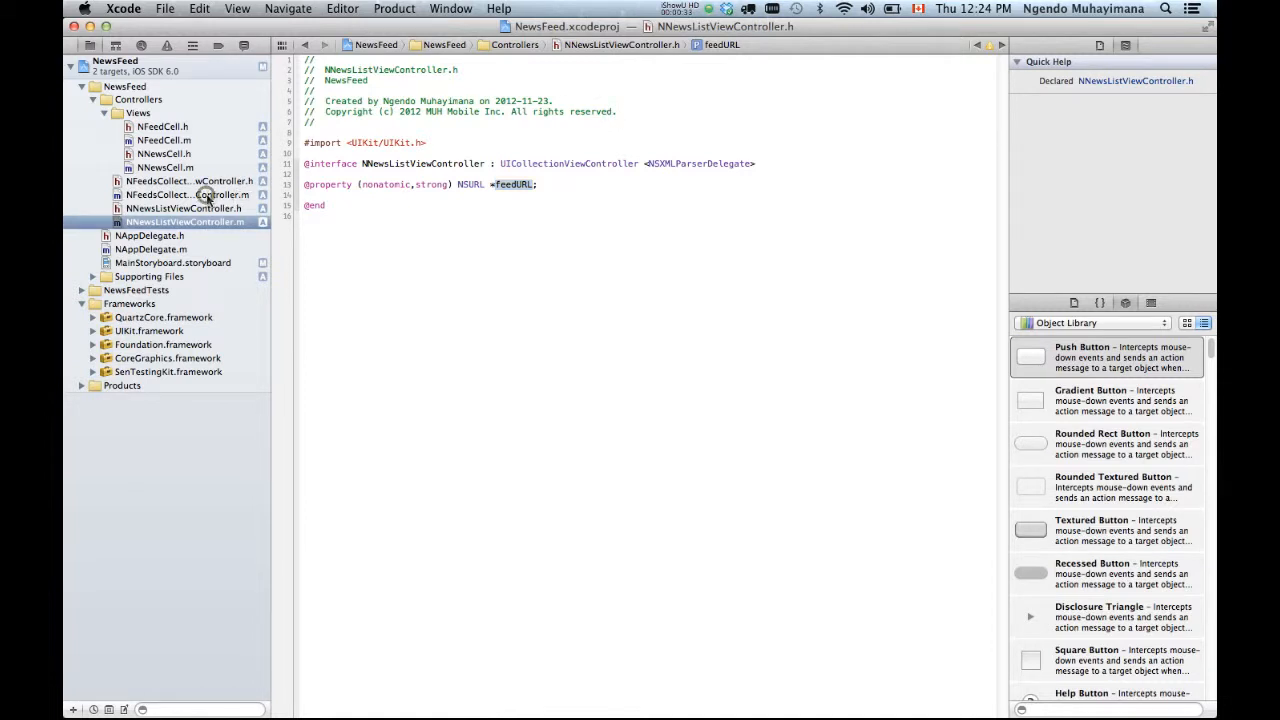
# Add #import "NNewsListViewController.h" to NFeedsCollectionViewController.m.
pyautogui.click(187, 194)
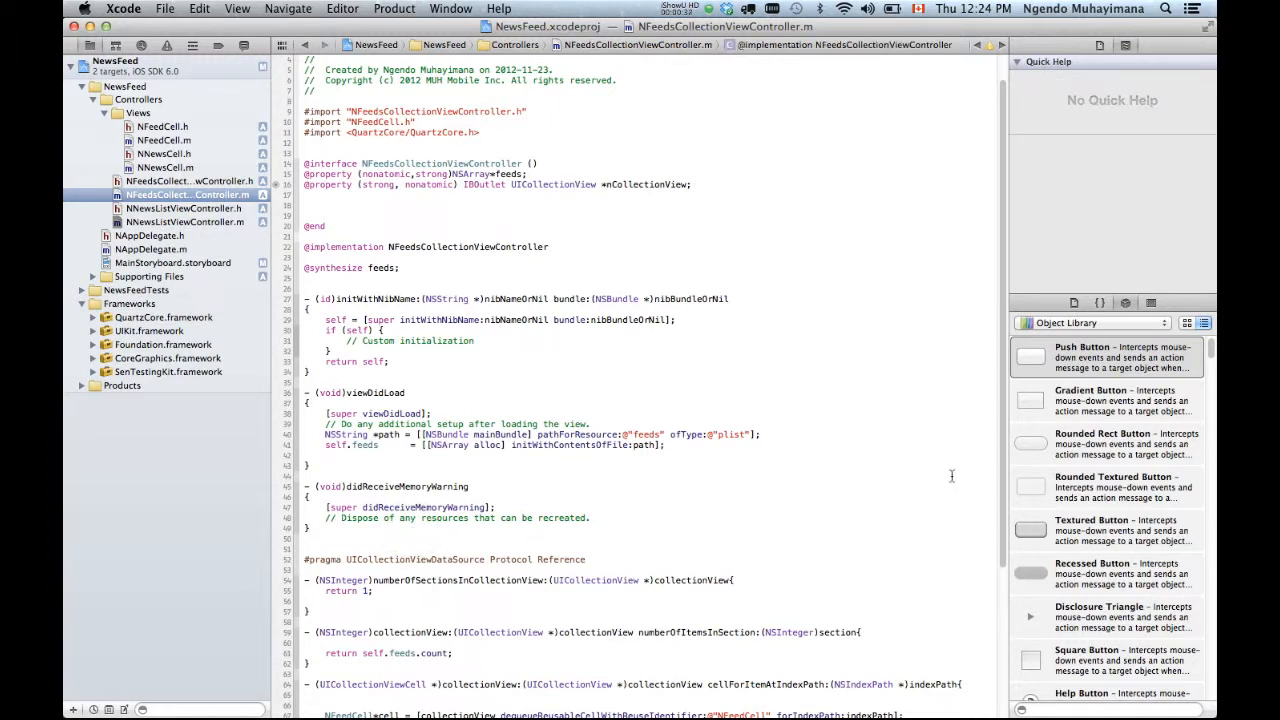
pyautogui.scroll(-3)
pyautogui.write('-(void)prepareForSegue:(UIStoryboardSegue *)segue sender:(id)sender{')
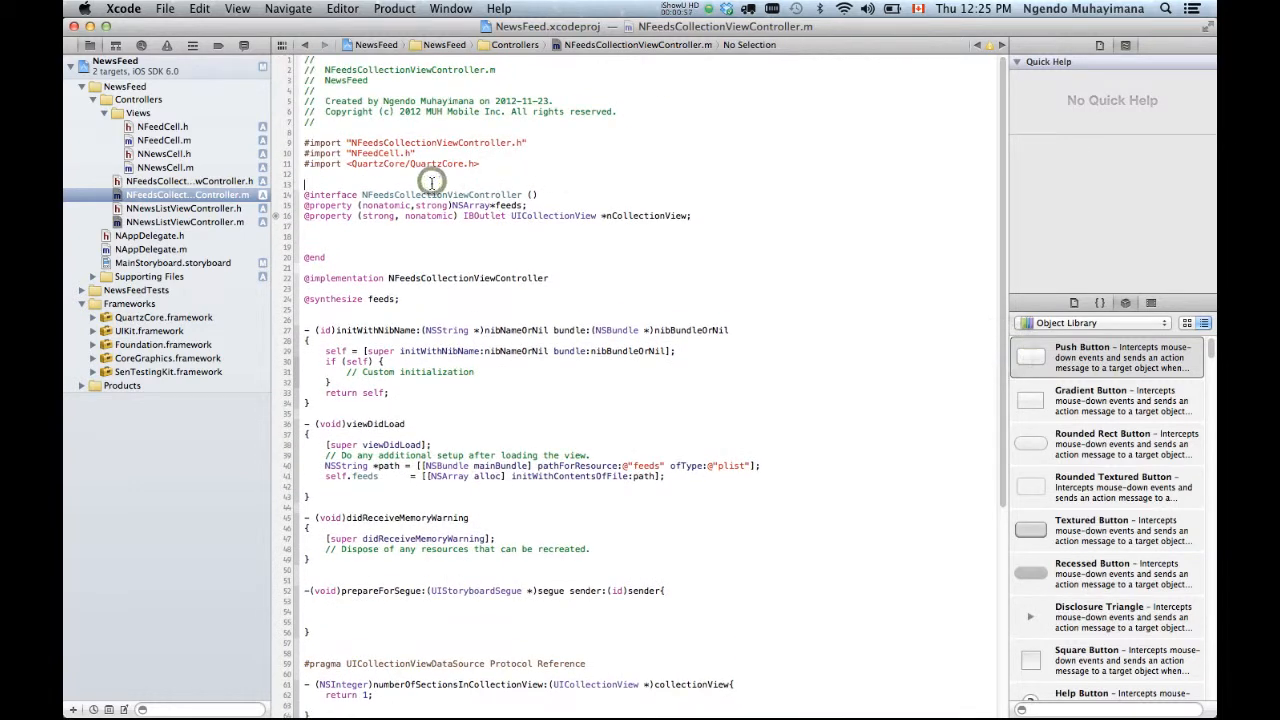
pyautogui.write('#')
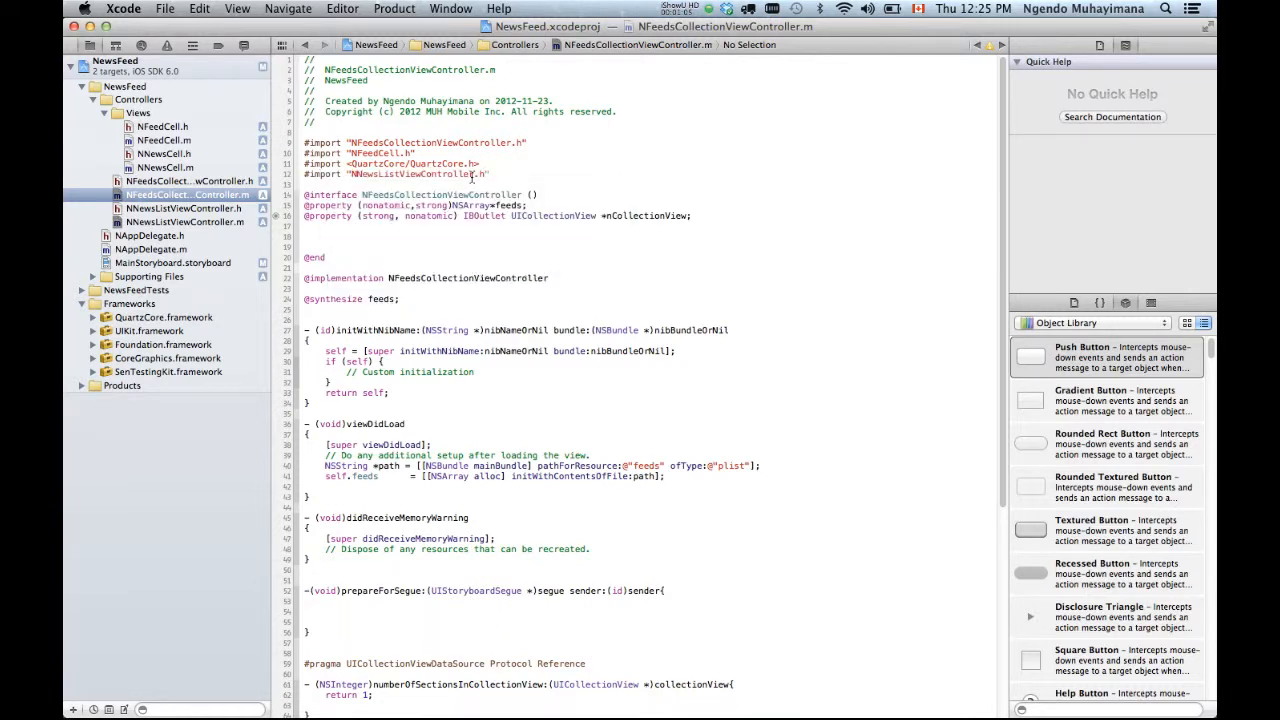
# In prepareForSegue, assign segue.destinationViewController to an NNewsListViewController variable.
pyautogui.doubleClick(418, 173)
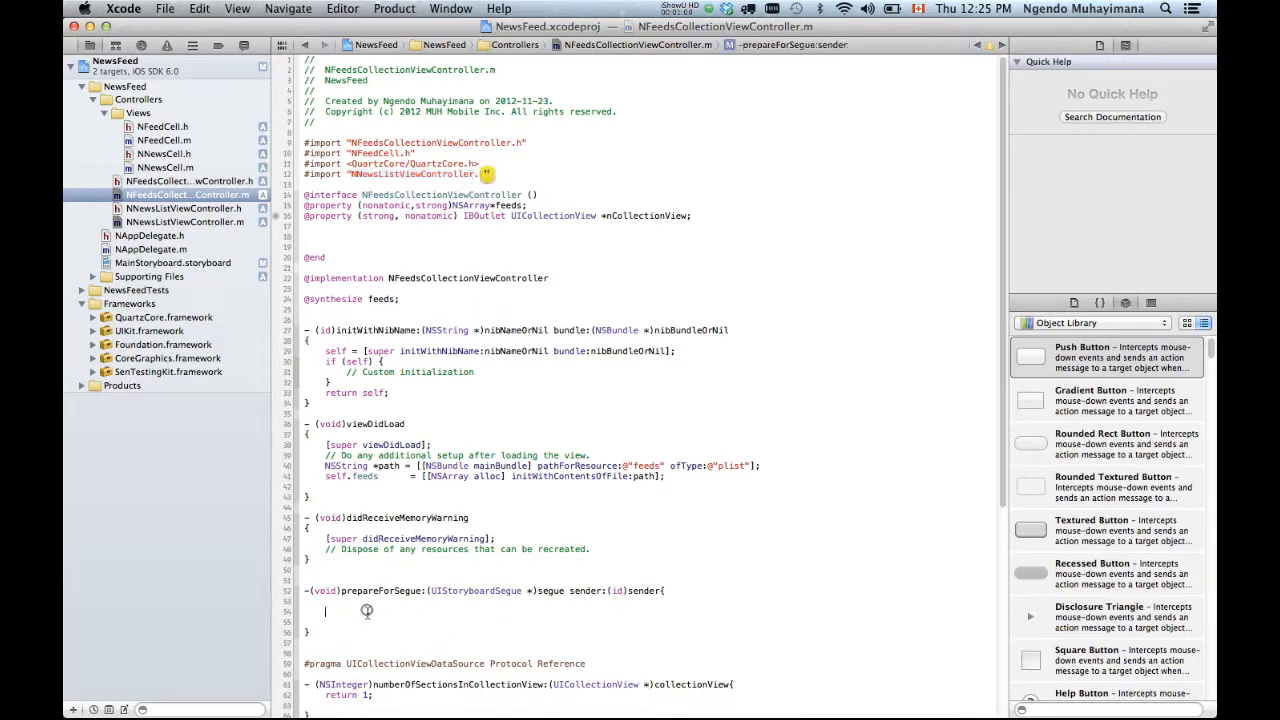
pyautogui.write('NNewsListViewController')
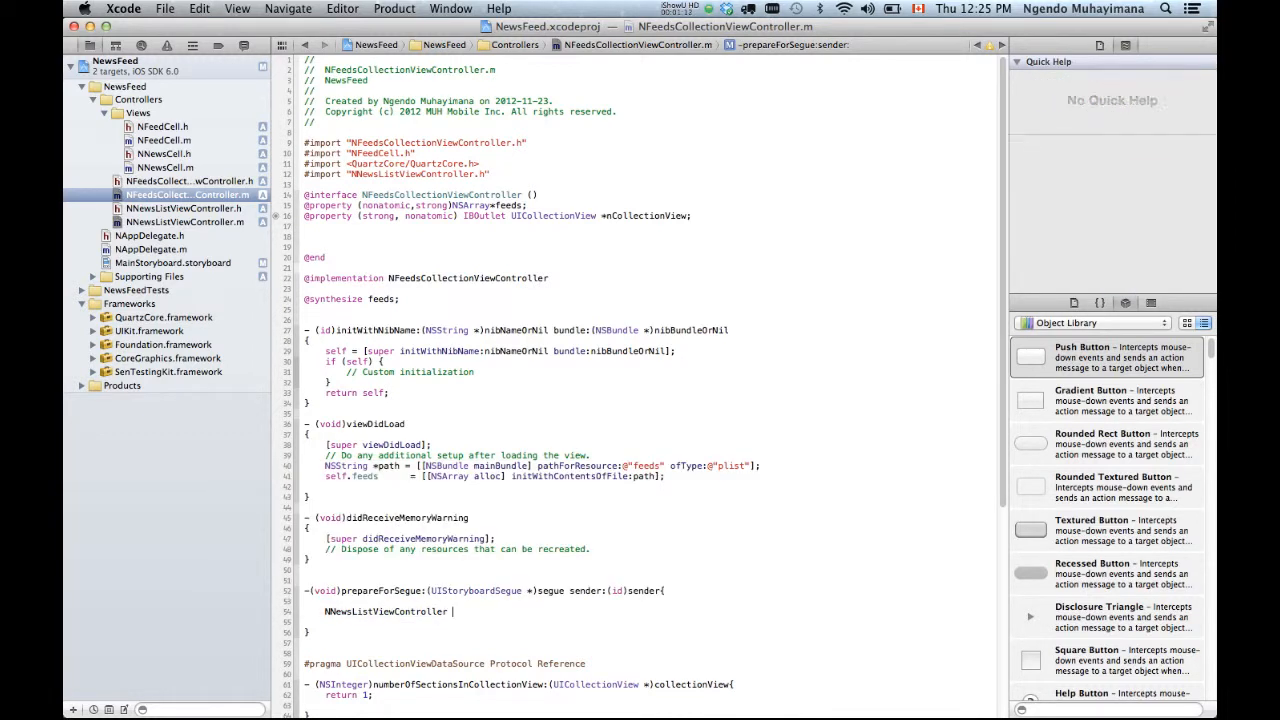
pyautogui.write('*NNewsListViewController')
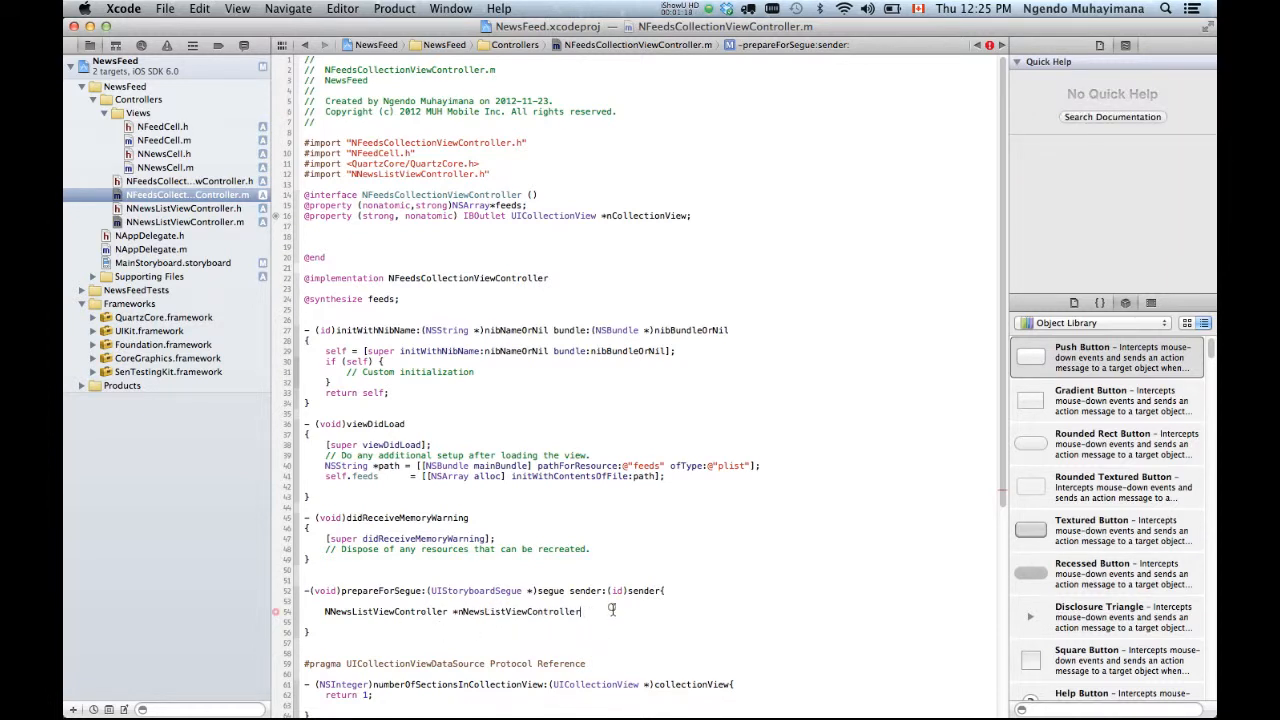
pyautogui.write('= [')
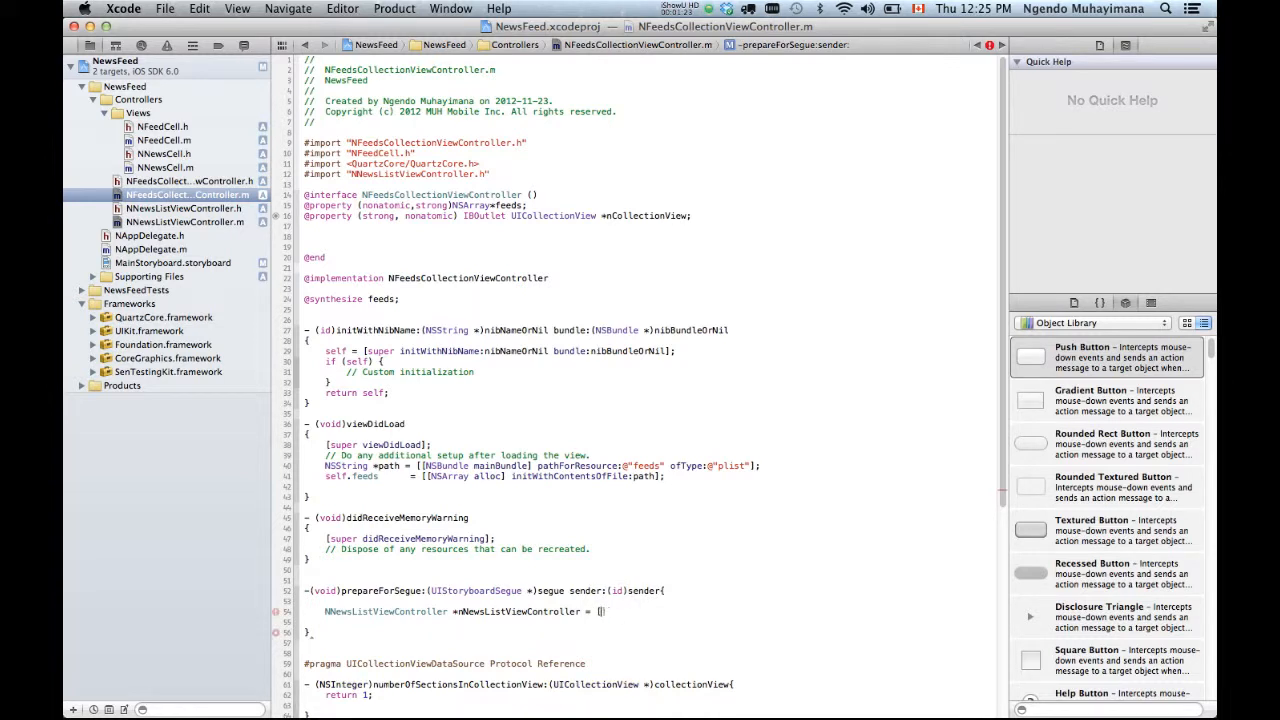
pyautogui.write('self')
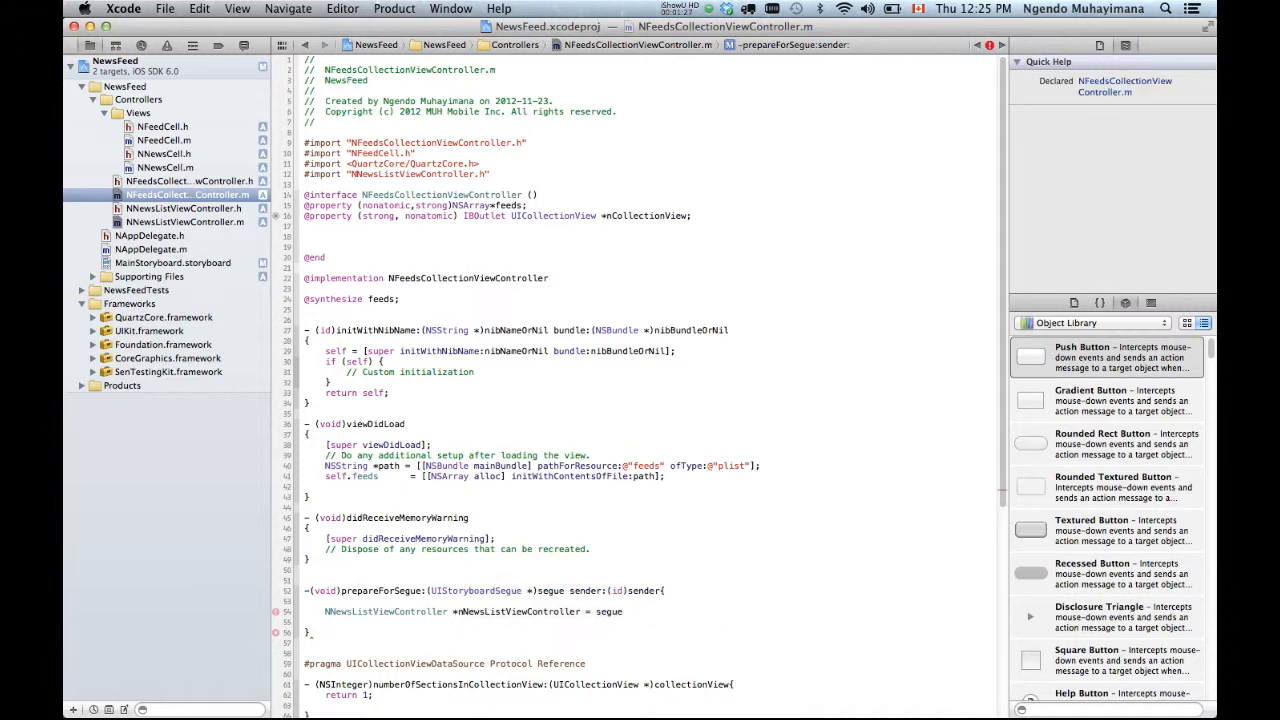
pyautogui.write('.destinationViewController;')
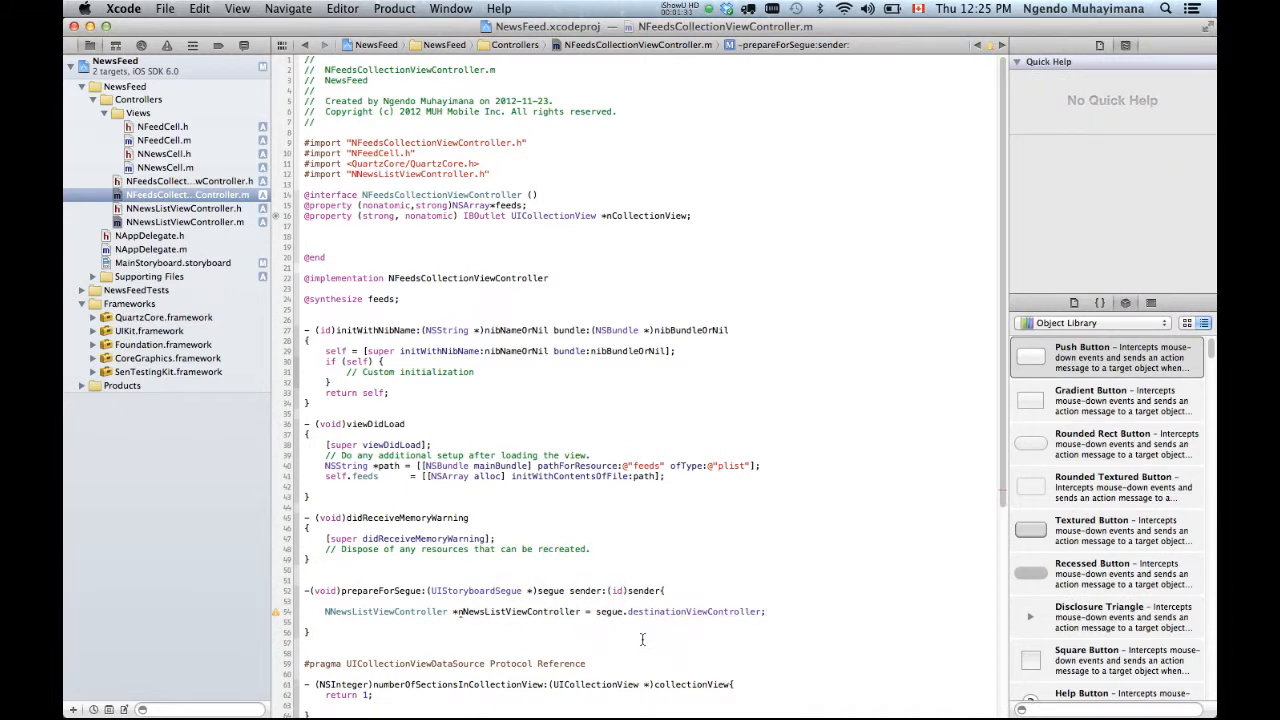
# Add the selected index line and set feedURL from that feed's url via NSURL URLWithString.
pyautogui.press('Return')
pyautogui.write('NSInteger index = ([(NSIndexPath*)[self.collectionView indexPathsForSelectedItems] lastObject]).row;')
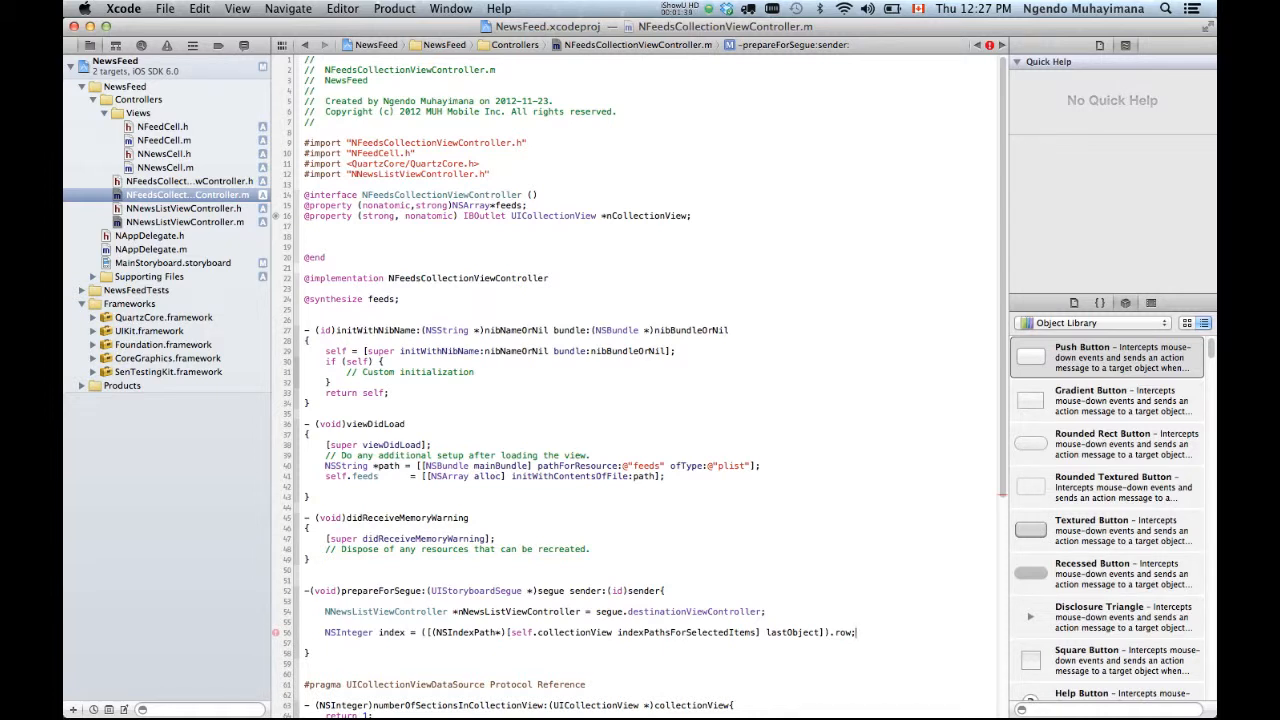
pyautogui.click(391, 632)
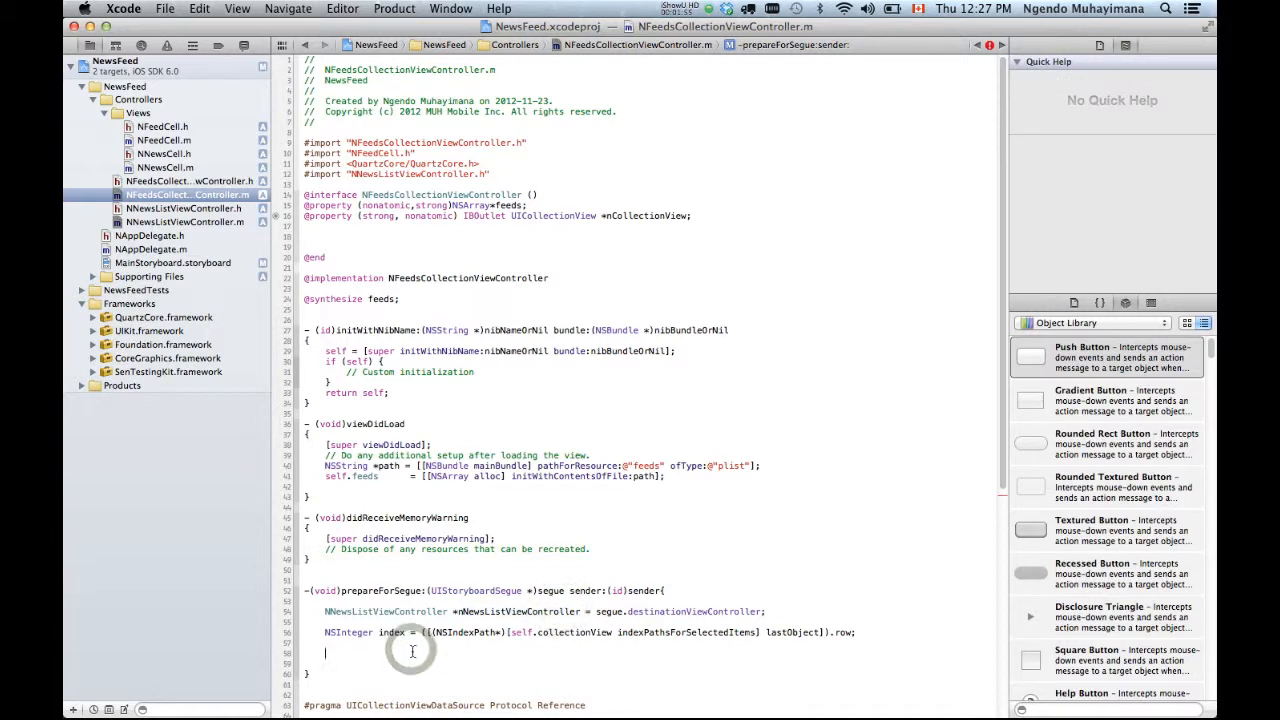
pyautogui.write('nNewsListViewController.feedURL = [NSURL URLWithString:[[self.feeds objectAtIndex:index] objectForKey:@"url"] ];')
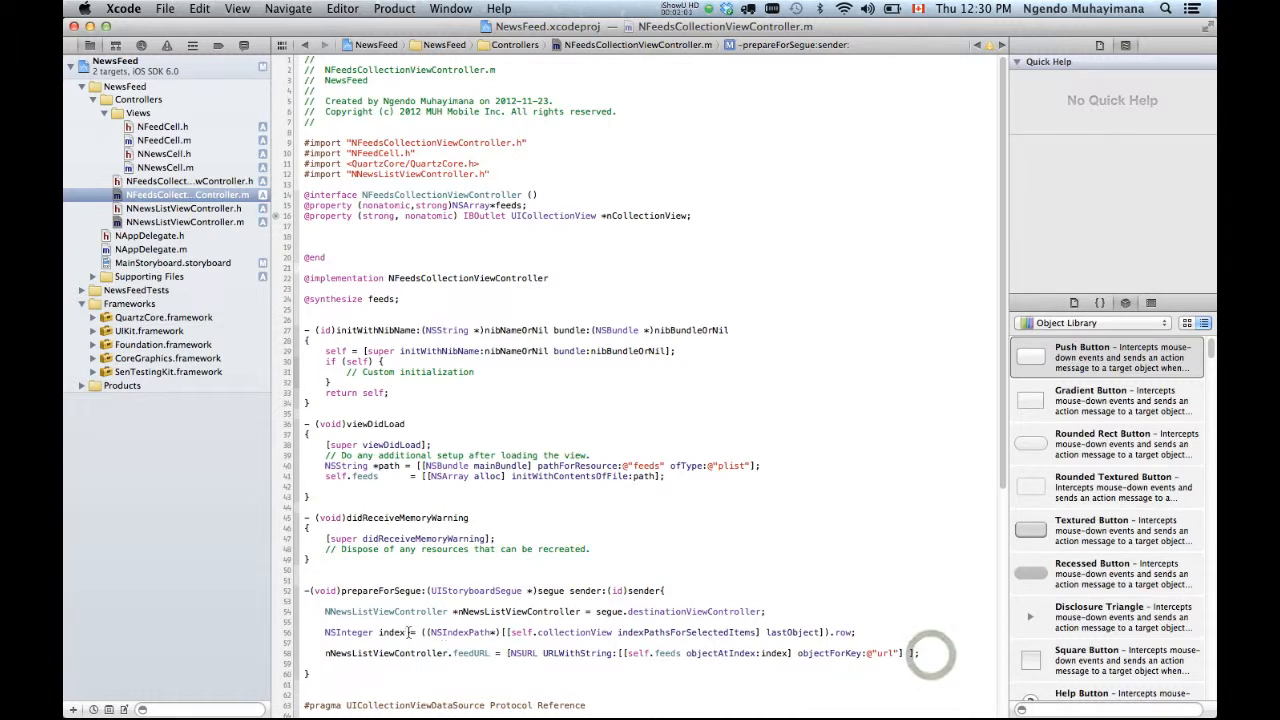
# Look up Quick Help documentation for NSIndexPath on the index line.
pyautogui.doubleClick(391, 631)
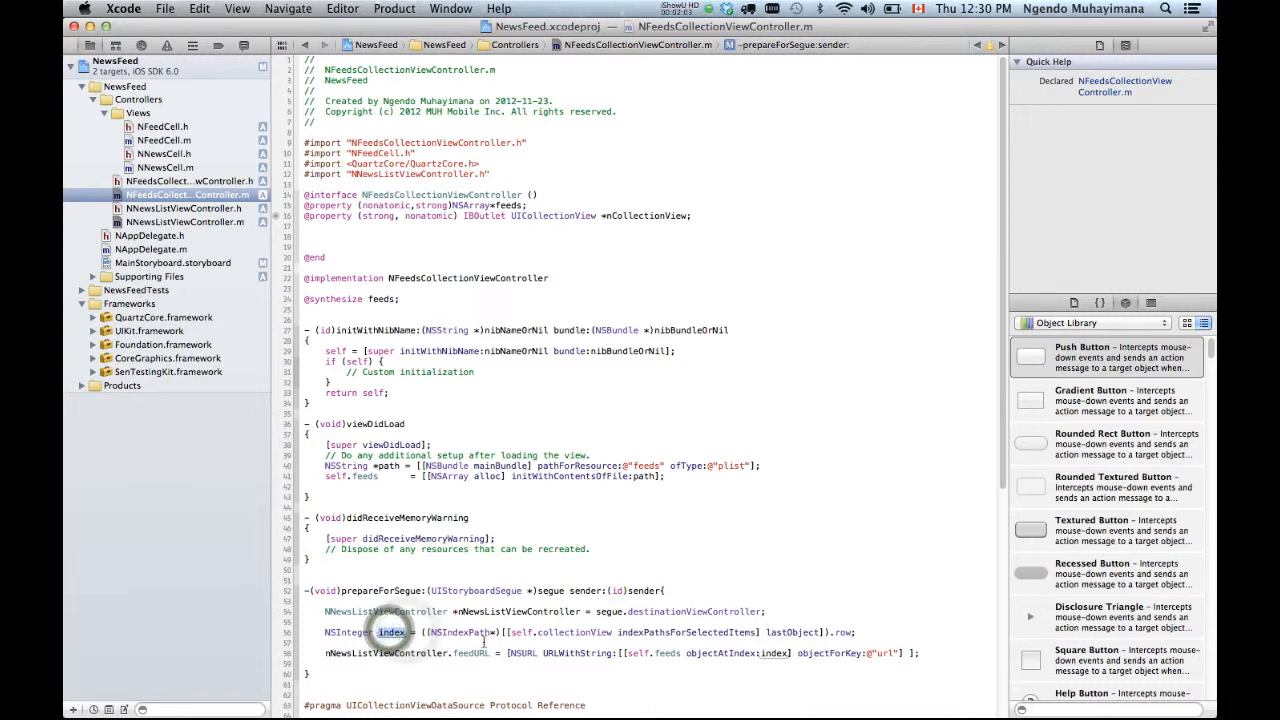
pyautogui.doubleClick(468, 632)
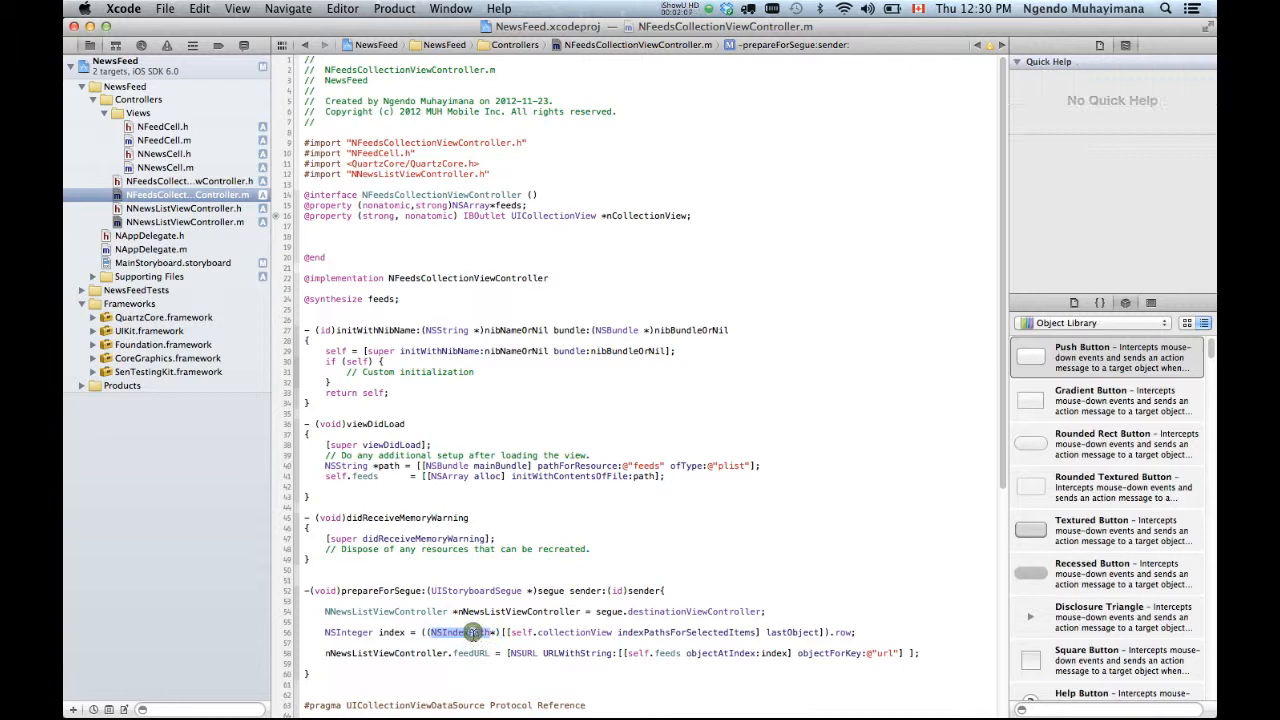
pyautogui.click(472, 632)
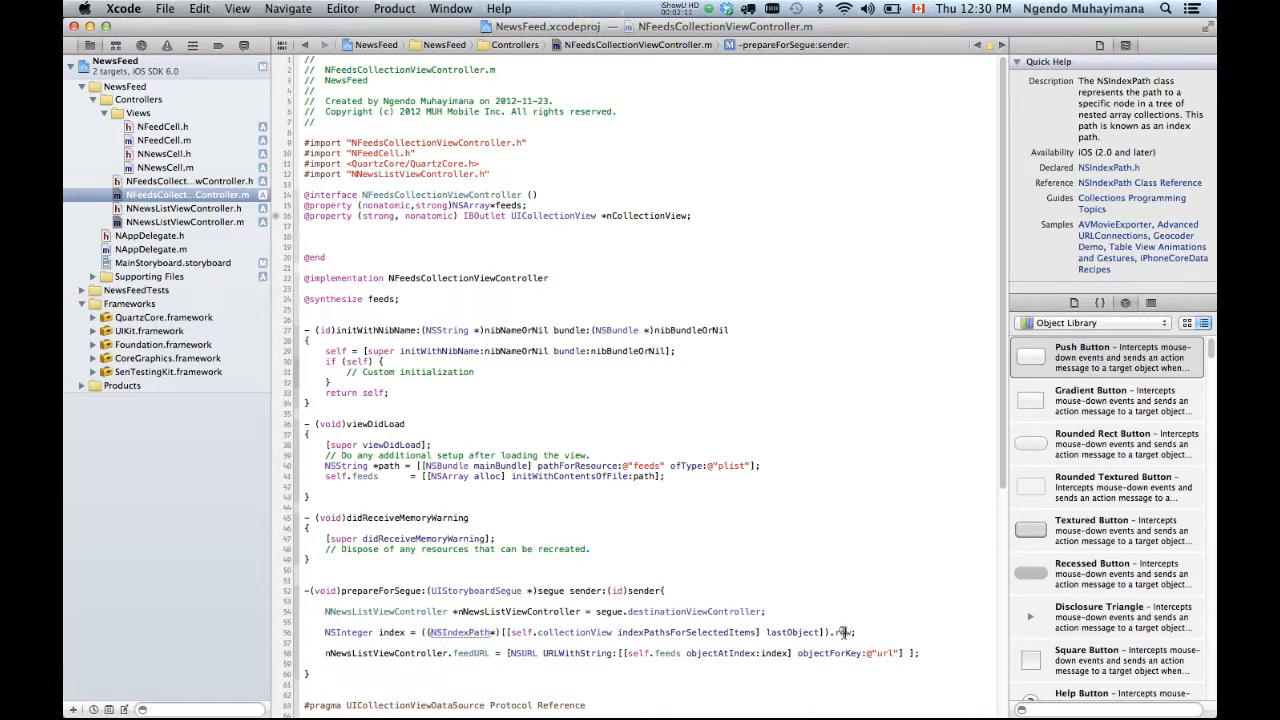
pyautogui.click(840, 632)
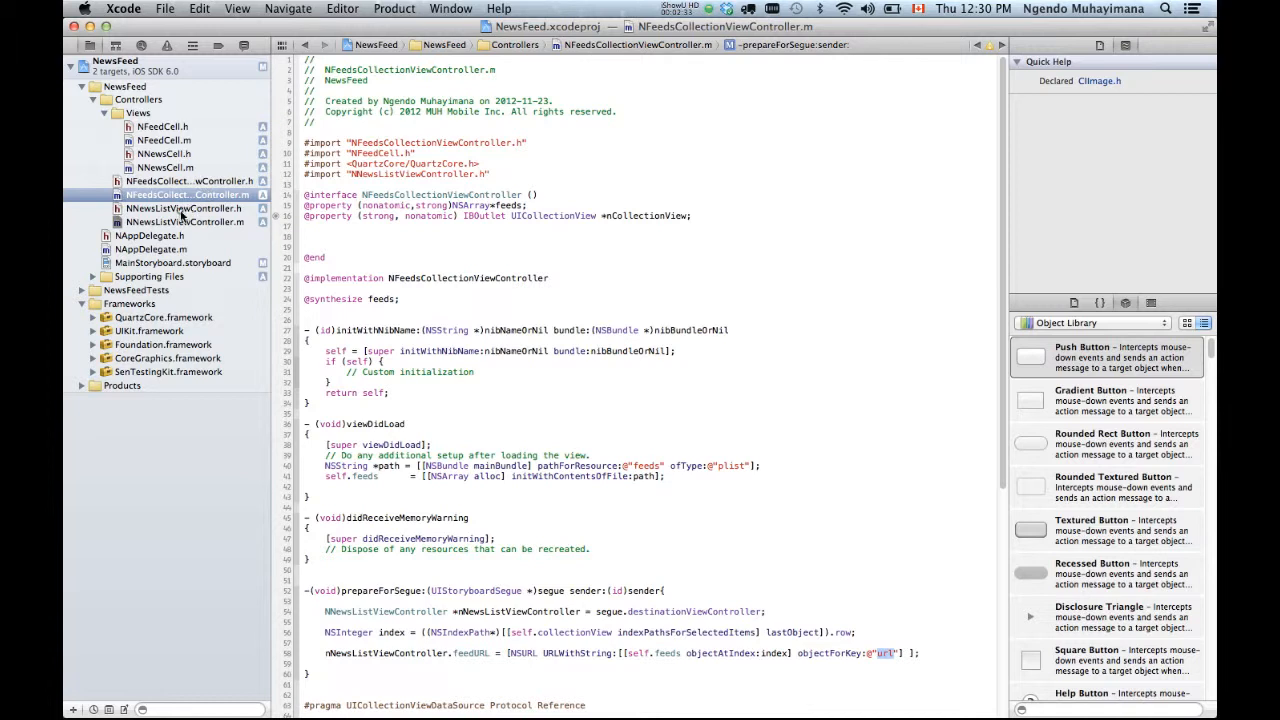
# Review NNewsListViewController.m's data source methods and NNewsCell identifier, then open MainStoryboard.
pyautogui.click(185, 221)
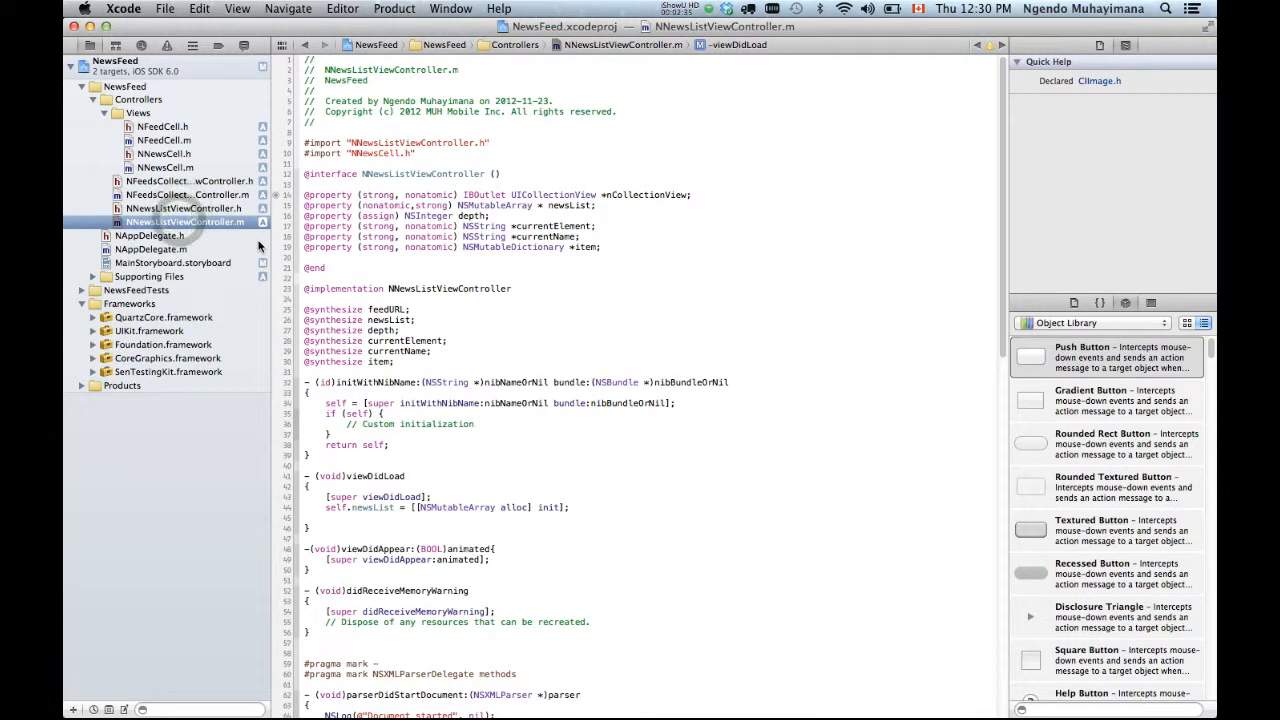
pyautogui.scroll(-3)
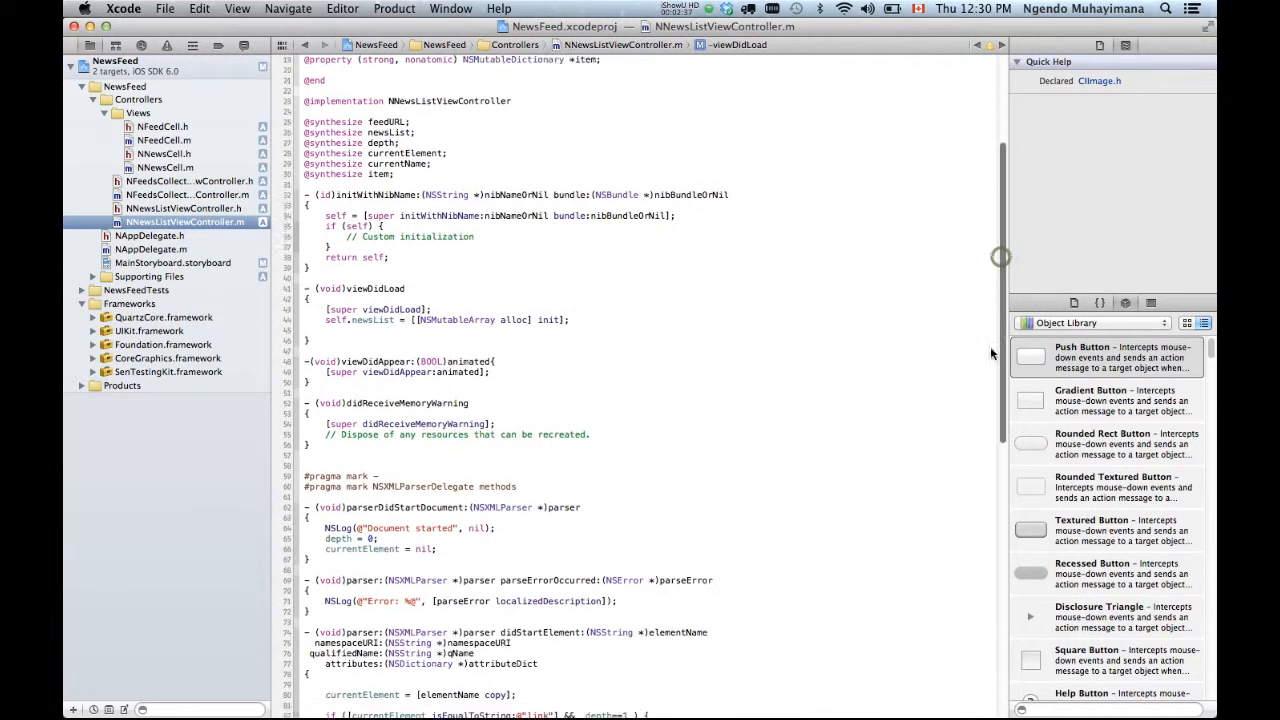
pyautogui.scroll(-3)
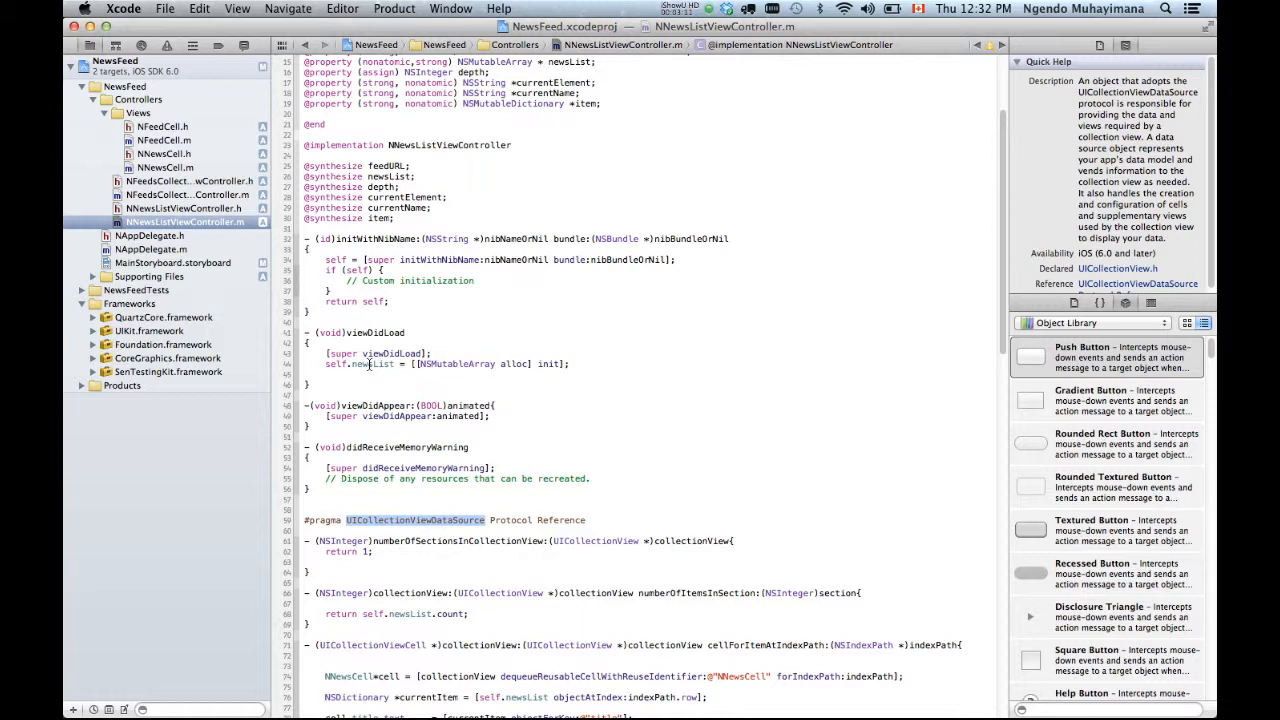
pyautogui.moveTo(979, 248)
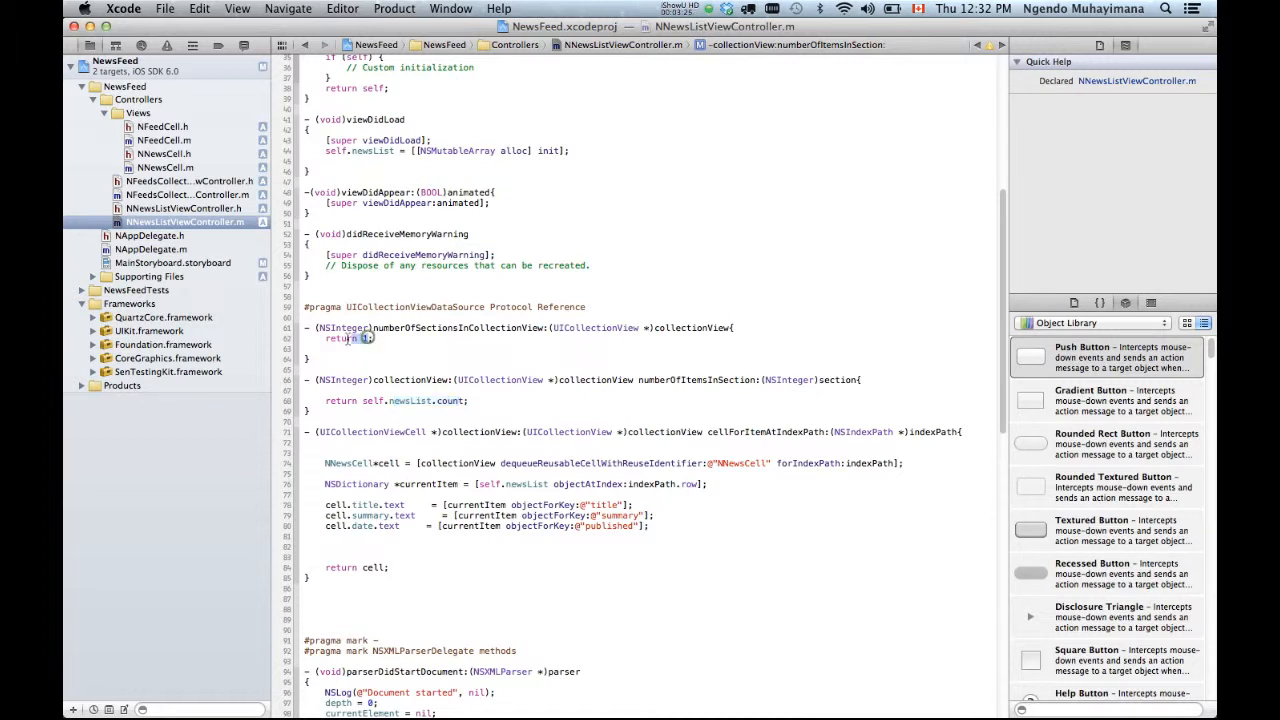
pyautogui.click(650, 527)
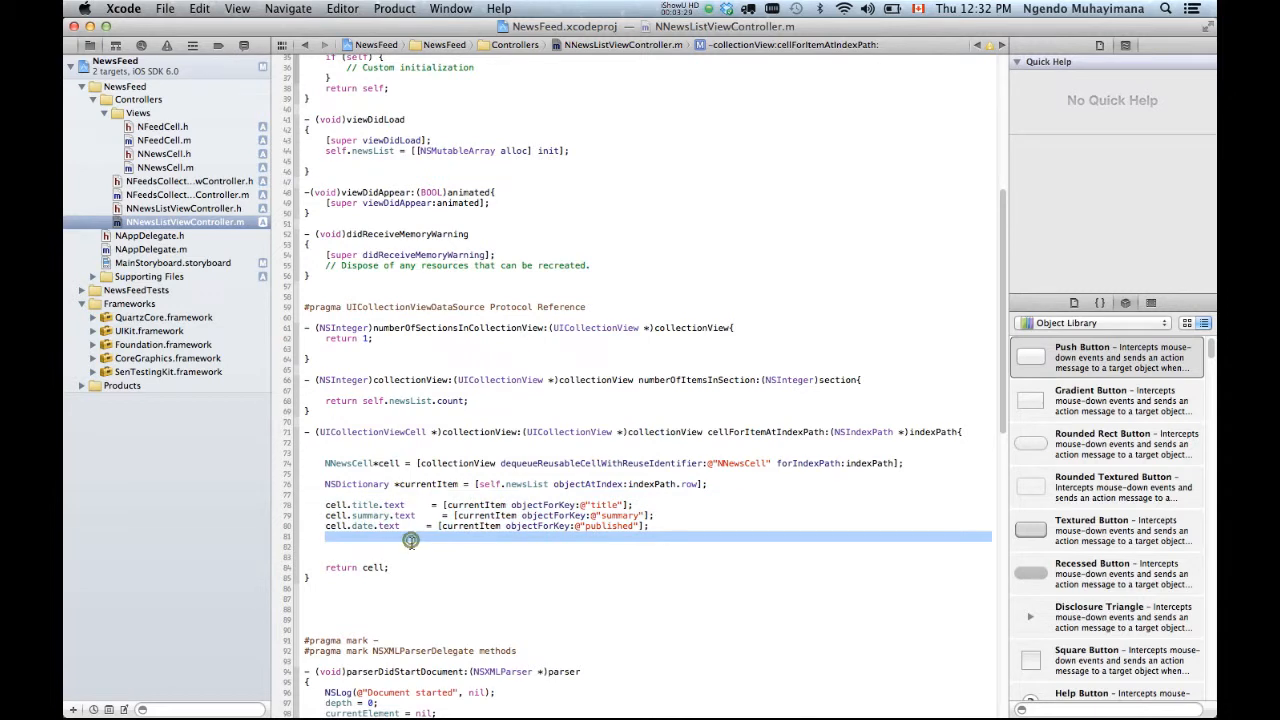
pyautogui.click(752, 463)
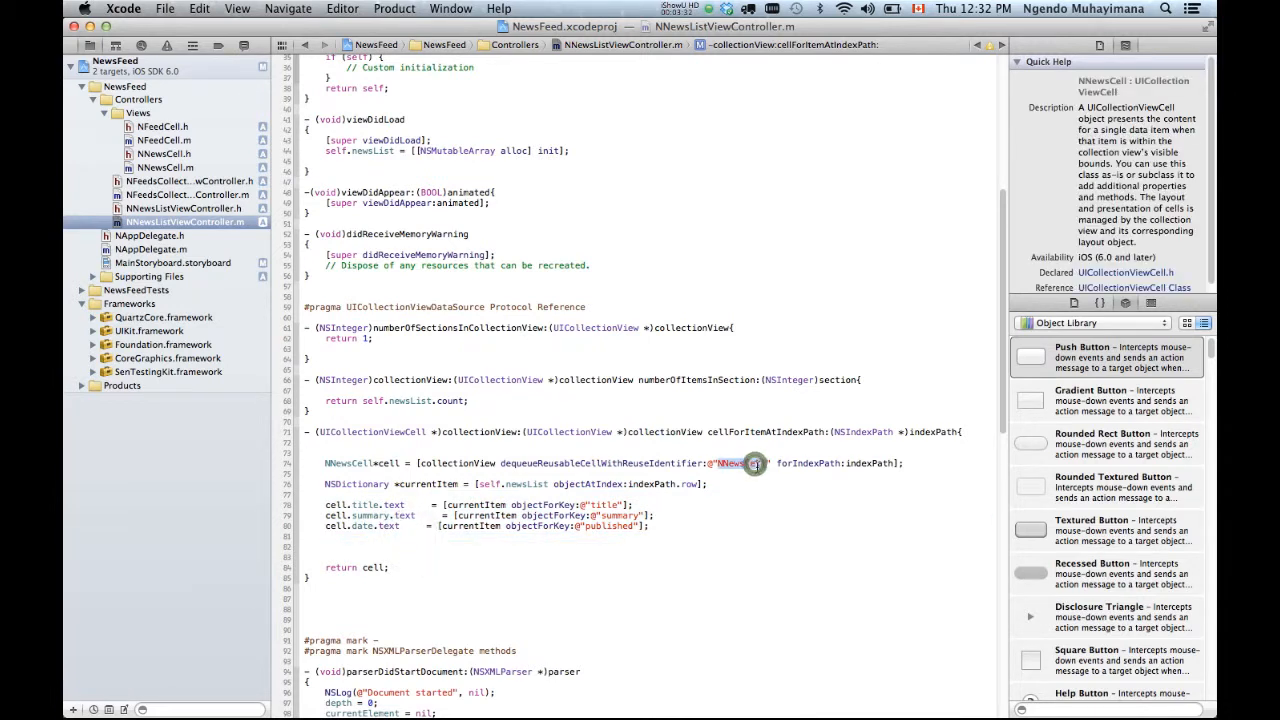
pyautogui.doubleClick(730, 463)
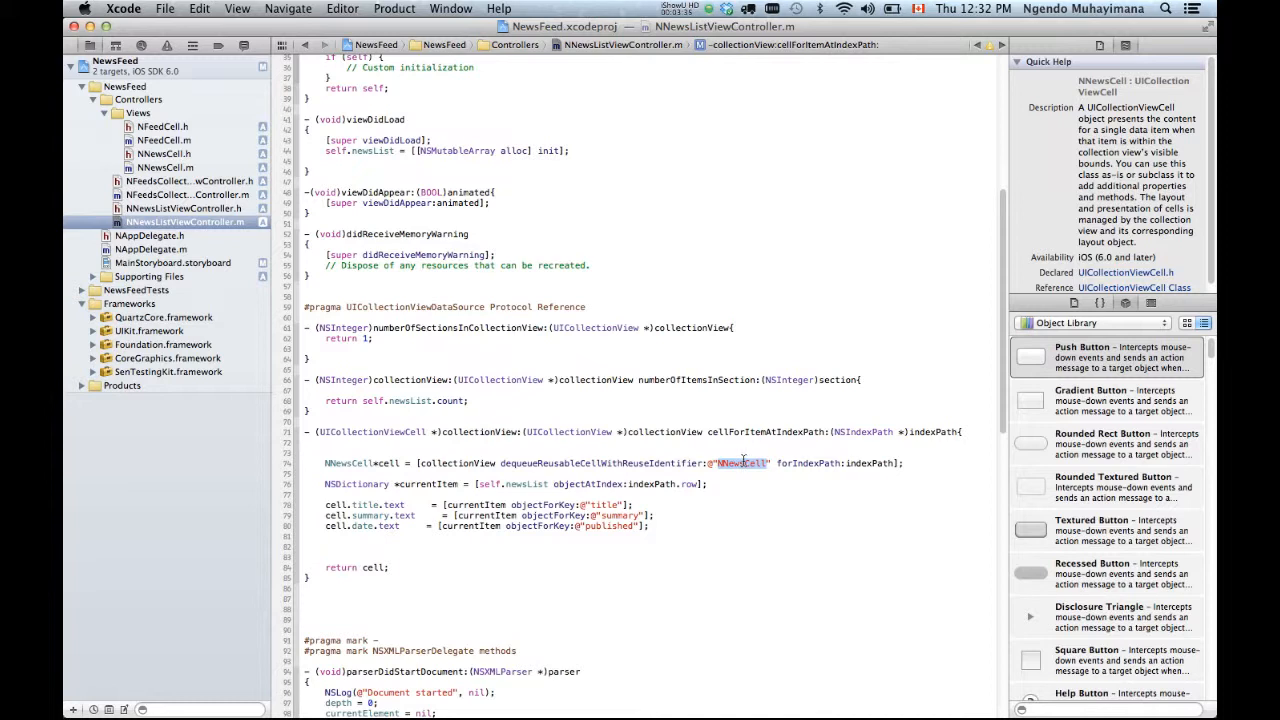
pyautogui.moveTo(747, 463)
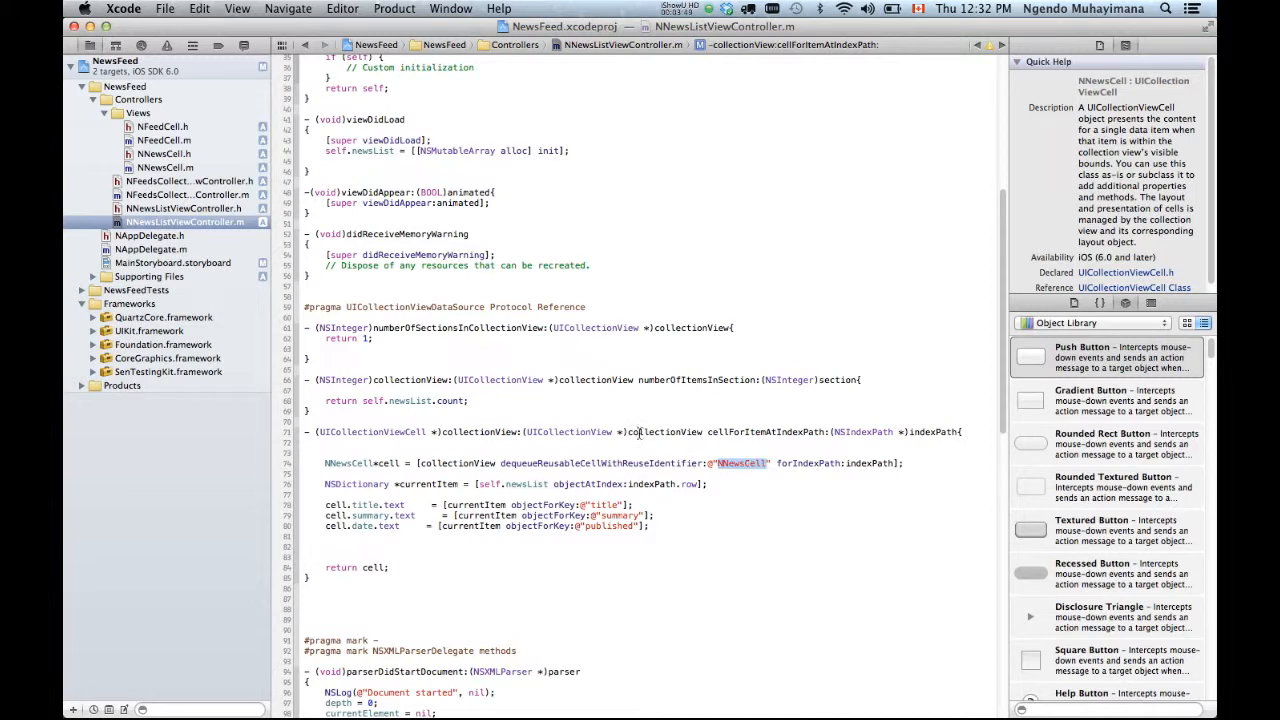
pyautogui.click(172, 262)
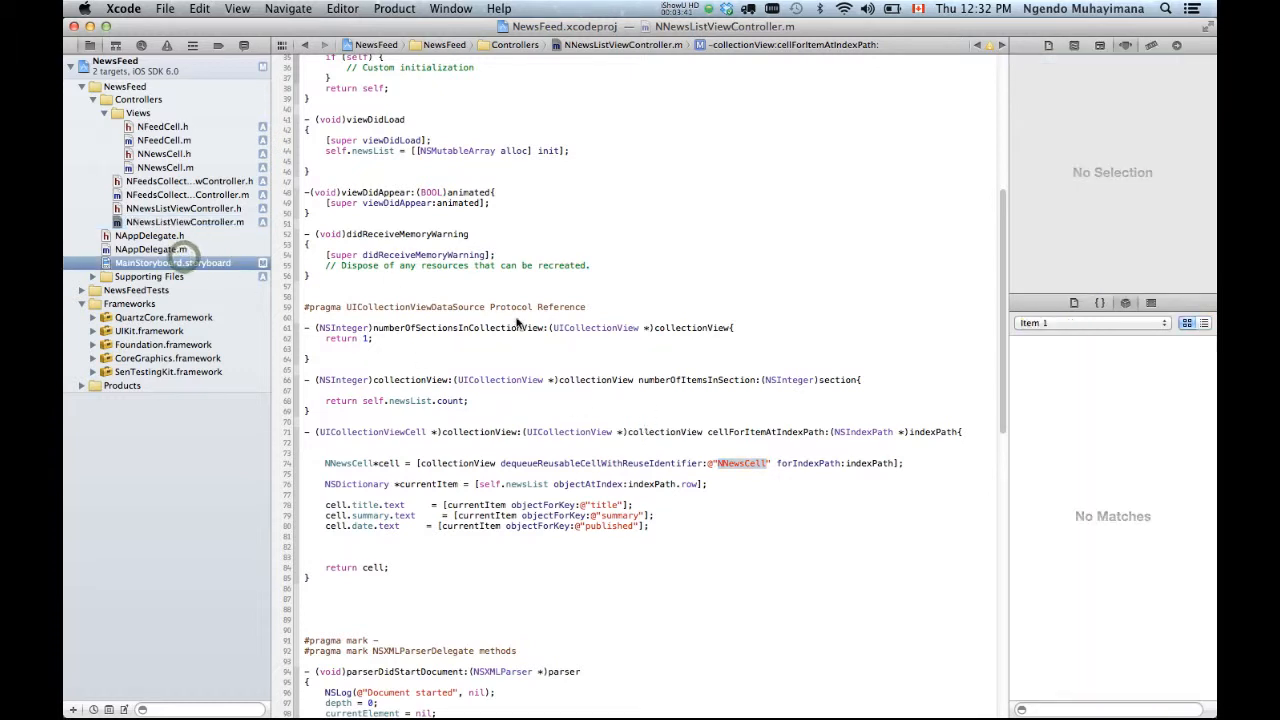
# Give the News Cell the reuse identifier NNewsCell, run the app, and return to the storyboard.
pyautogui.click(172, 262)
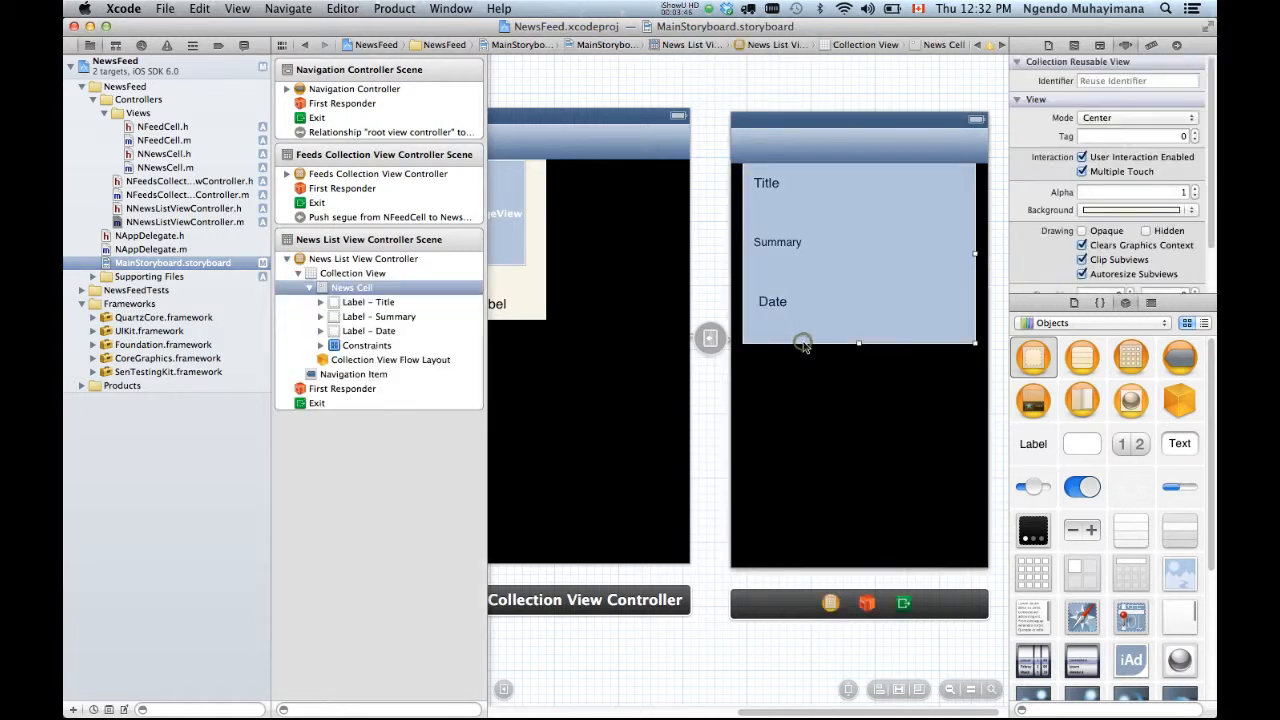
pyautogui.click(1137, 80)
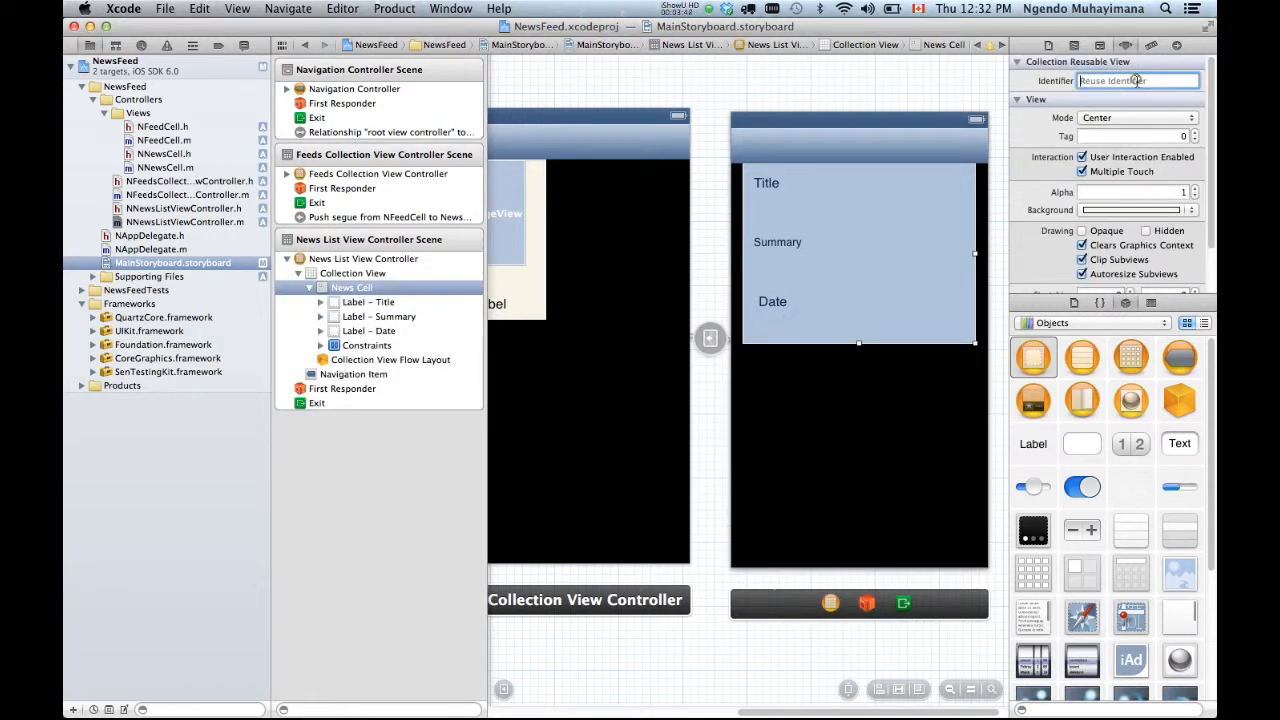
pyautogui.write('NNewsCell')
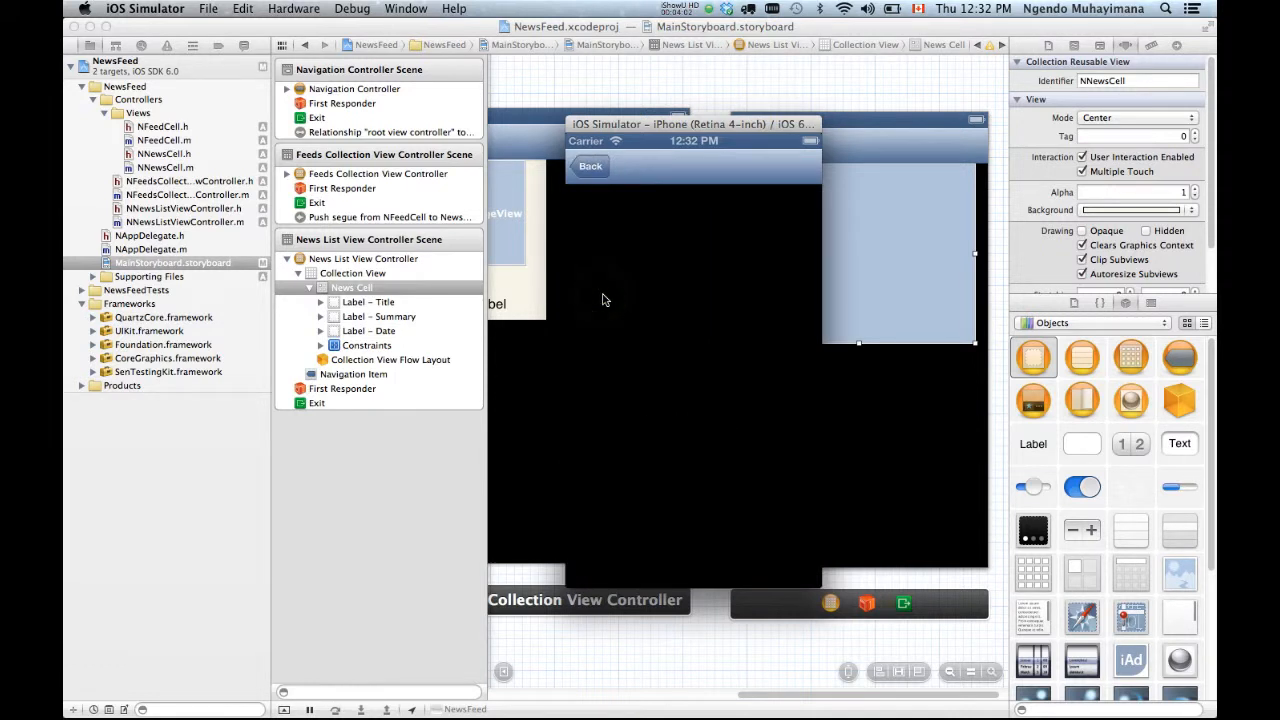
pyautogui.click(590, 166)
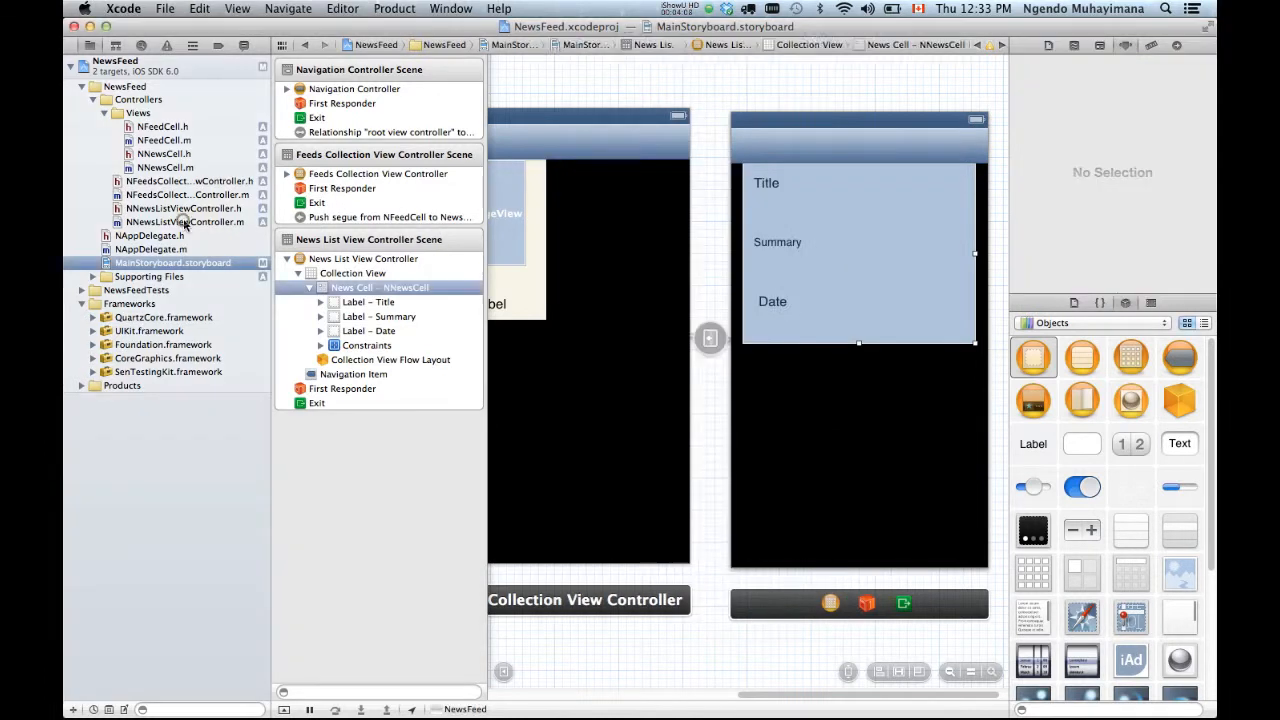
# Call [self refresh]; in viewDidAppear, run the app, and browse the Top Headlines stories.
pyautogui.click(185, 221)
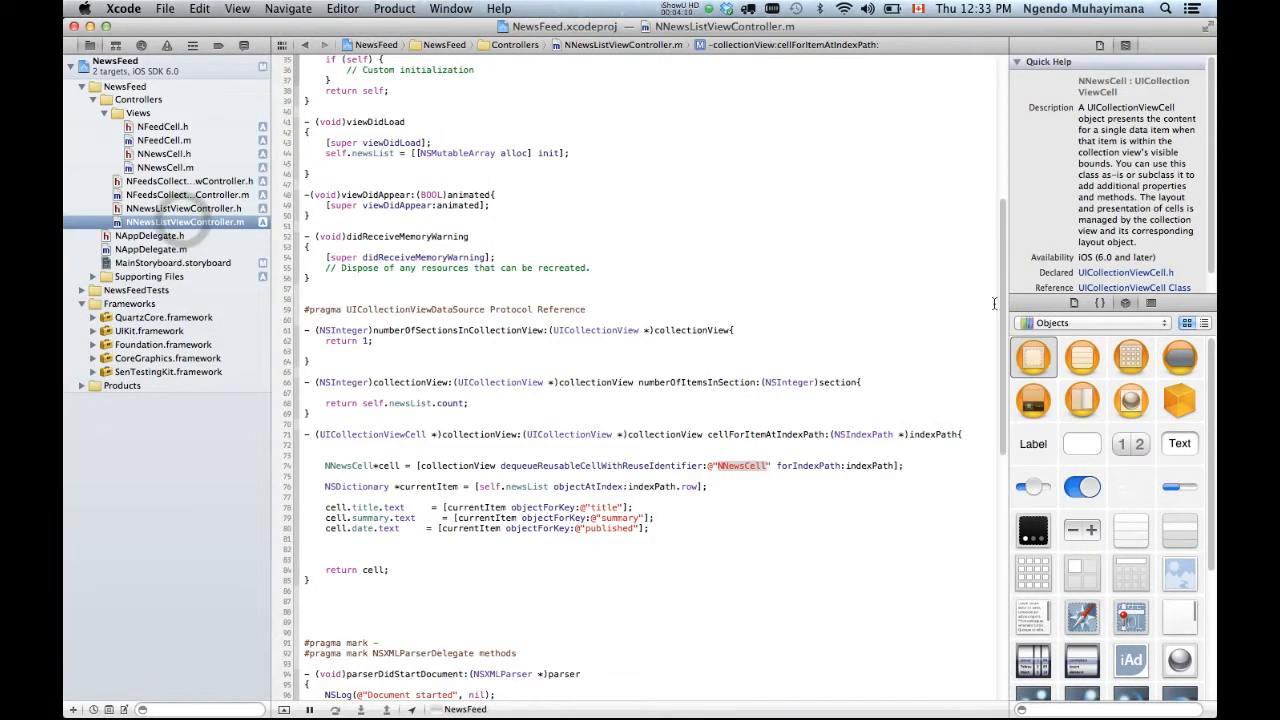
pyautogui.scroll(-3)
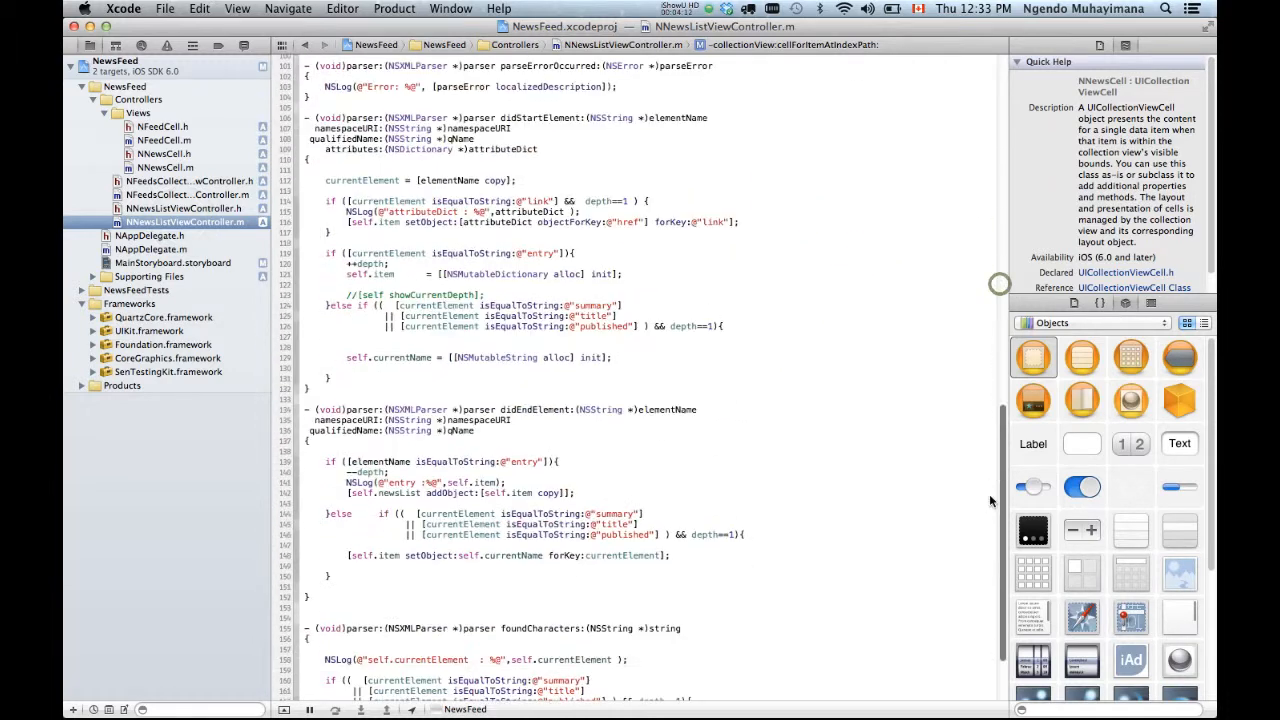
pyautogui.scroll(-3)
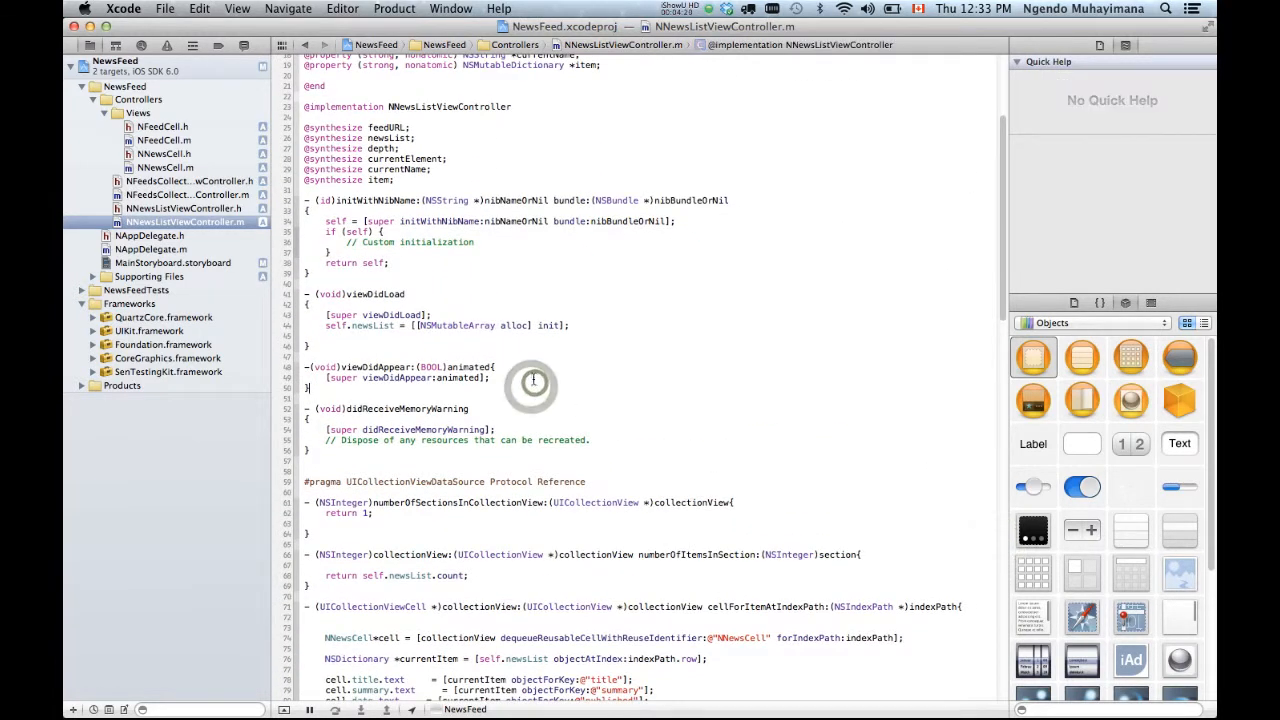
pyautogui.write('[self refresh')
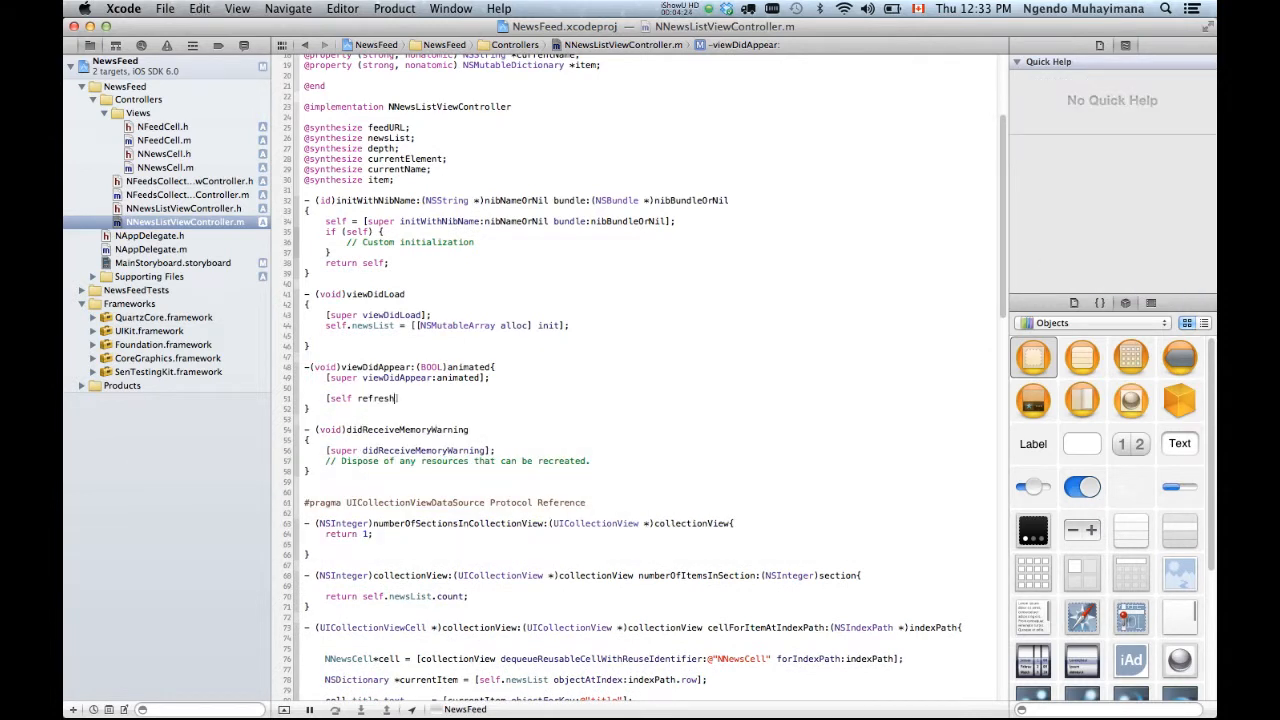
pyautogui.write('];')
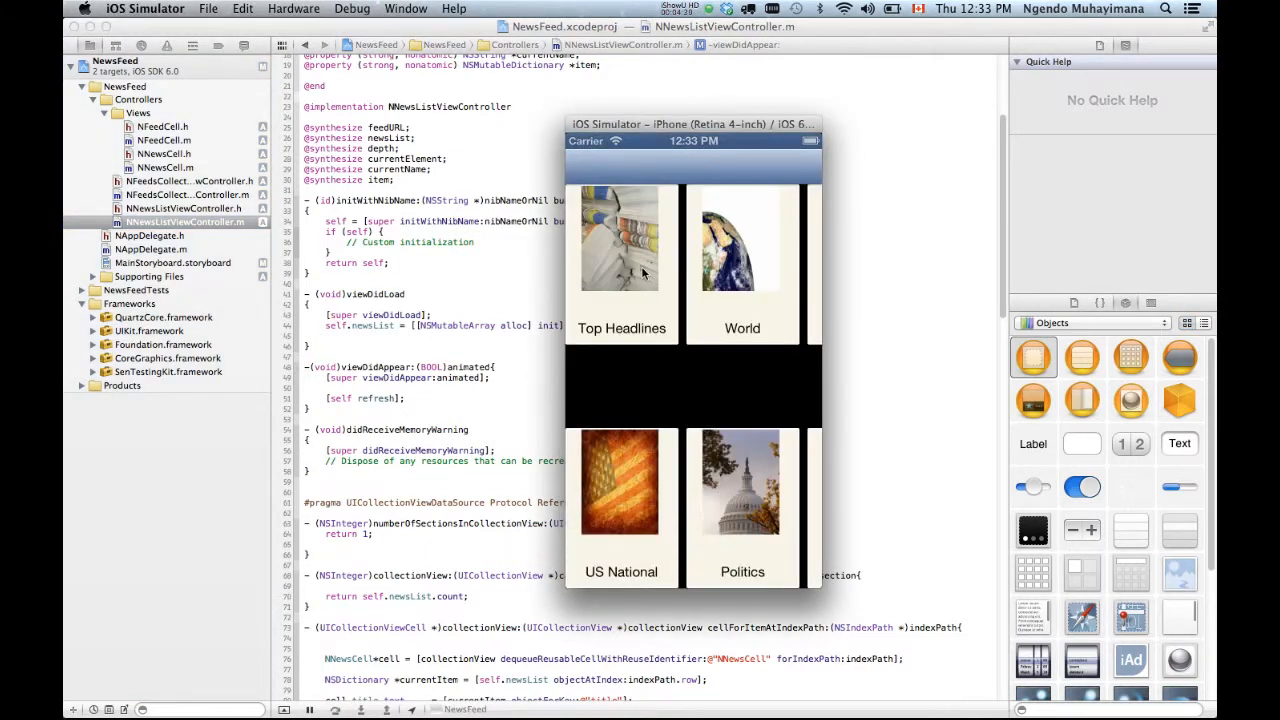
pyautogui.click(620, 238)
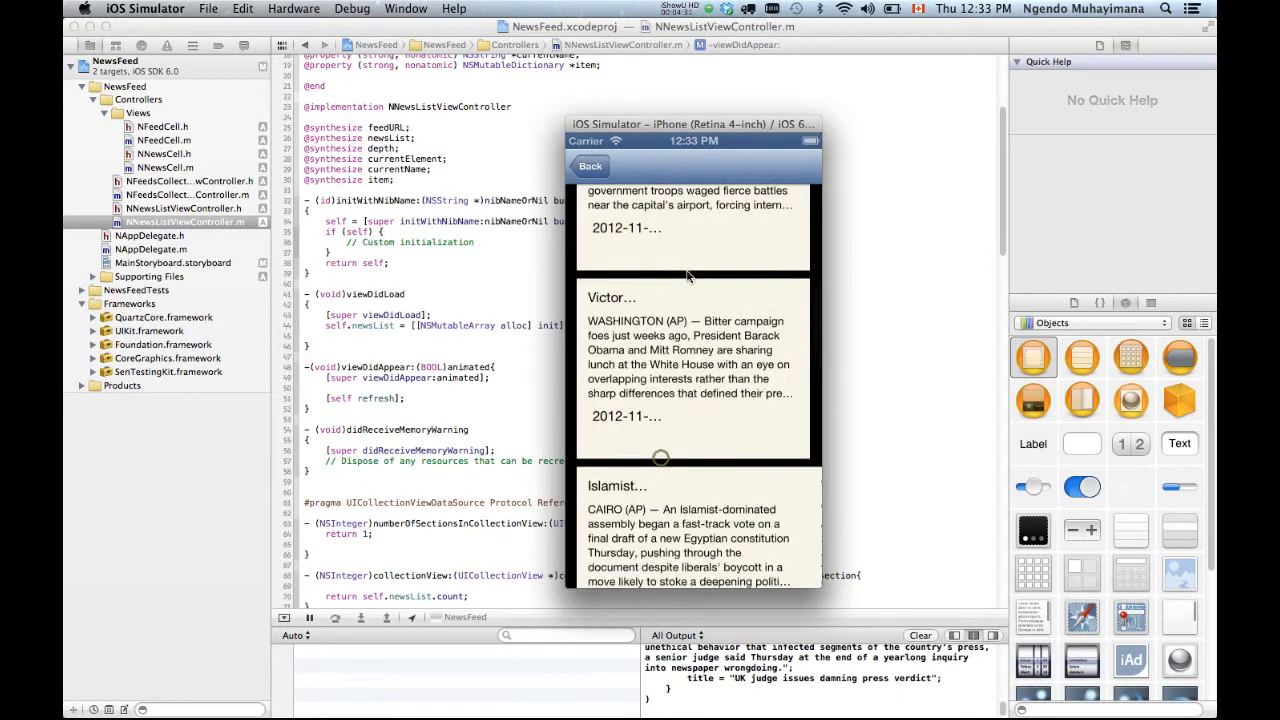
pyautogui.scroll(-3)
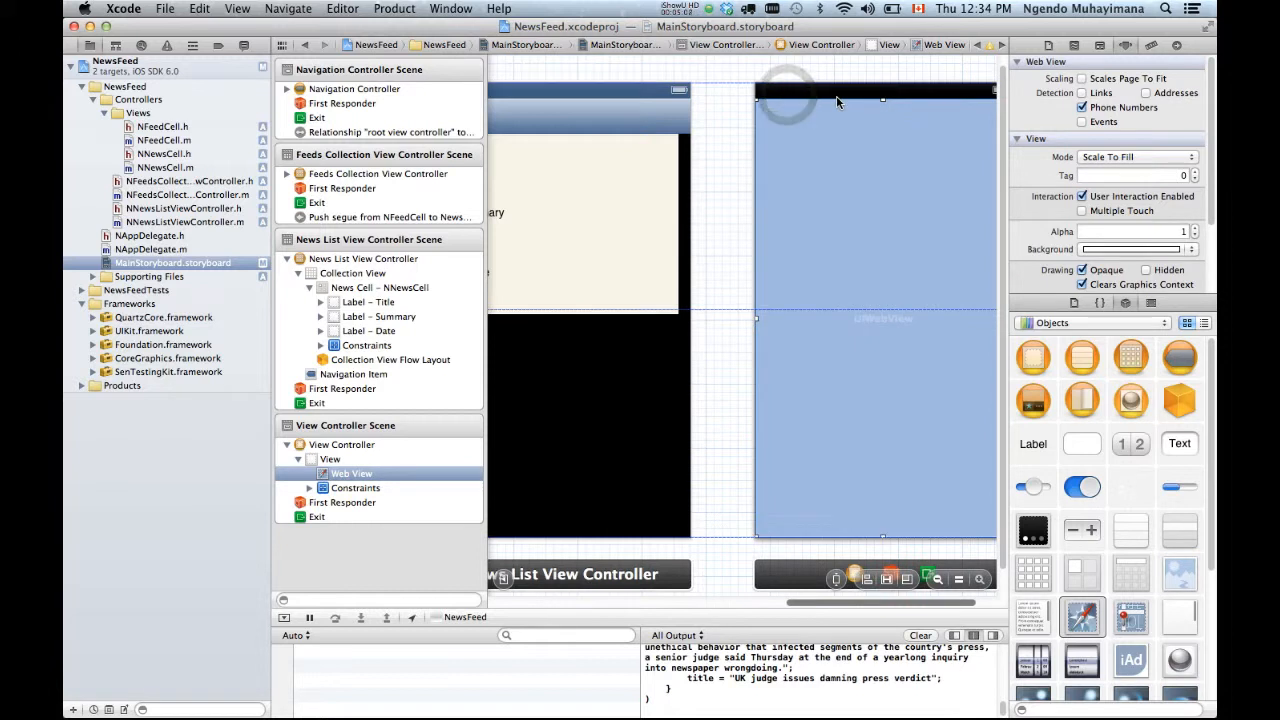
# Connect the news cell to the web view controller with a push segue.
pyautogui.click(378, 316)
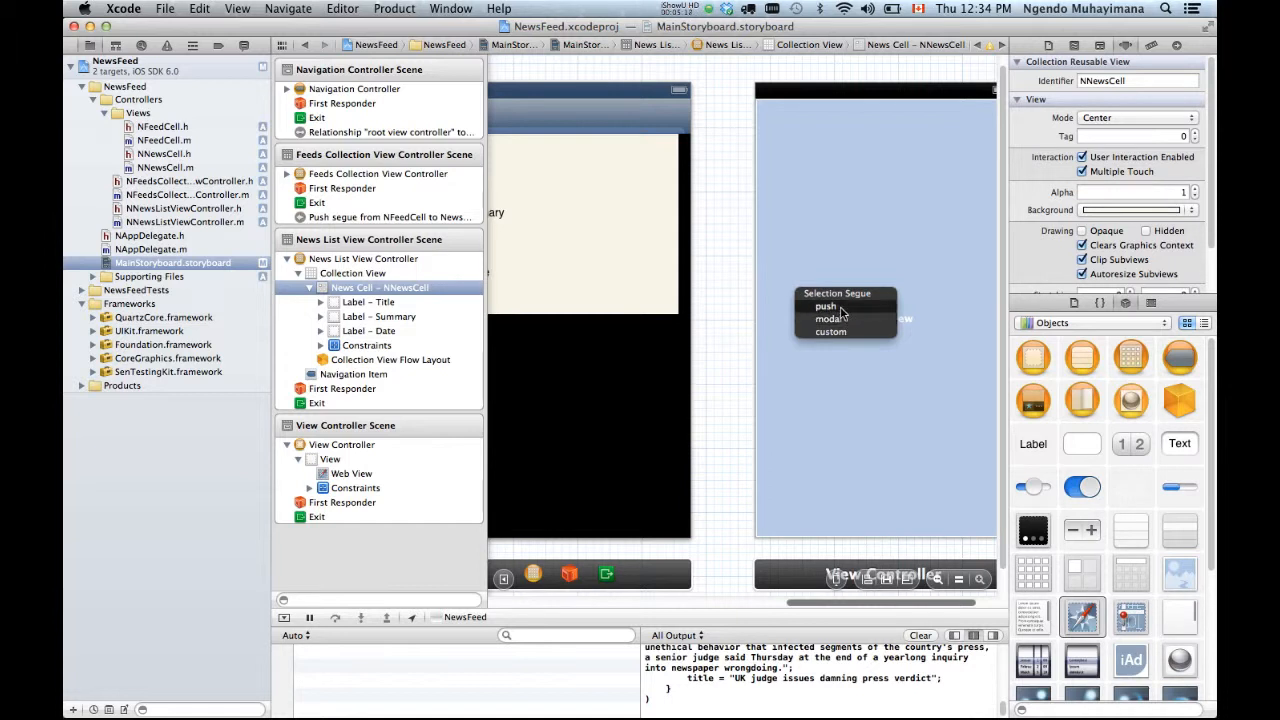
pyautogui.click(826, 306)
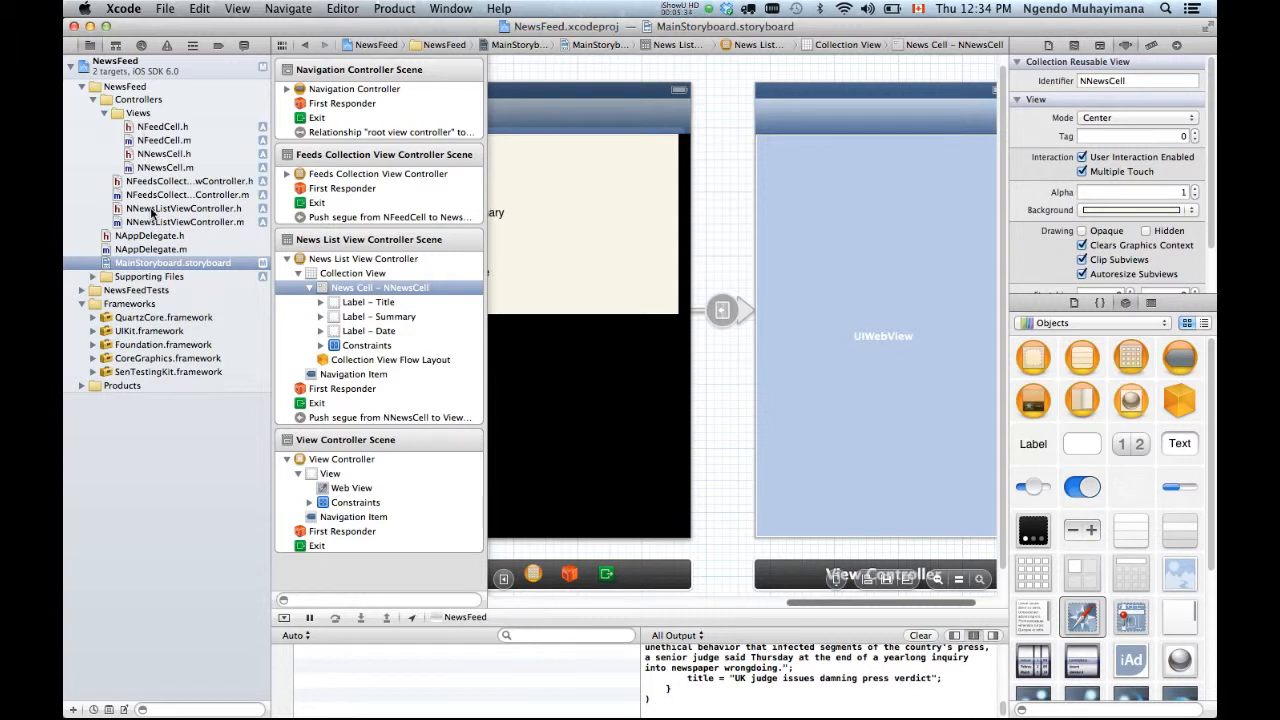
pyautogui.moveTo(527, 233)
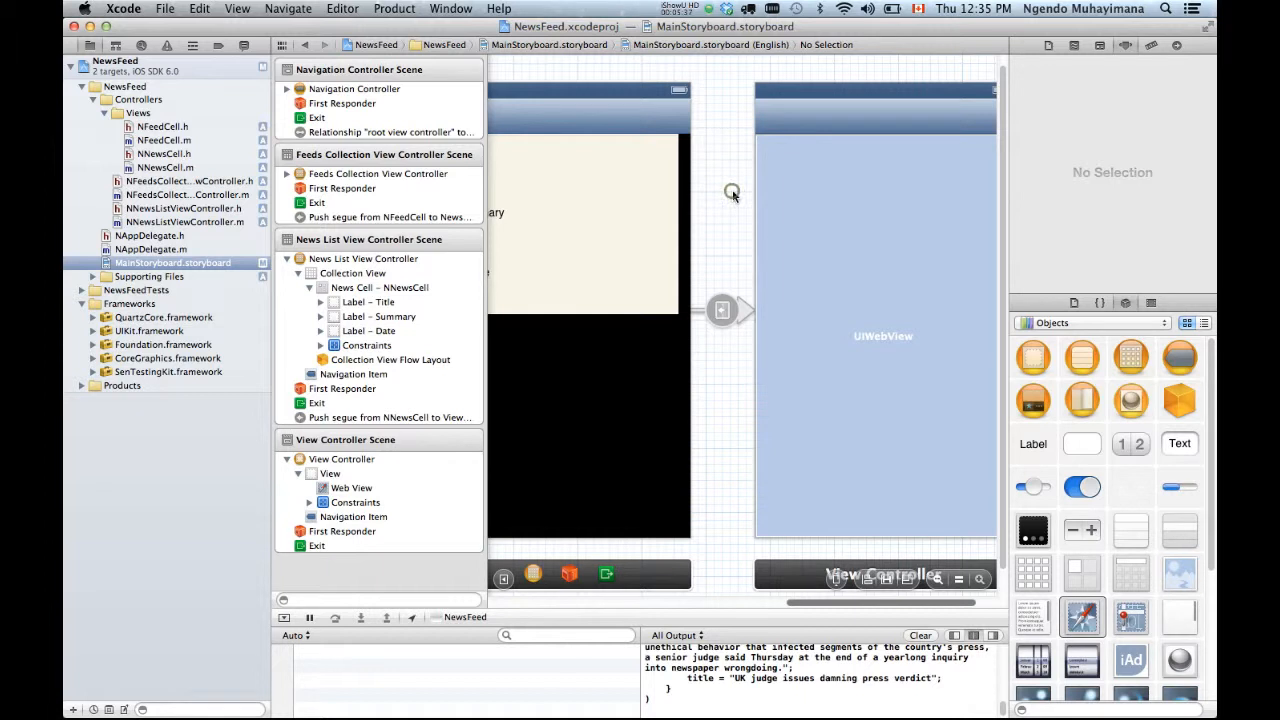
pyautogui.moveTo(734, 196)
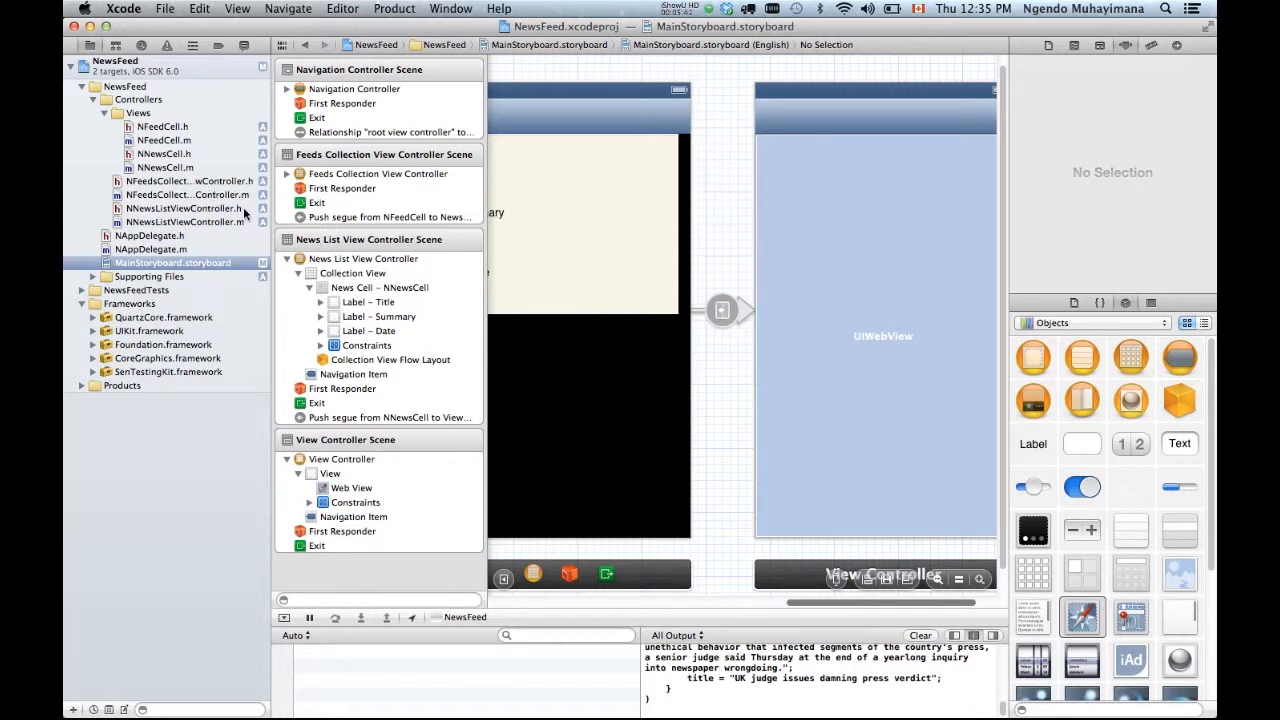
# Add Objective-C class NContentViewController, subclassing UIViewController, to the Controllers group.
pyautogui.rightClick(130, 99)
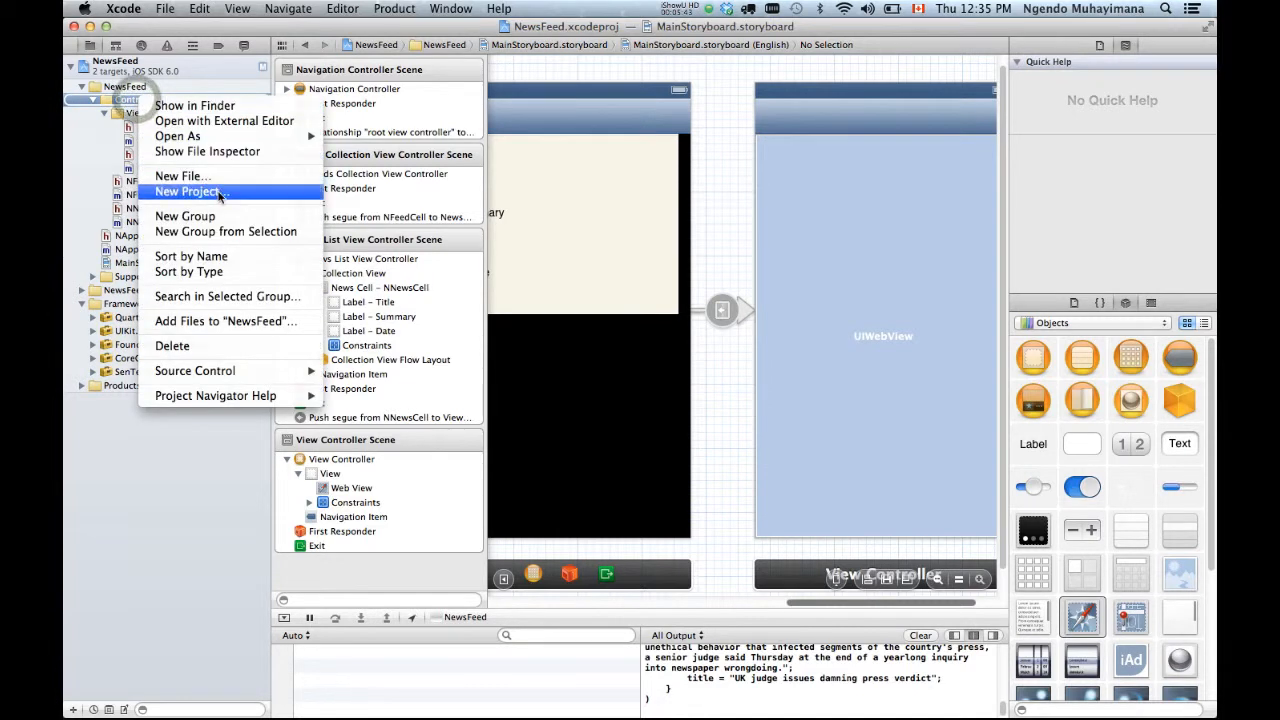
pyautogui.click(637, 211)
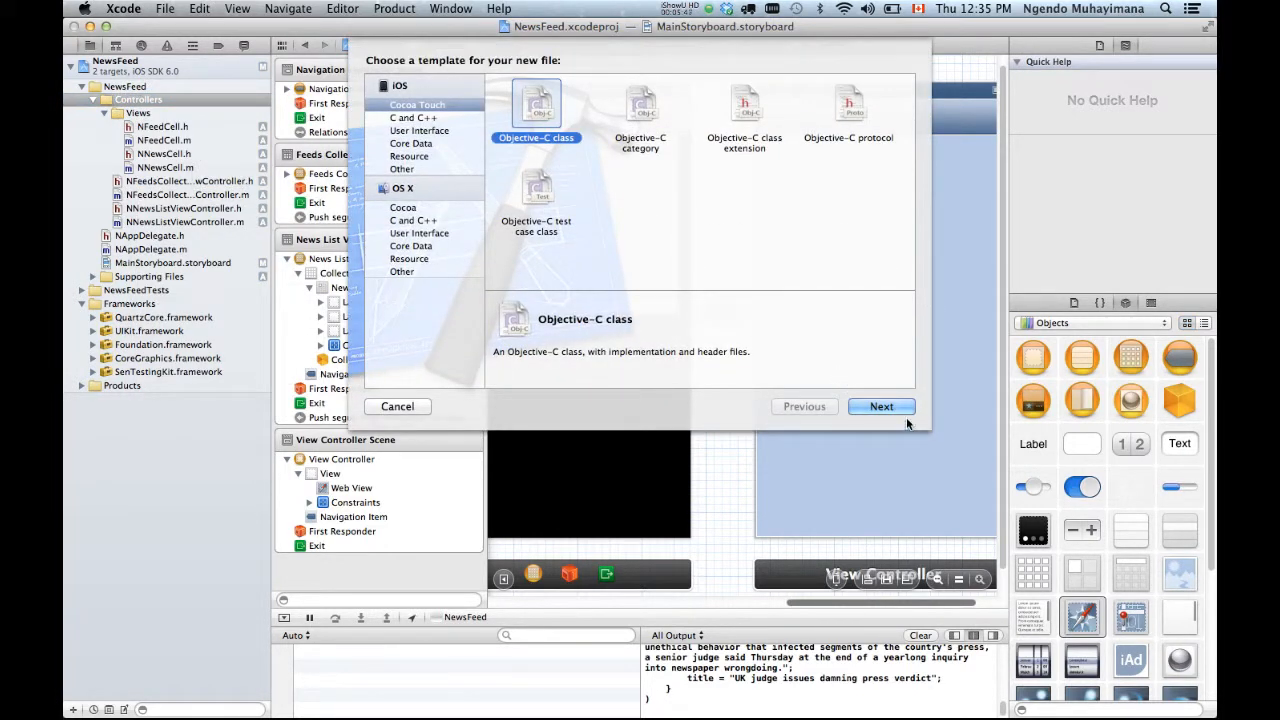
pyautogui.click(881, 406)
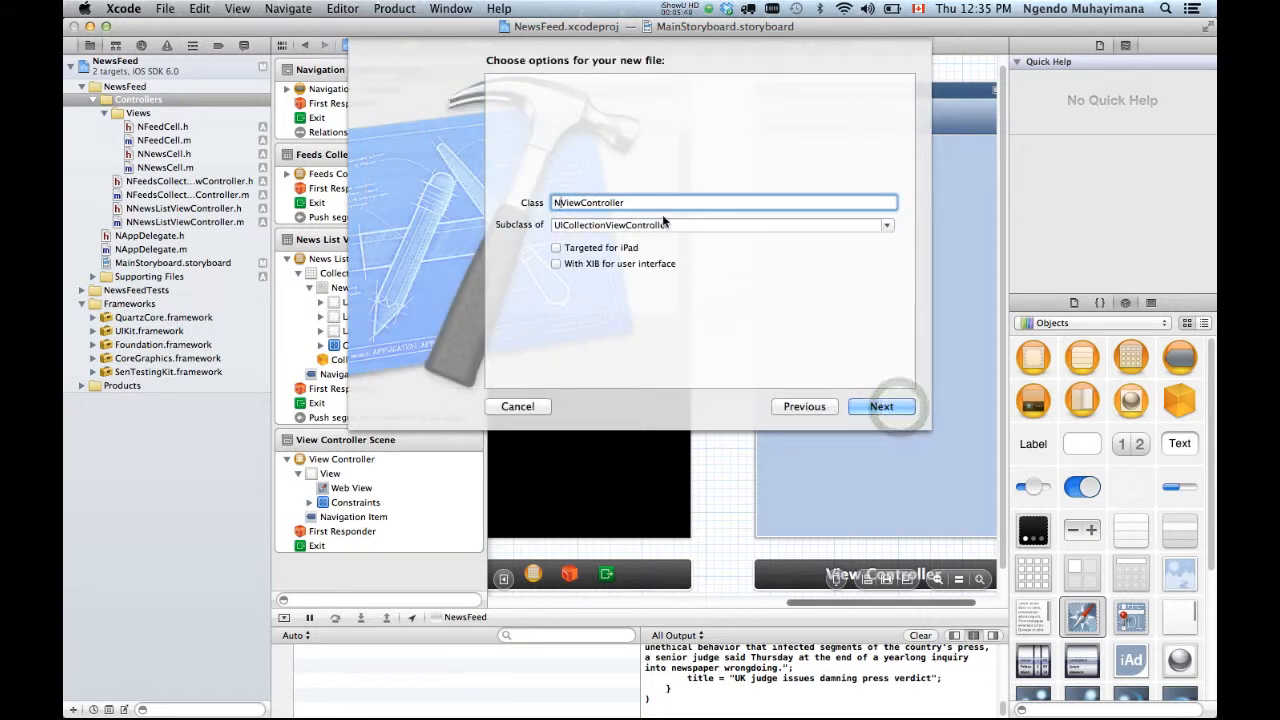
pyautogui.click(884, 224)
pyautogui.write('Content')
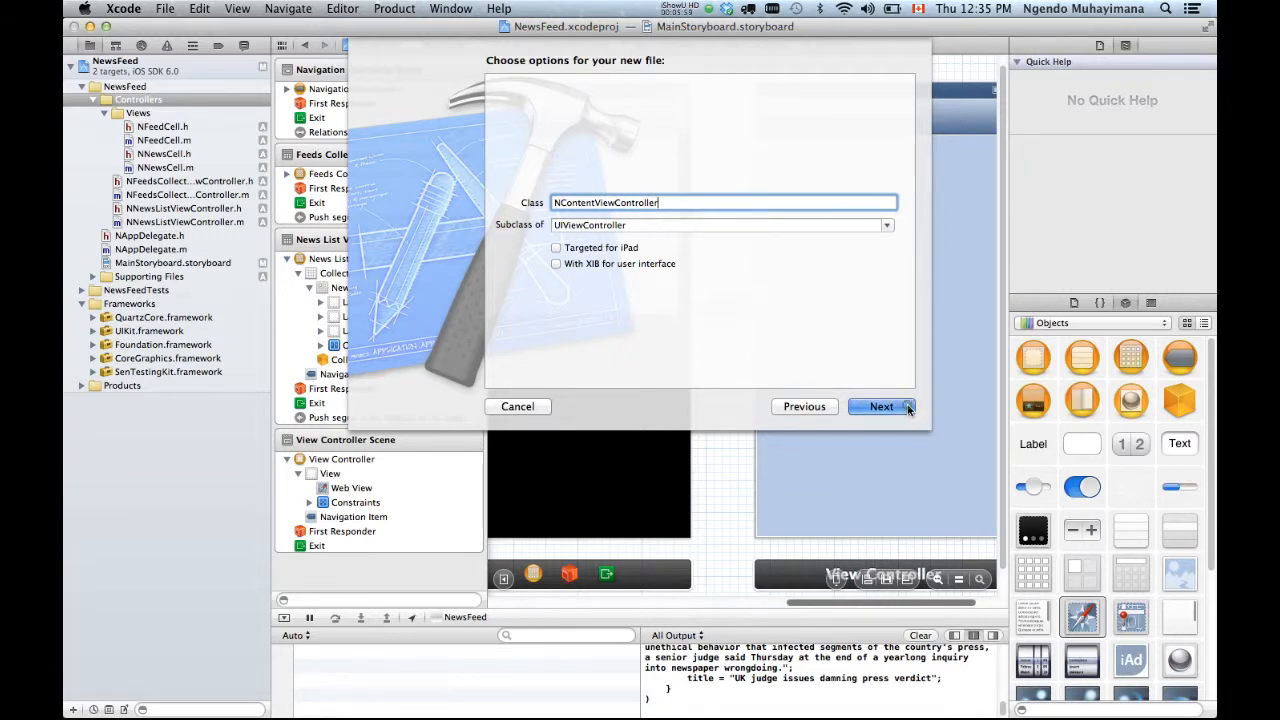
pyautogui.click(881, 406)
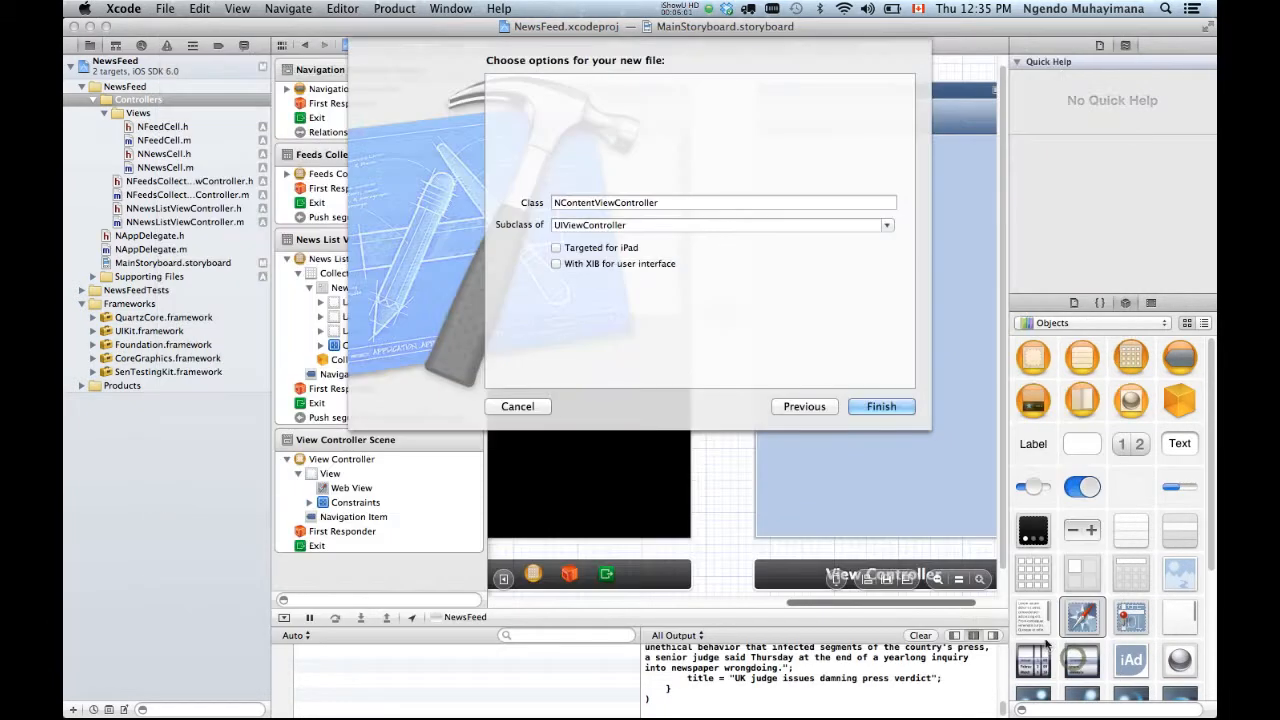
pyautogui.click(880, 406)
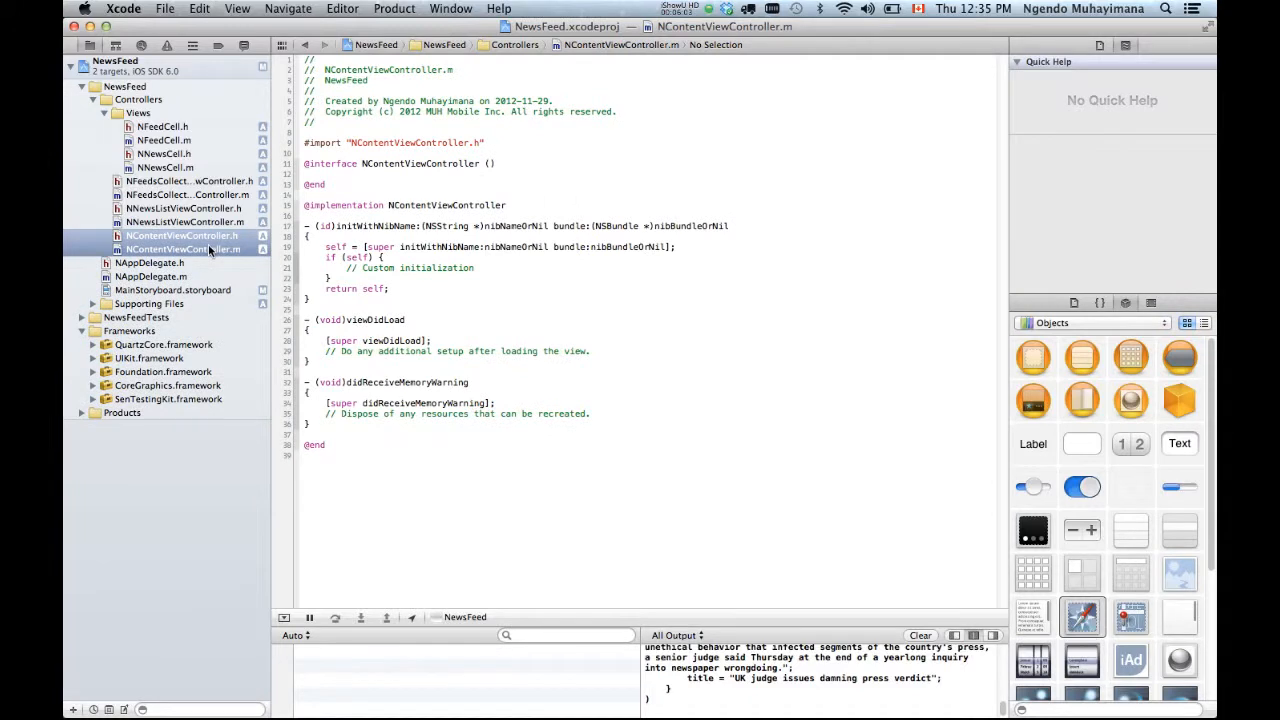
pyautogui.moveTo(167, 257)
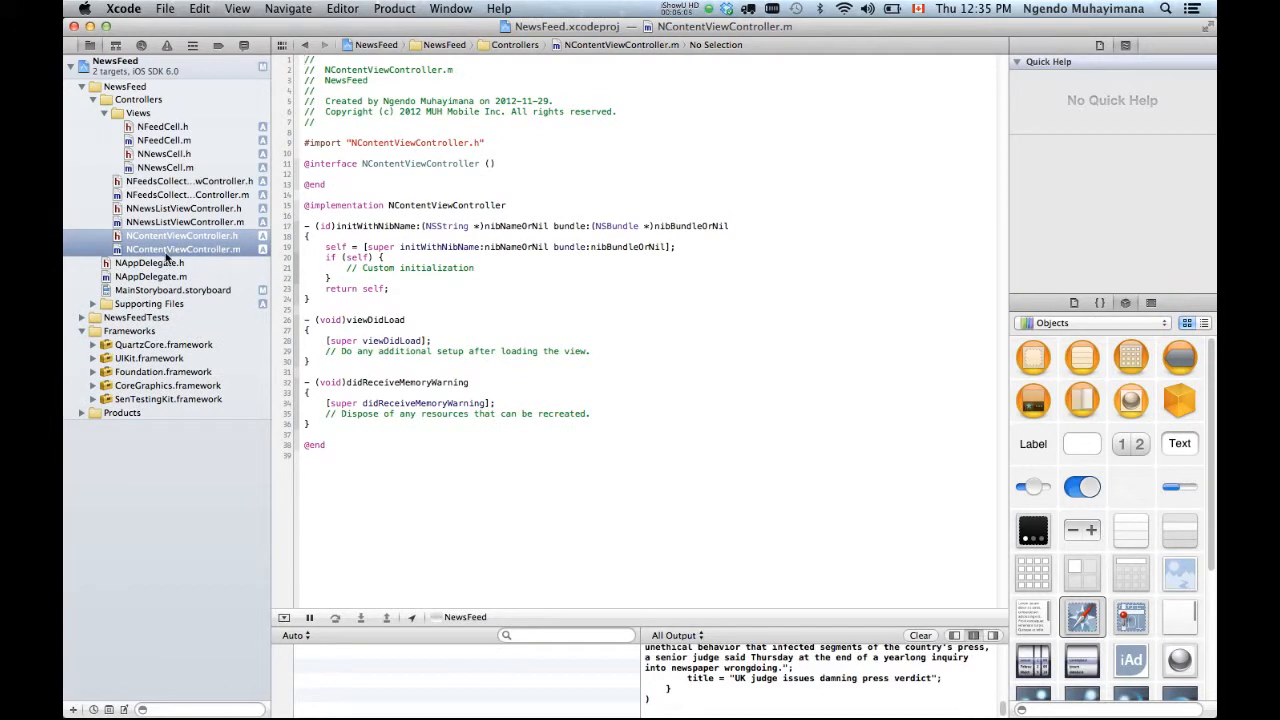
# Set the web view controller's Custom Class to NContentViewController in MainStoryboard.
pyautogui.click(172, 290)
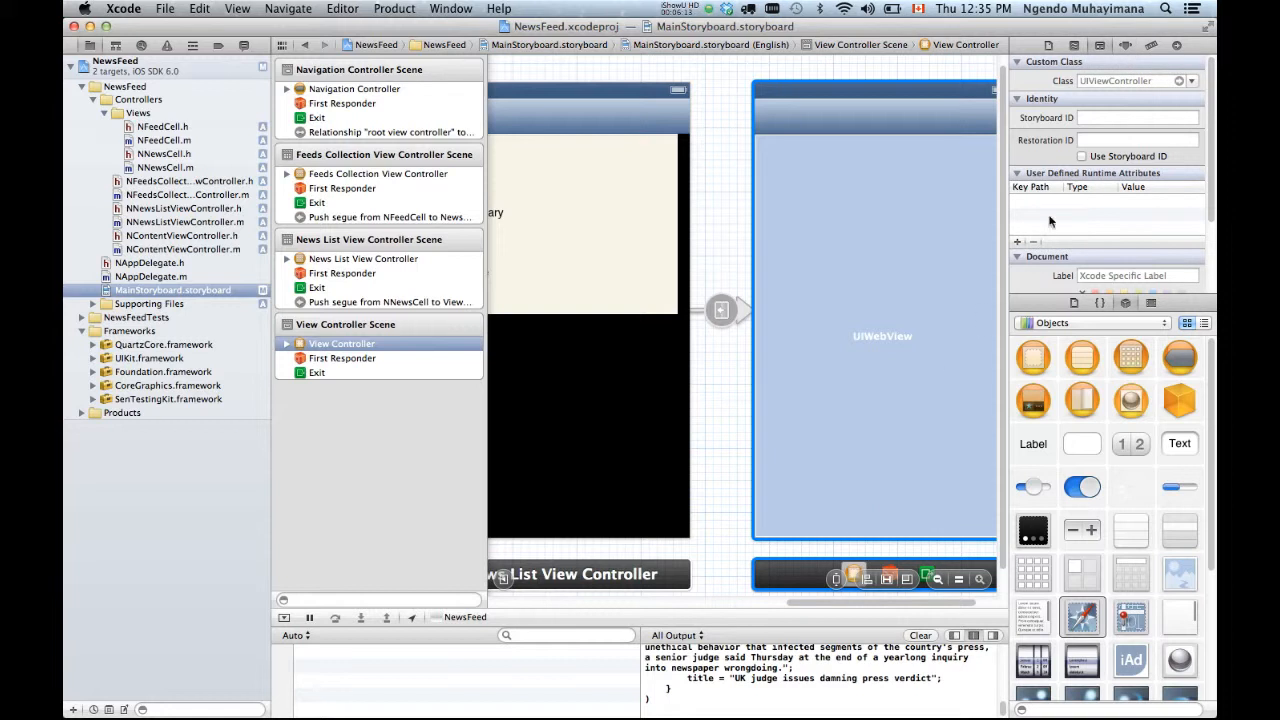
pyautogui.click(1189, 80)
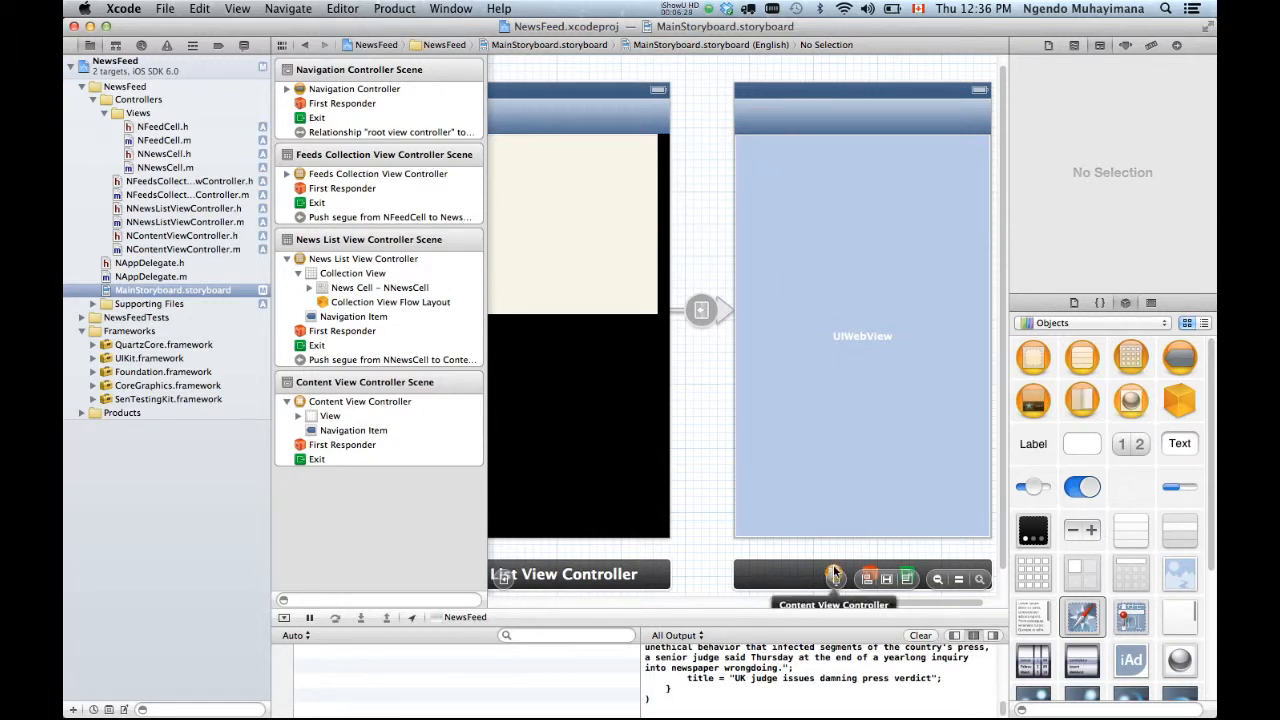
pyautogui.moveTo(835, 570)
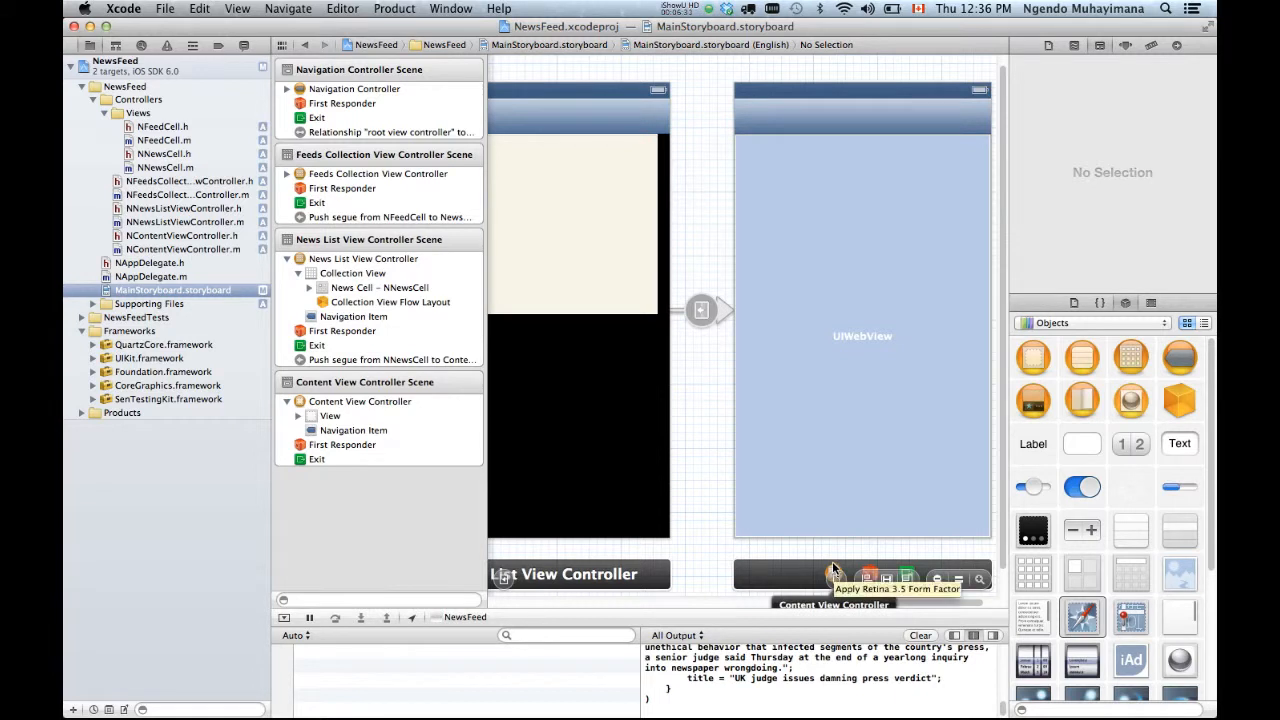
pyautogui.moveTo(435, 322)
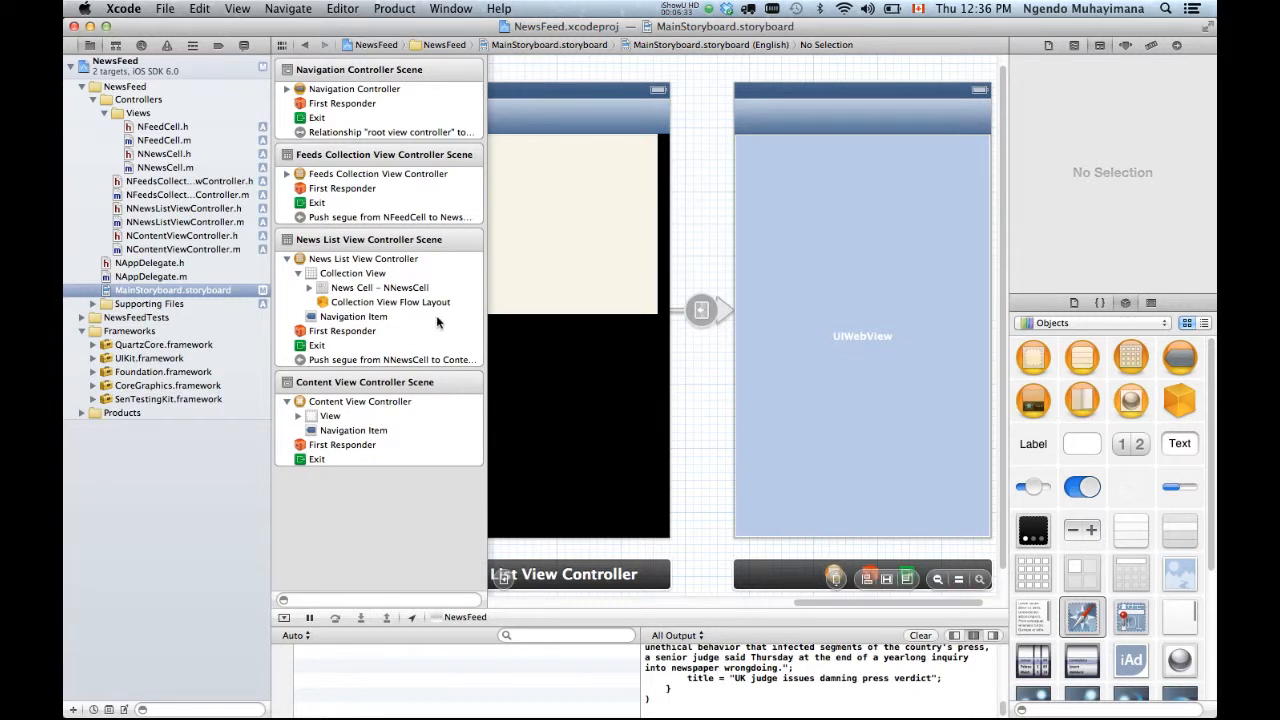
pyautogui.click(183, 235)
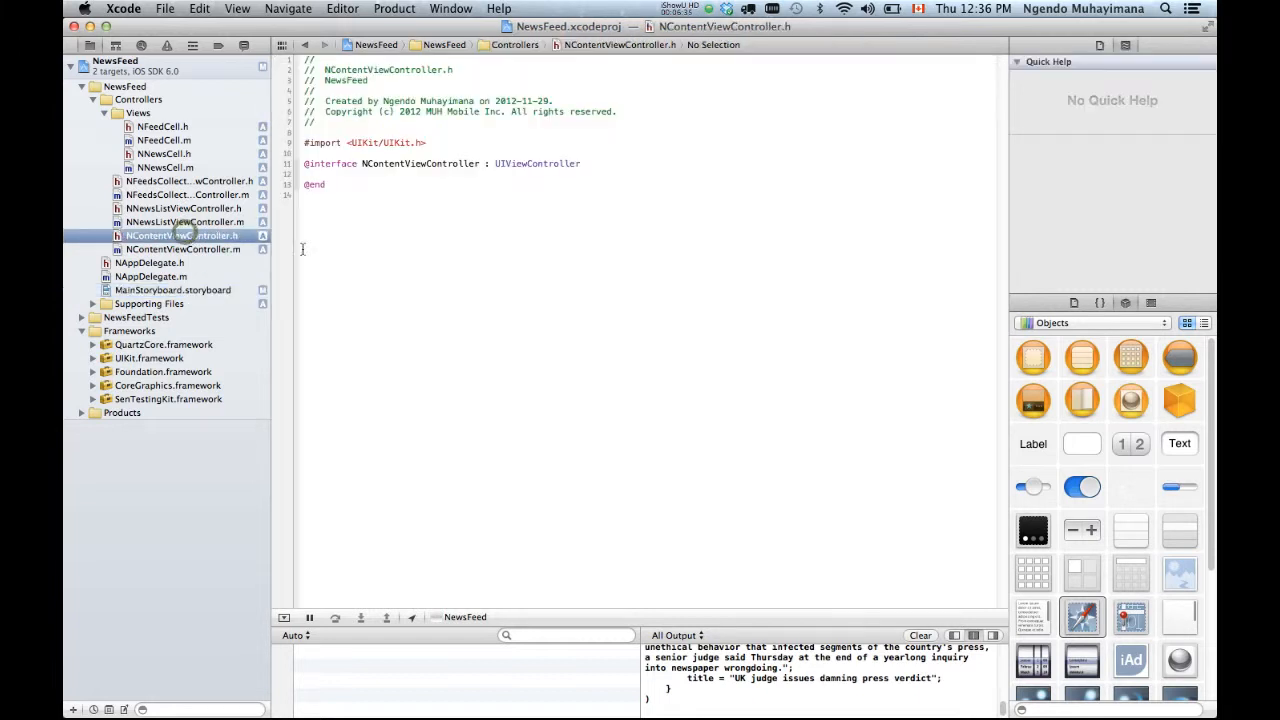
pyautogui.click(537, 163)
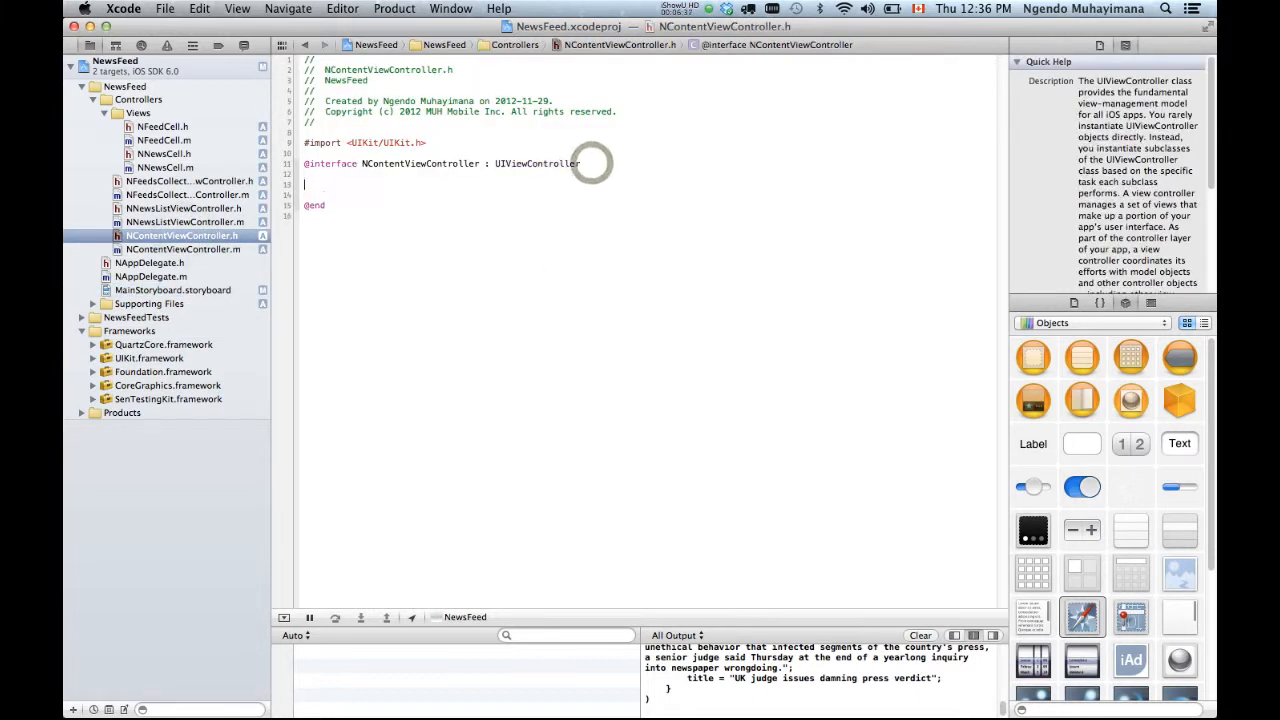
pyautogui.write('@property (nonatomic,strong) NSURL *contentURL;')
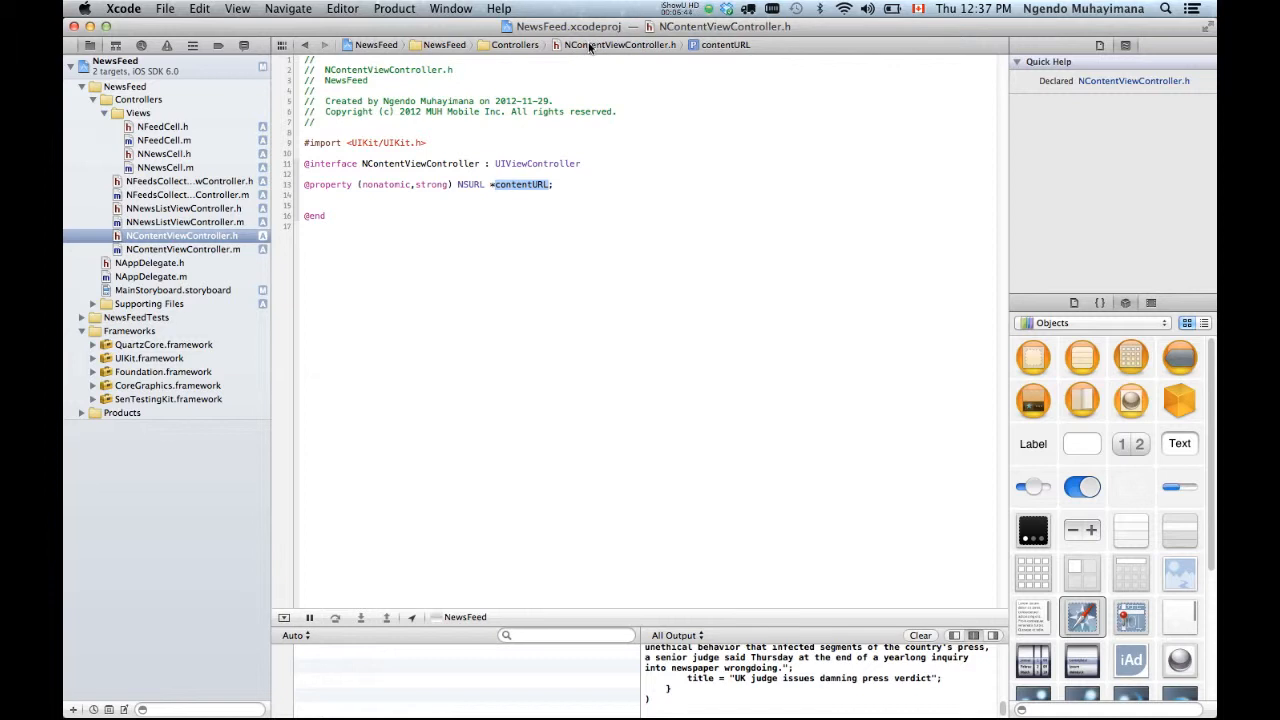
pyautogui.click(183, 249)
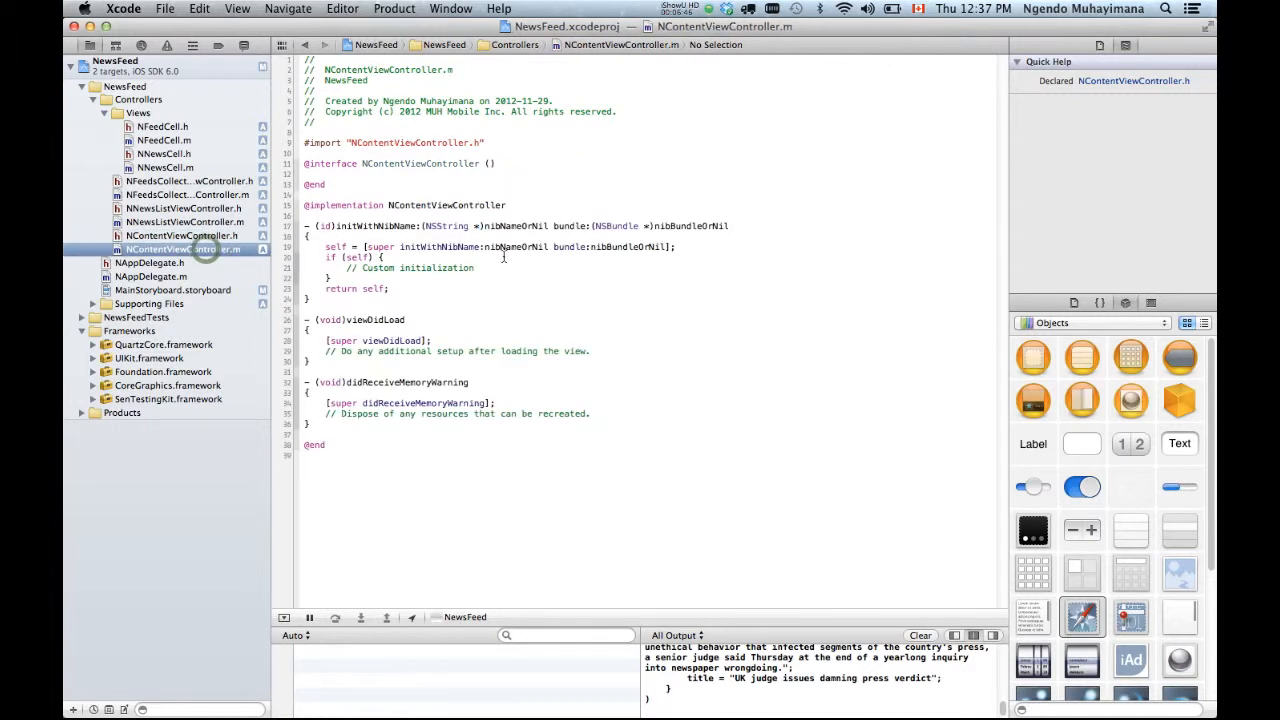
pyautogui.click(172, 290)
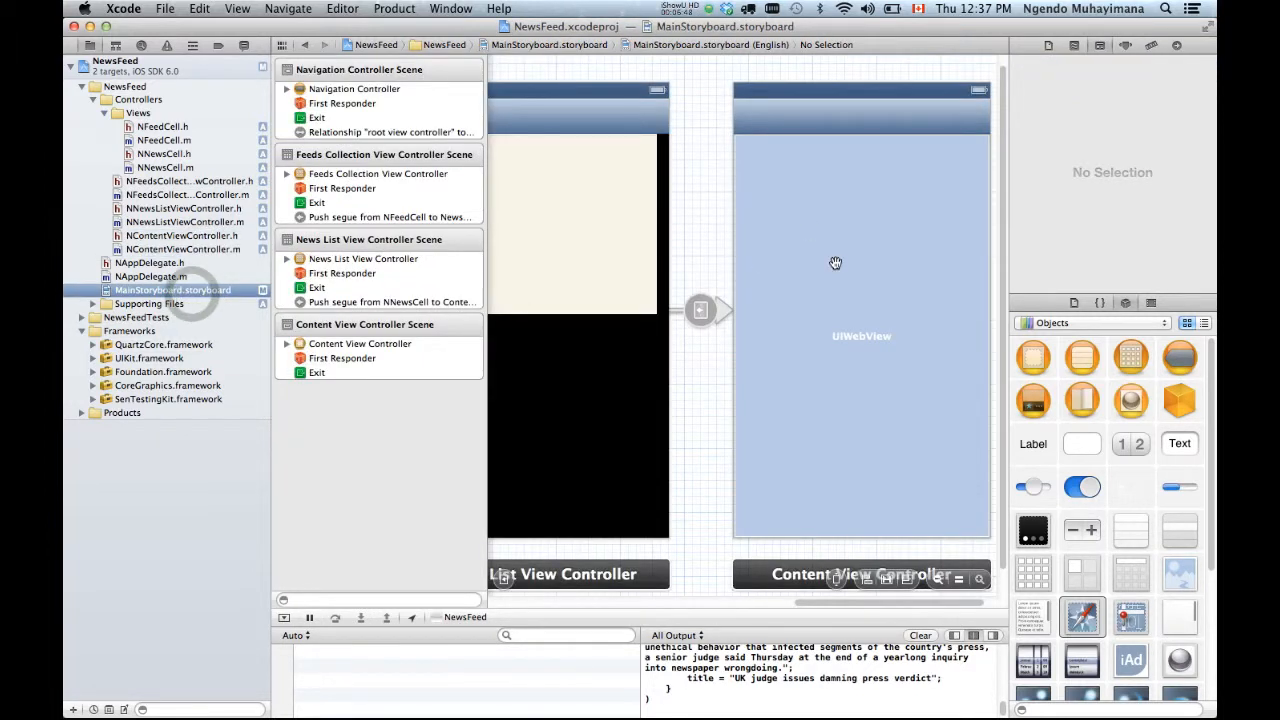
pyautogui.click(861, 335)
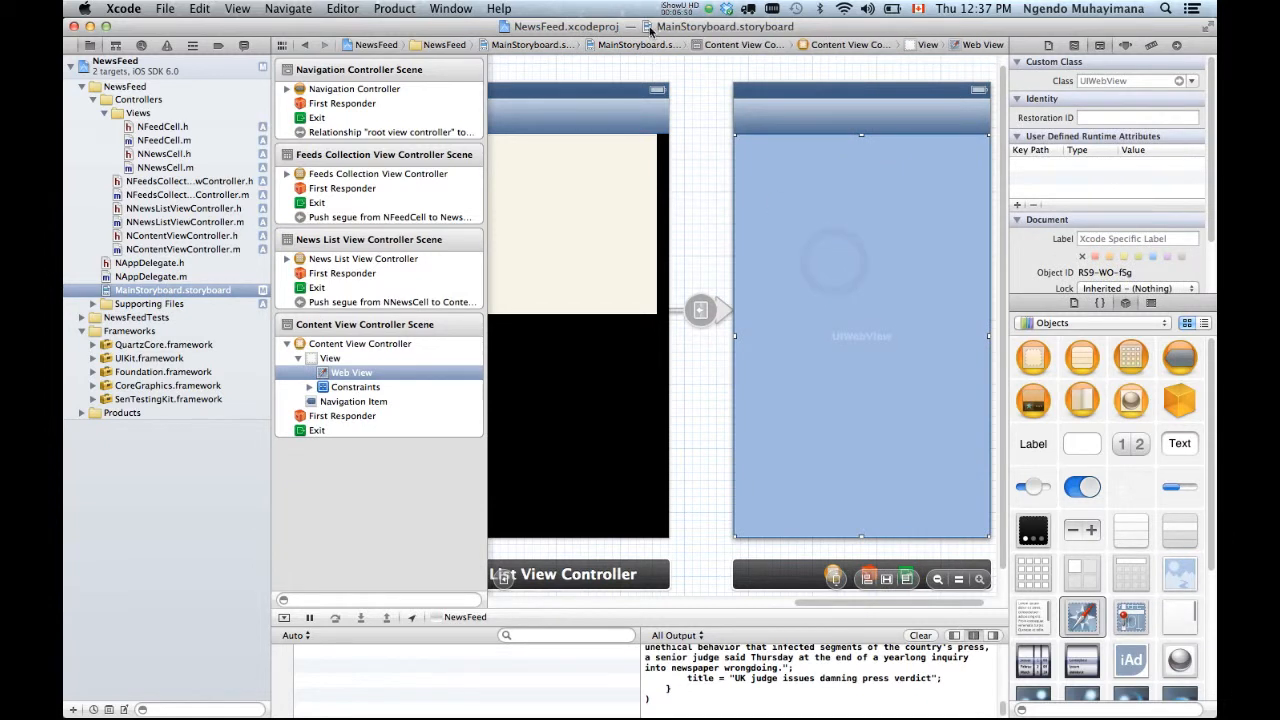
pyautogui.click(180, 248)
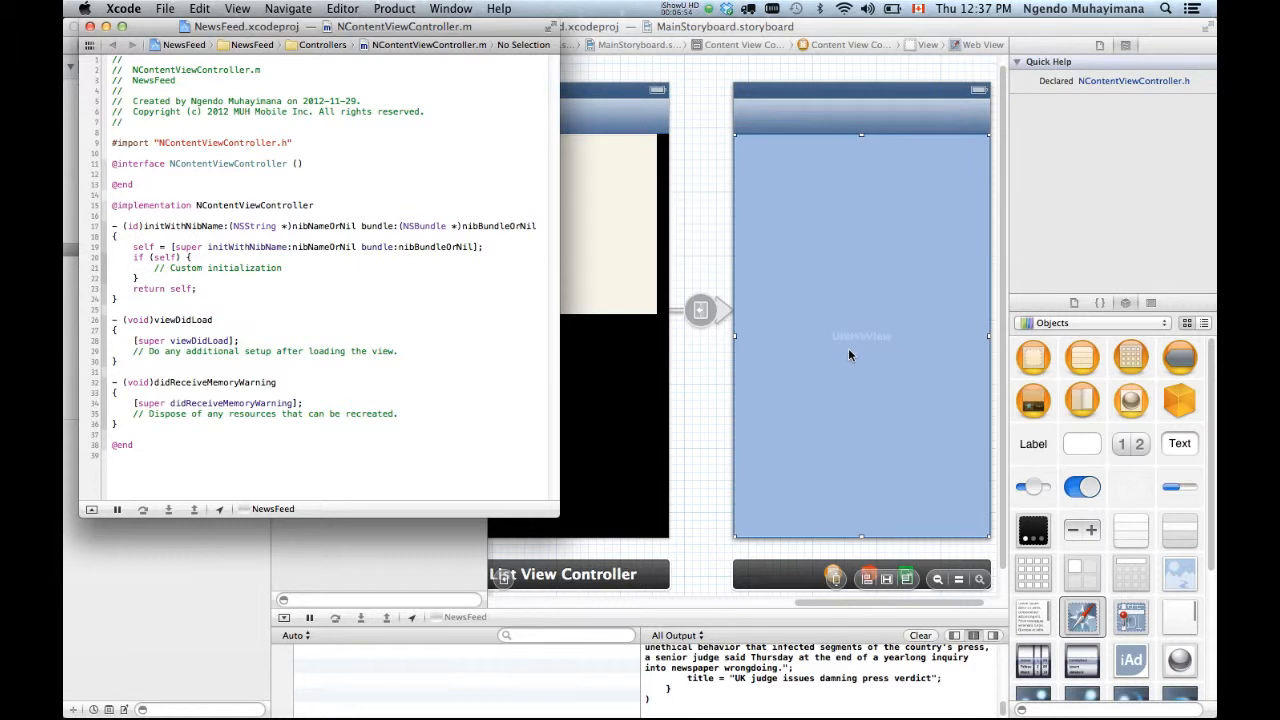
pyautogui.moveTo(838, 362)
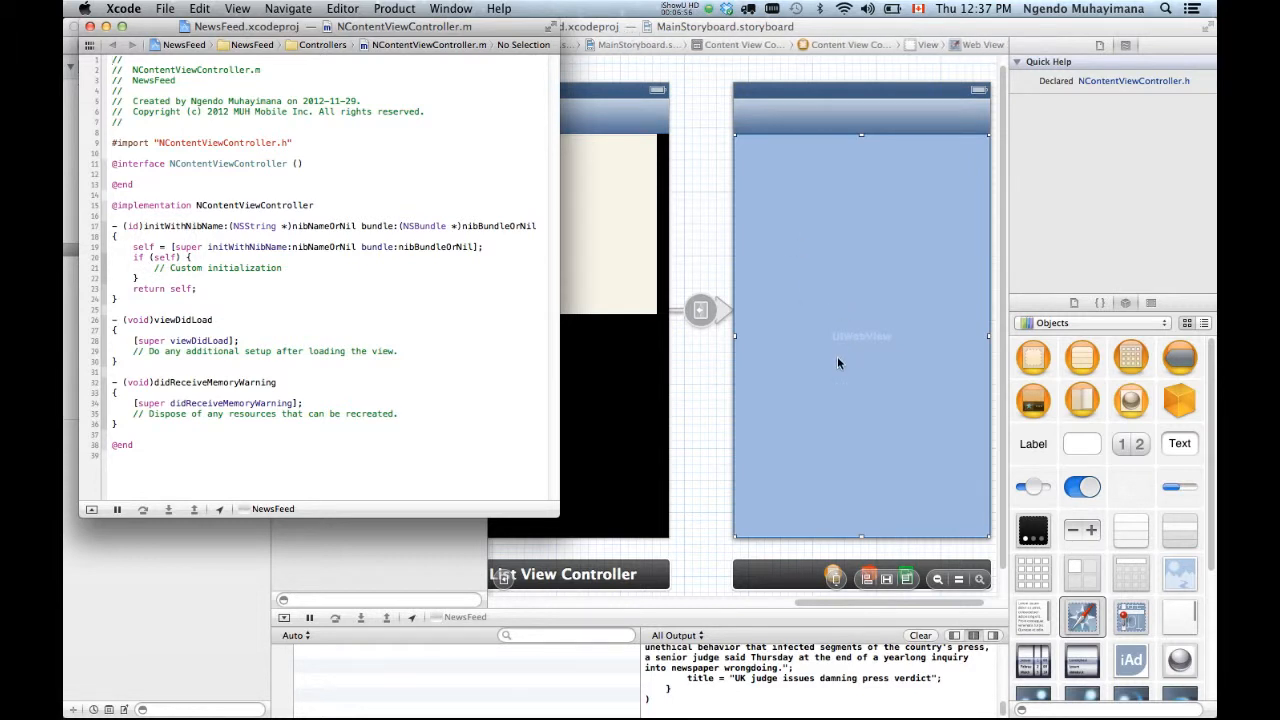
pyautogui.moveTo(798, 393)
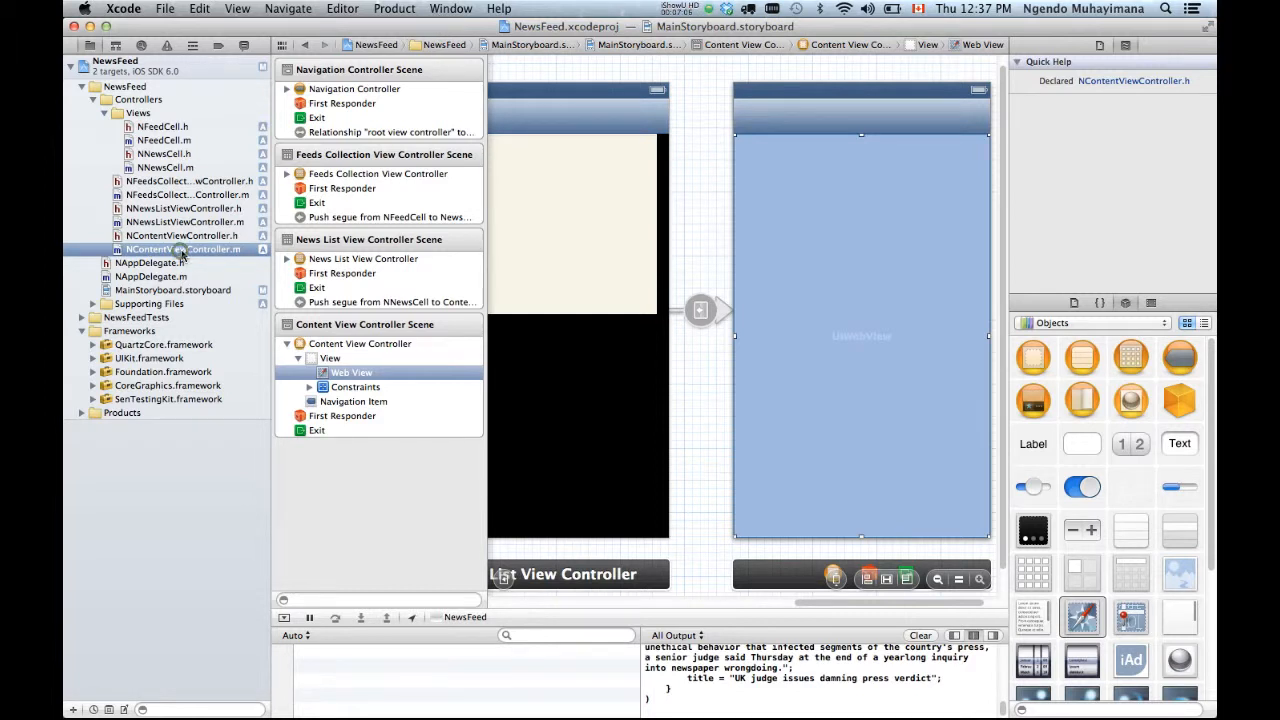
# Connect the storyboard web view to a webView outlet in NContentViewController.m's class extension.
pyautogui.click(185, 249)
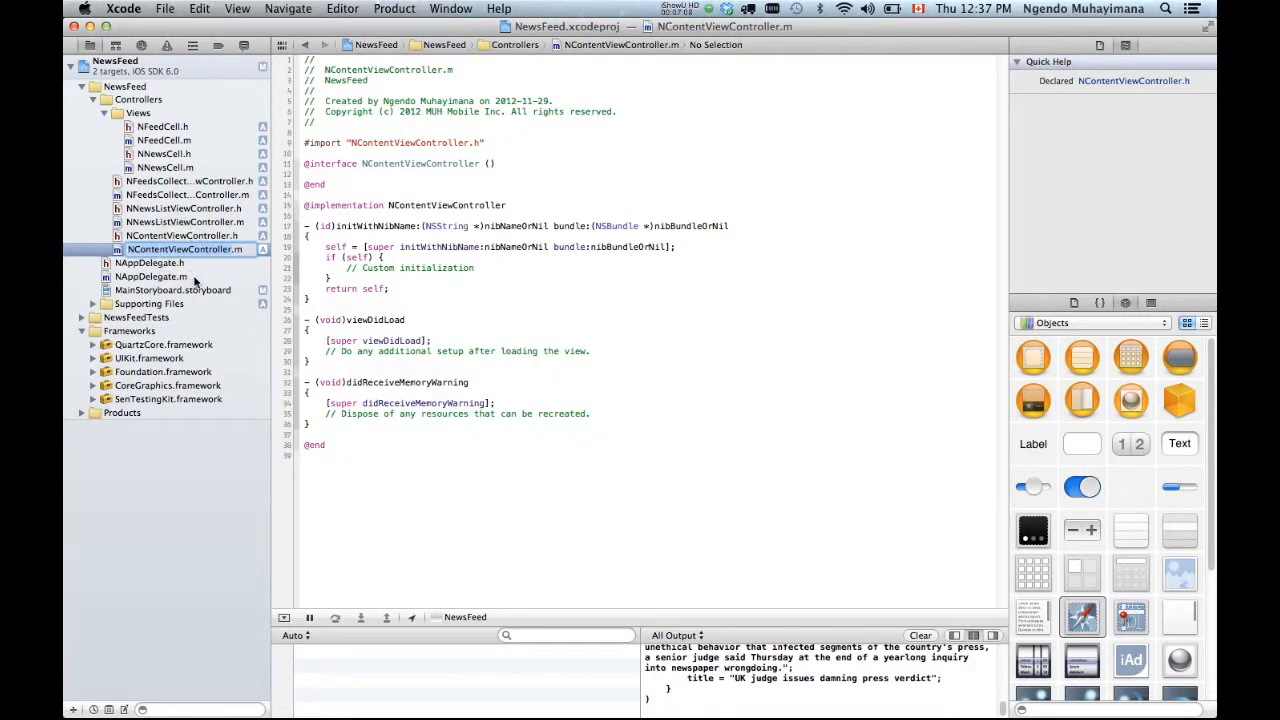
pyautogui.click(307, 173)
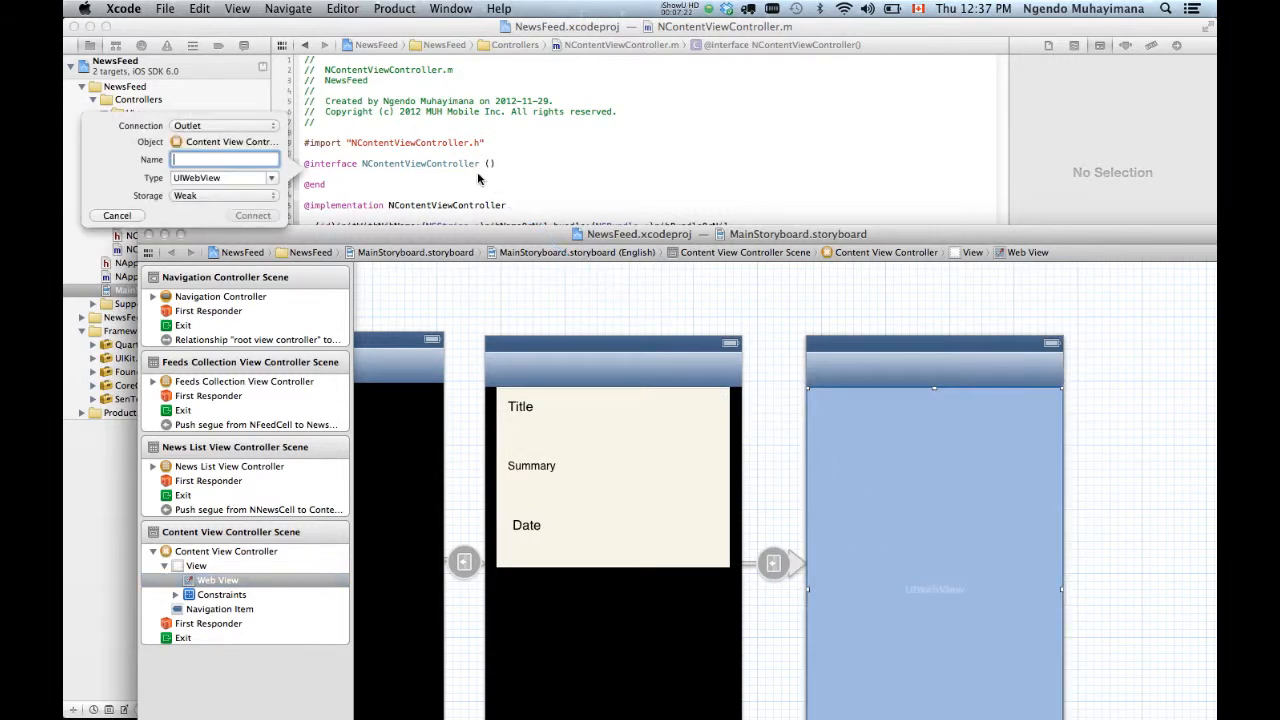
pyautogui.write('webVi')
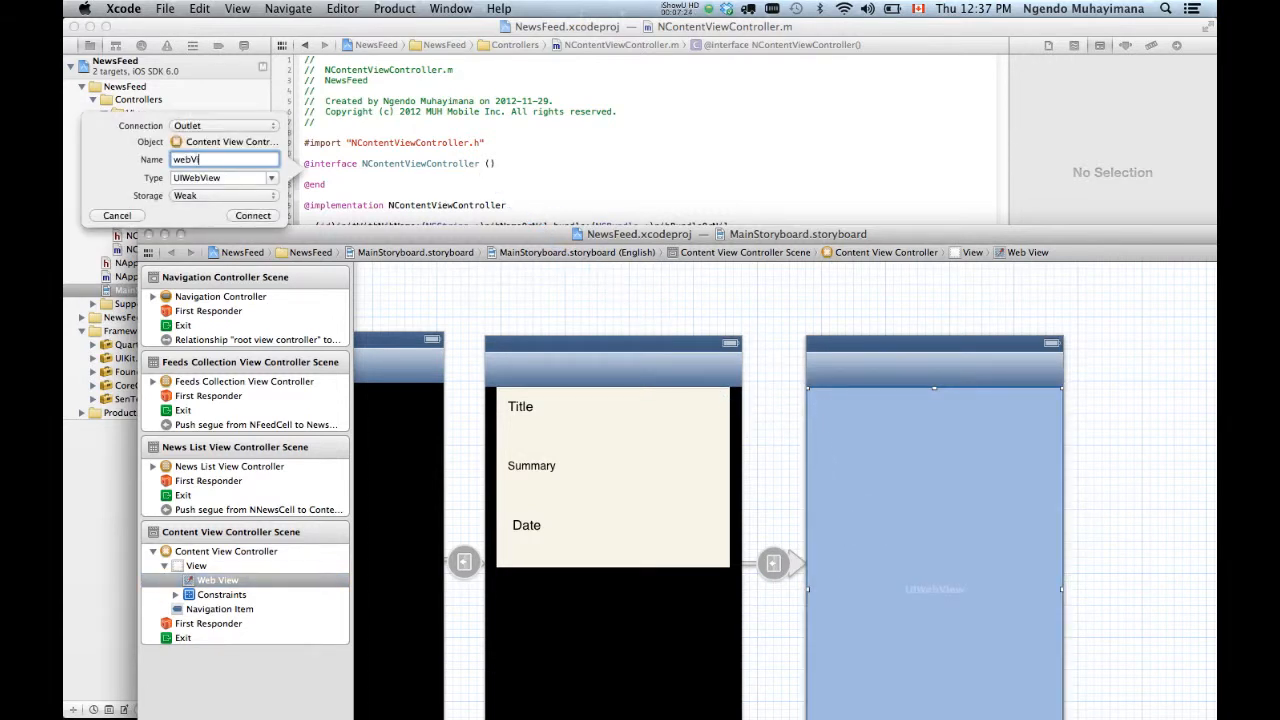
pyautogui.click(252, 215)
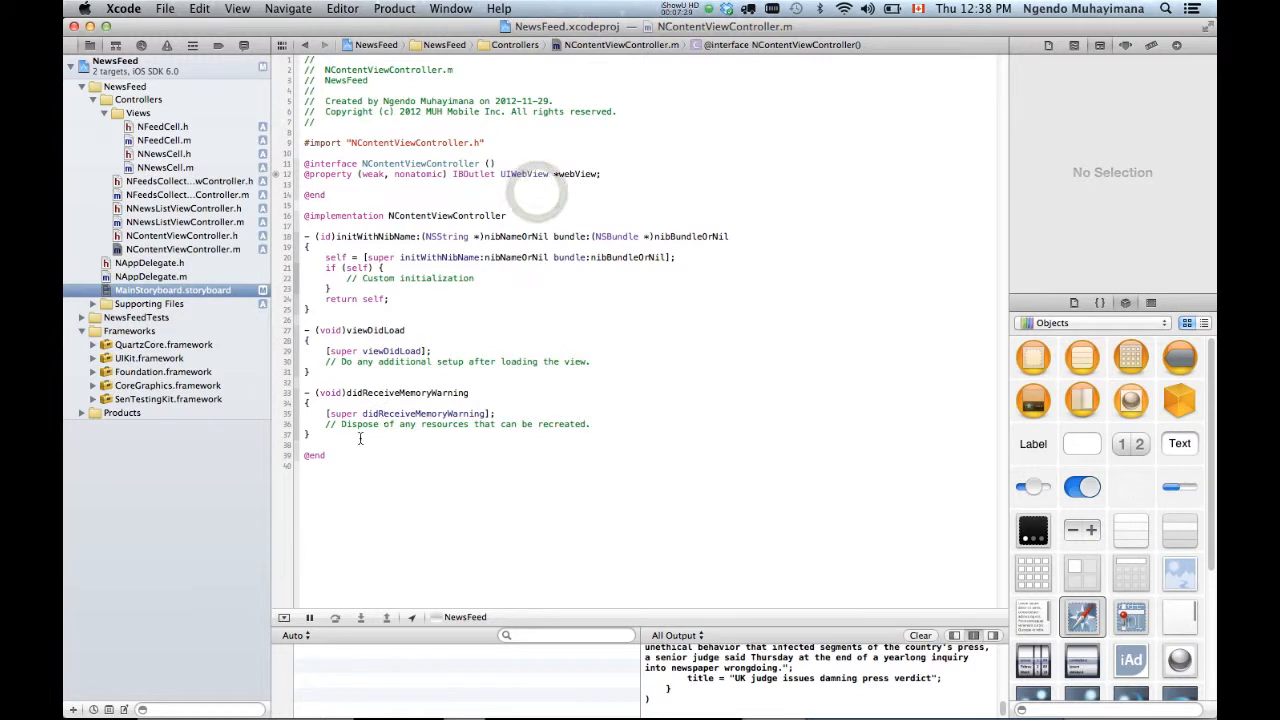
# Add viewDidAppear: loading self.contentURL into webView, checking loadRequest docs and the contentURL declaration.
pyautogui.click(571, 173)
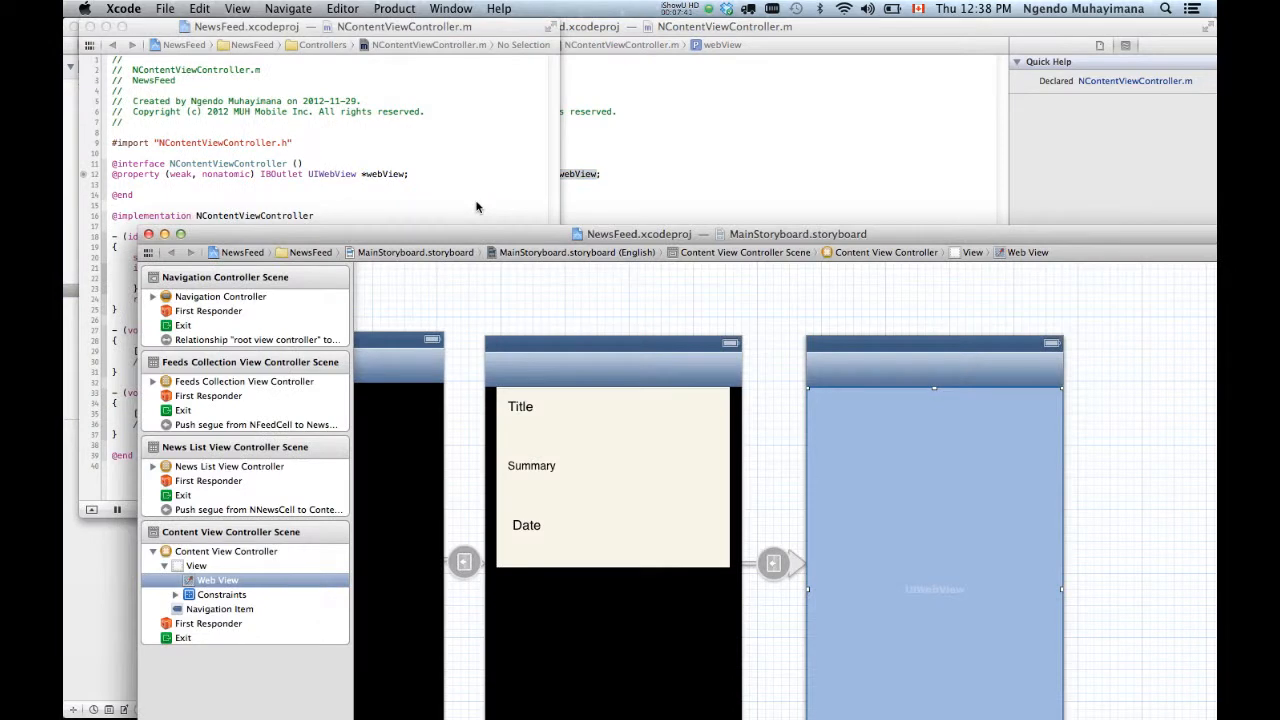
pyautogui.moveTo(663, 171)
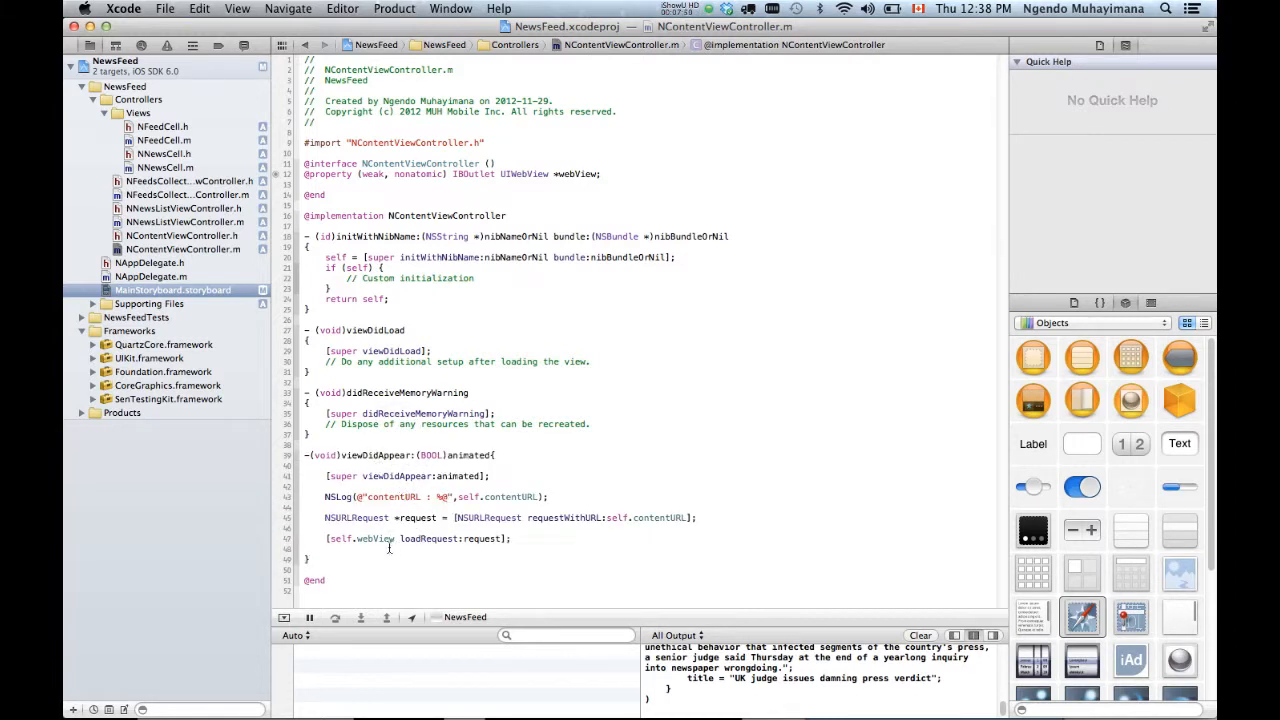
pyautogui.click(425, 538)
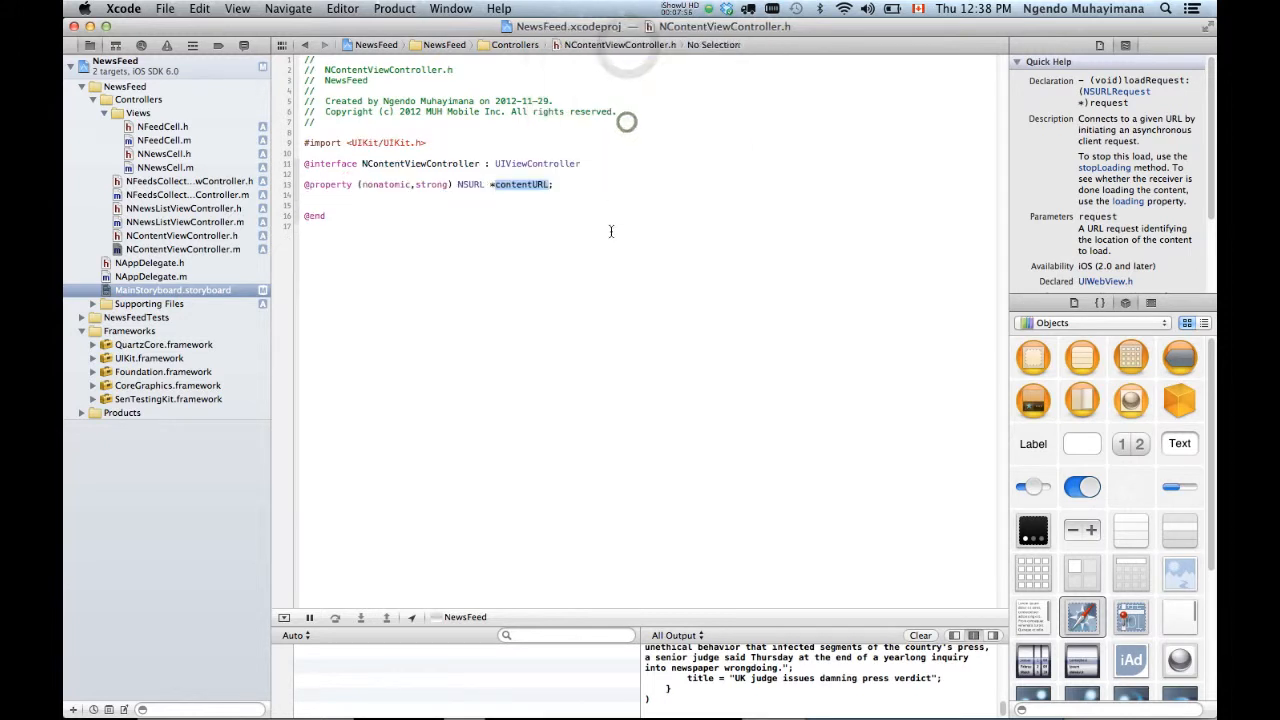
pyautogui.click(522, 184)
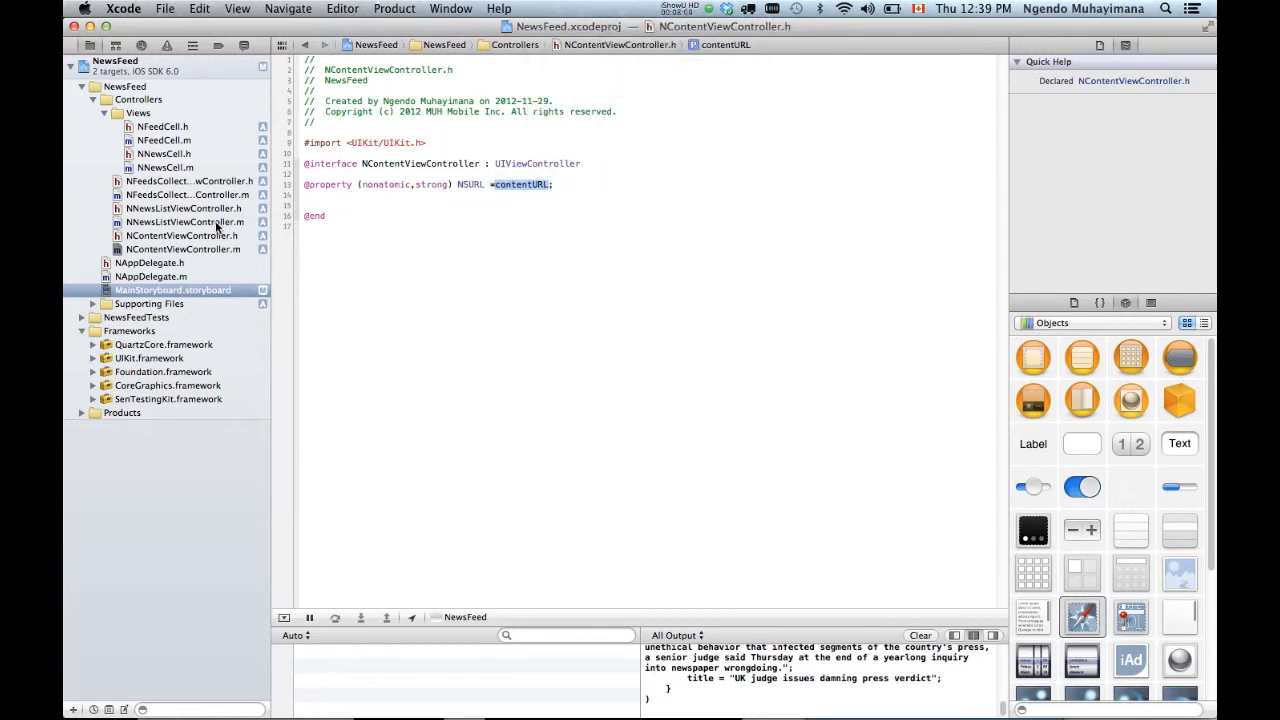
# Implement prepareForSegue:sender: passing the selected item's link as contentURL, importing NContentViewController.h.
pyautogui.click(183, 249)
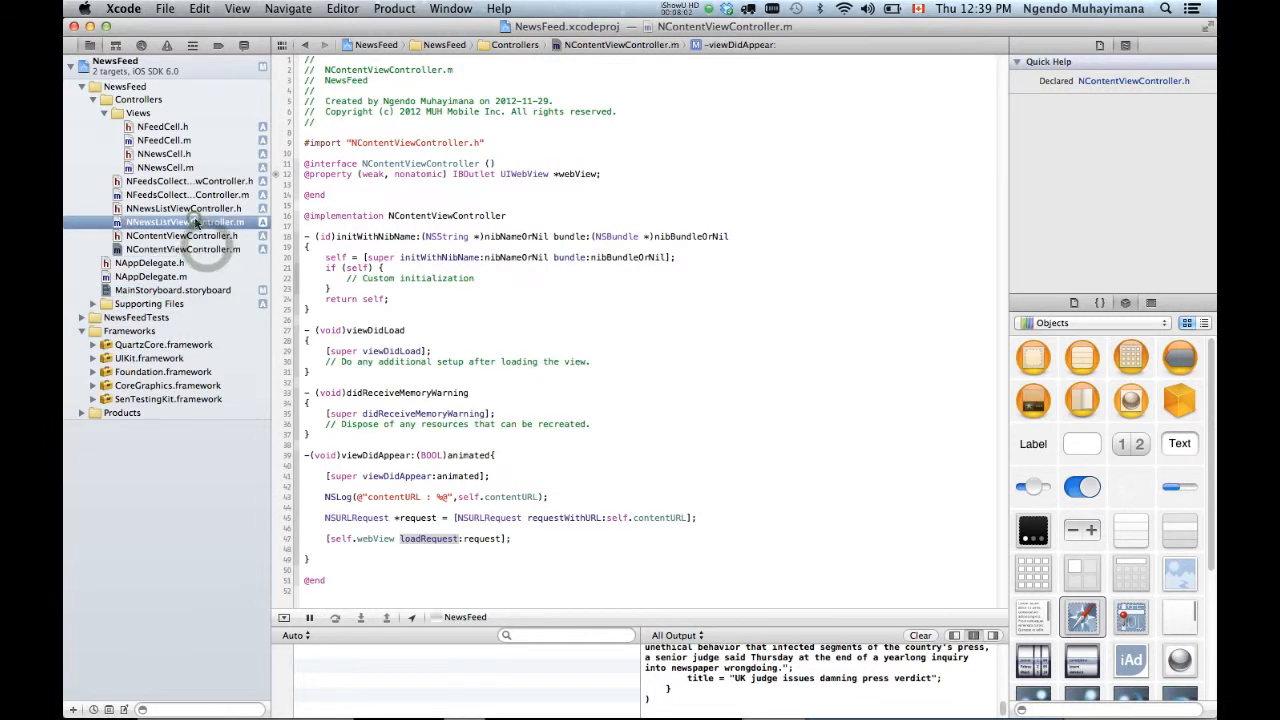
pyautogui.click(183, 221)
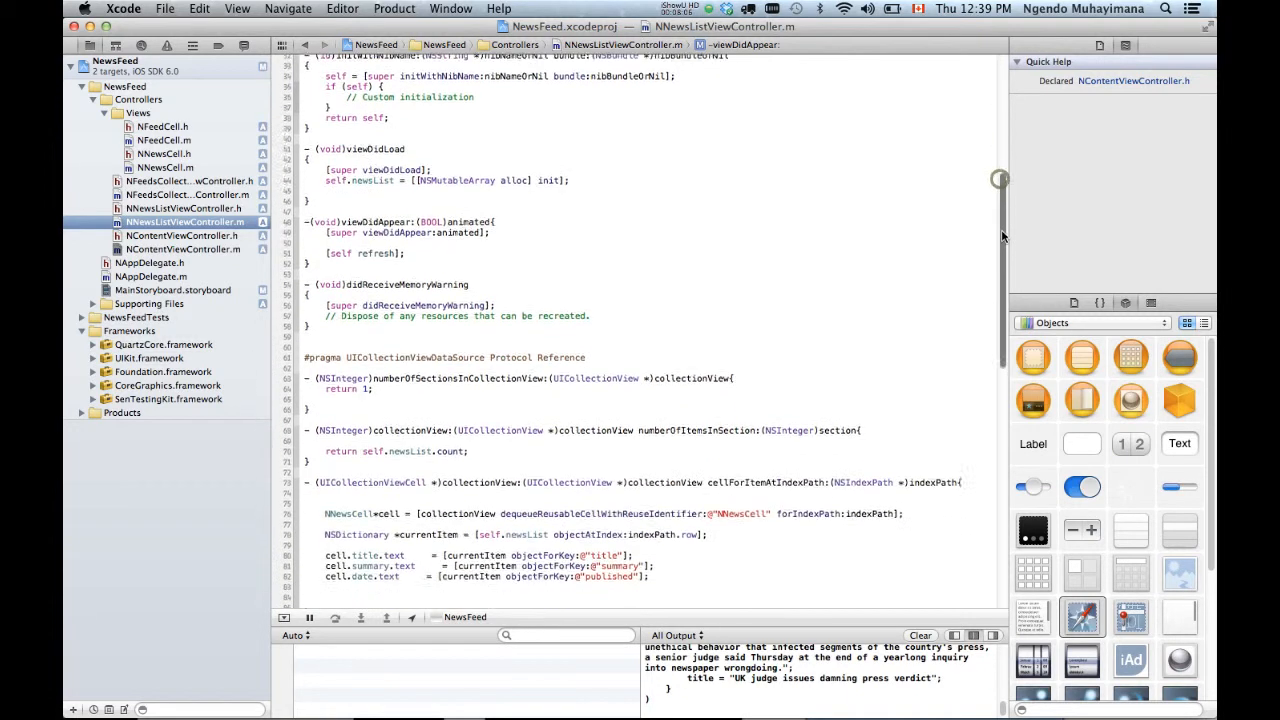
pyautogui.scroll(-3)
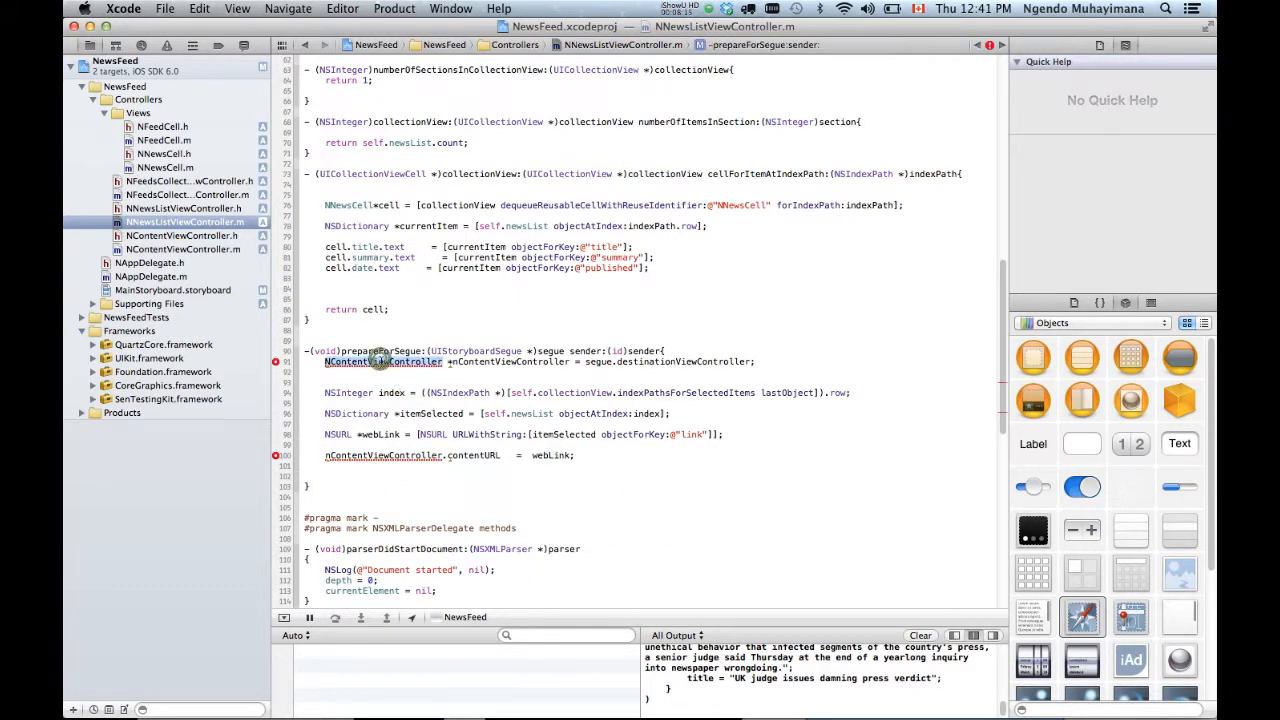
pyautogui.click(383, 361)
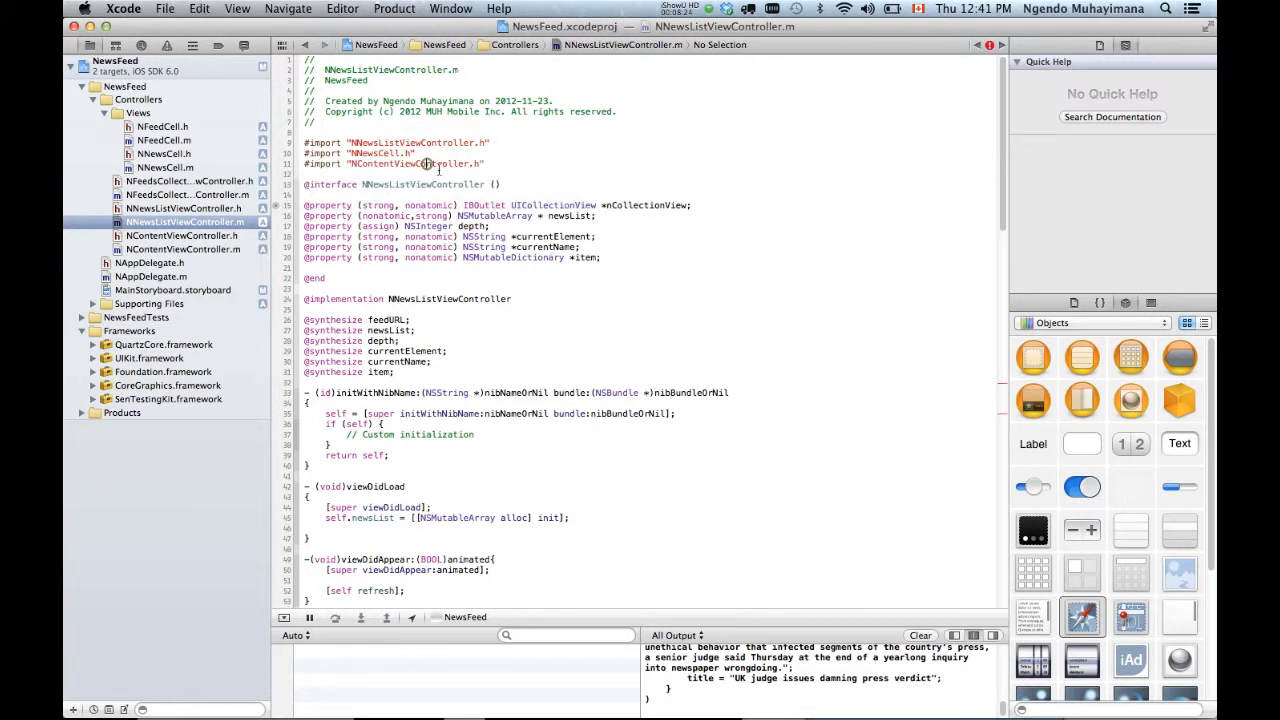
pyautogui.scroll(-3)
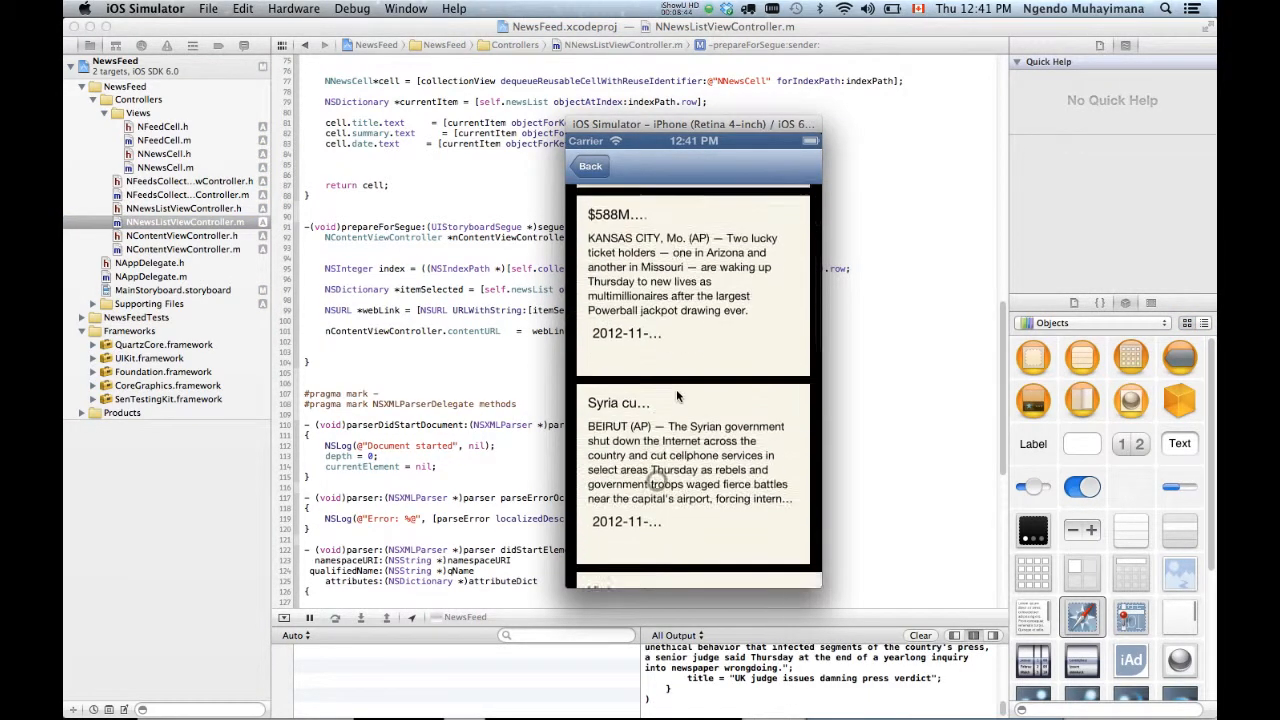
# Scroll the running NewsFeed news list showing truncated titles and dates.
pyautogui.scroll(-3)
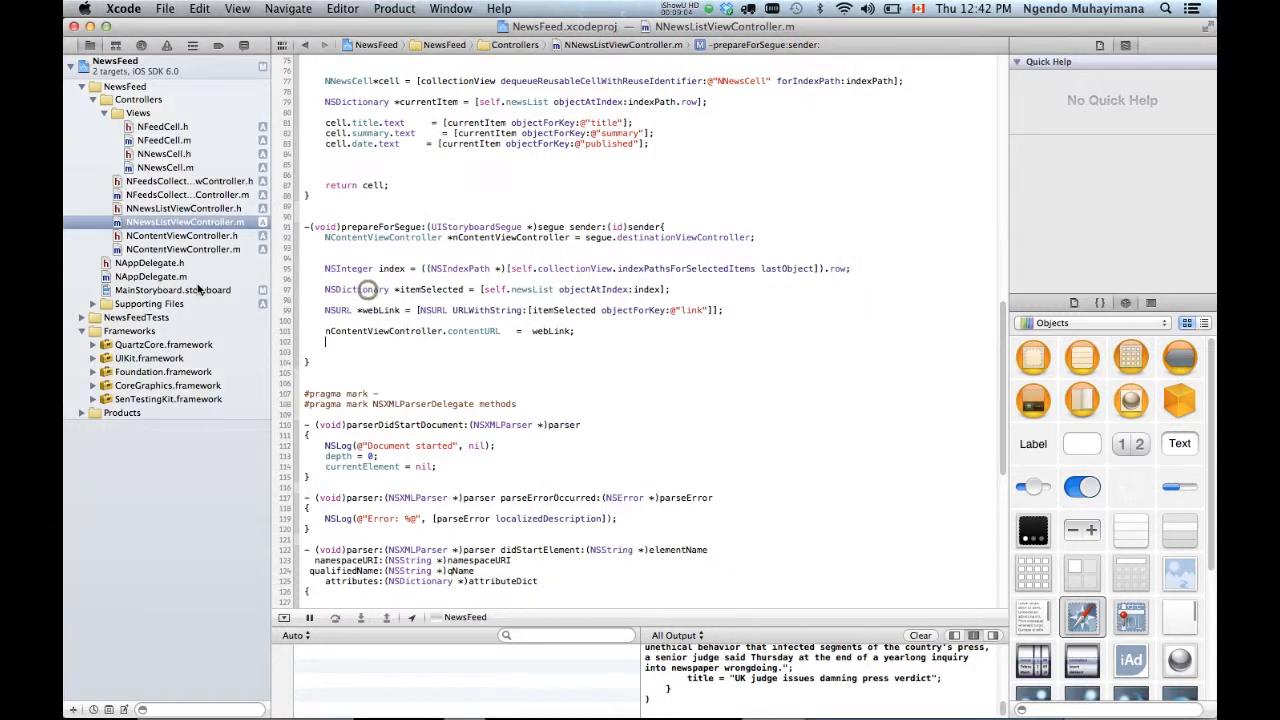
# In MainStoryboard, widen the NNewsCell Title label and make it red.
pyautogui.click(172, 289)
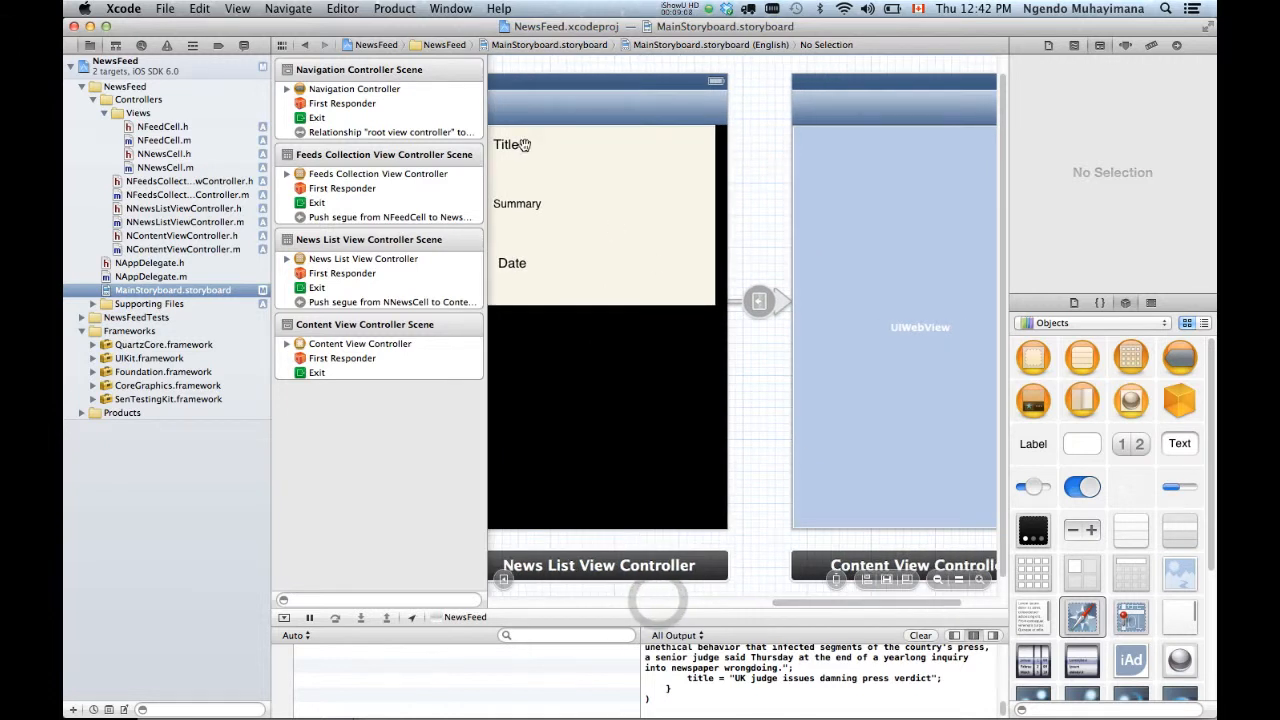
pyautogui.click(508, 144)
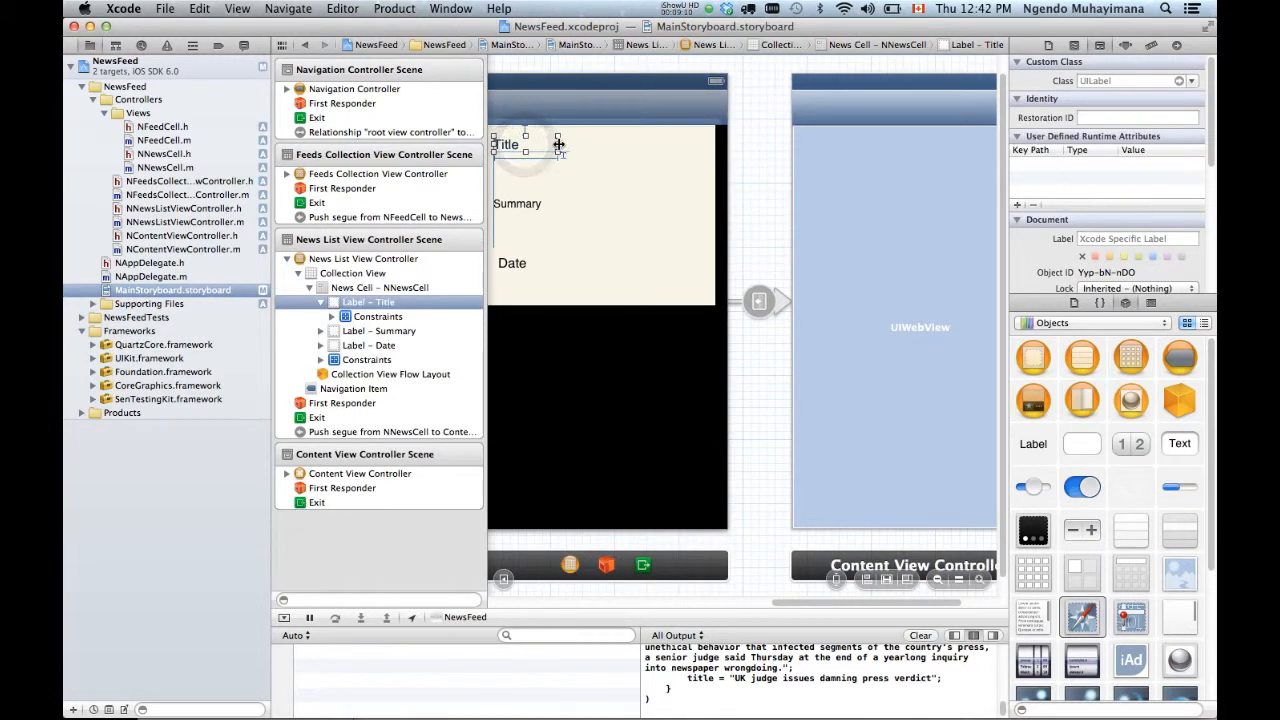
pyautogui.moveTo(558, 144); pyautogui.dragTo(698, 144)
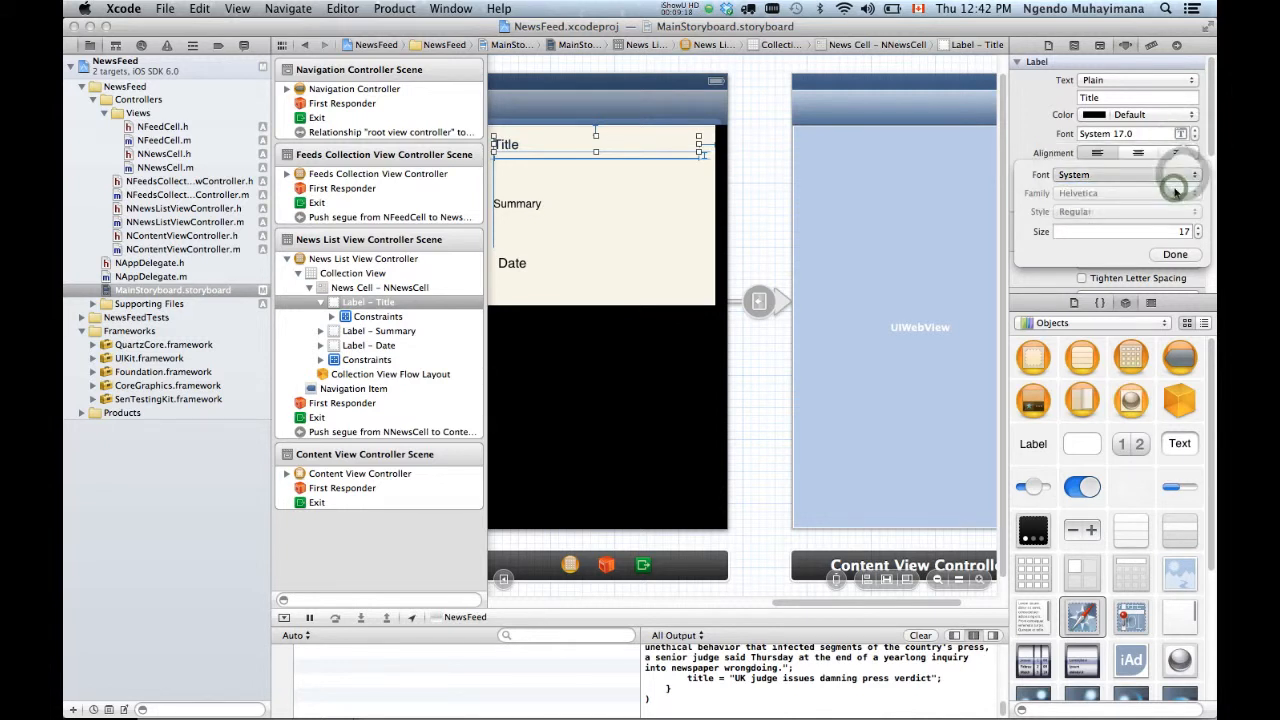
pyautogui.click(1137, 114)
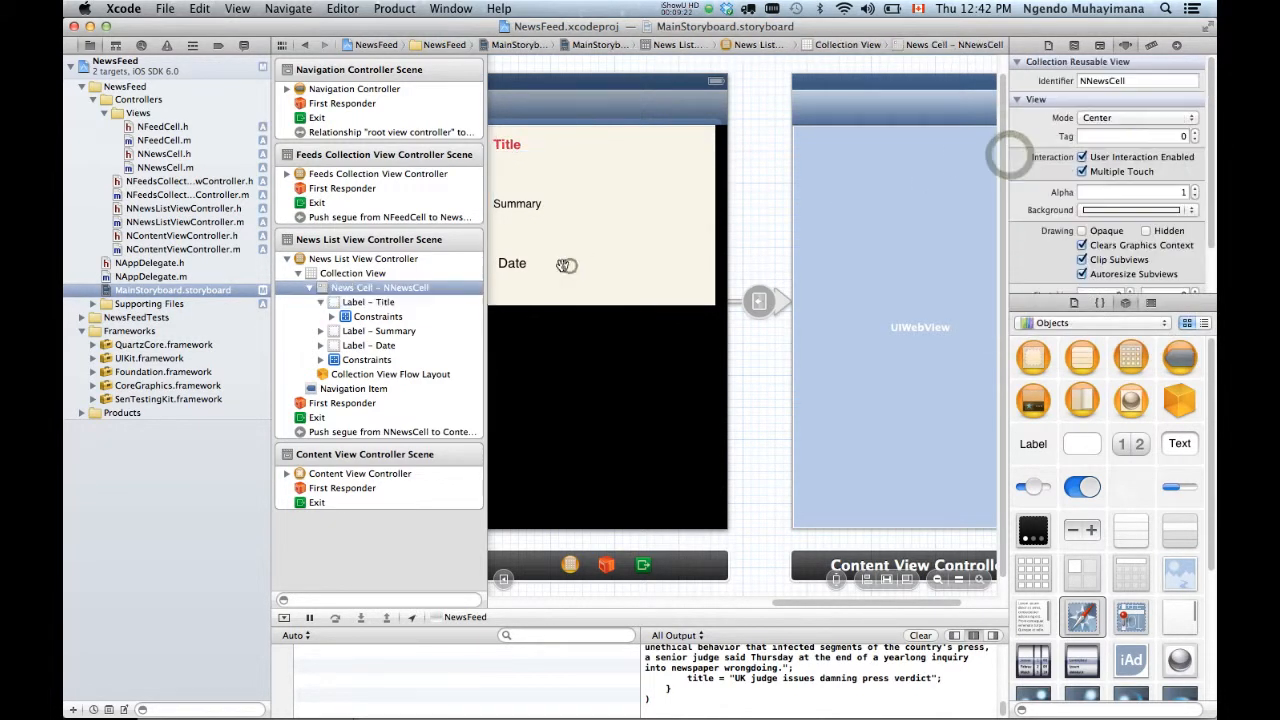
# Make the Date label blue with a smaller 12-point font.
pyautogui.click(512, 262)
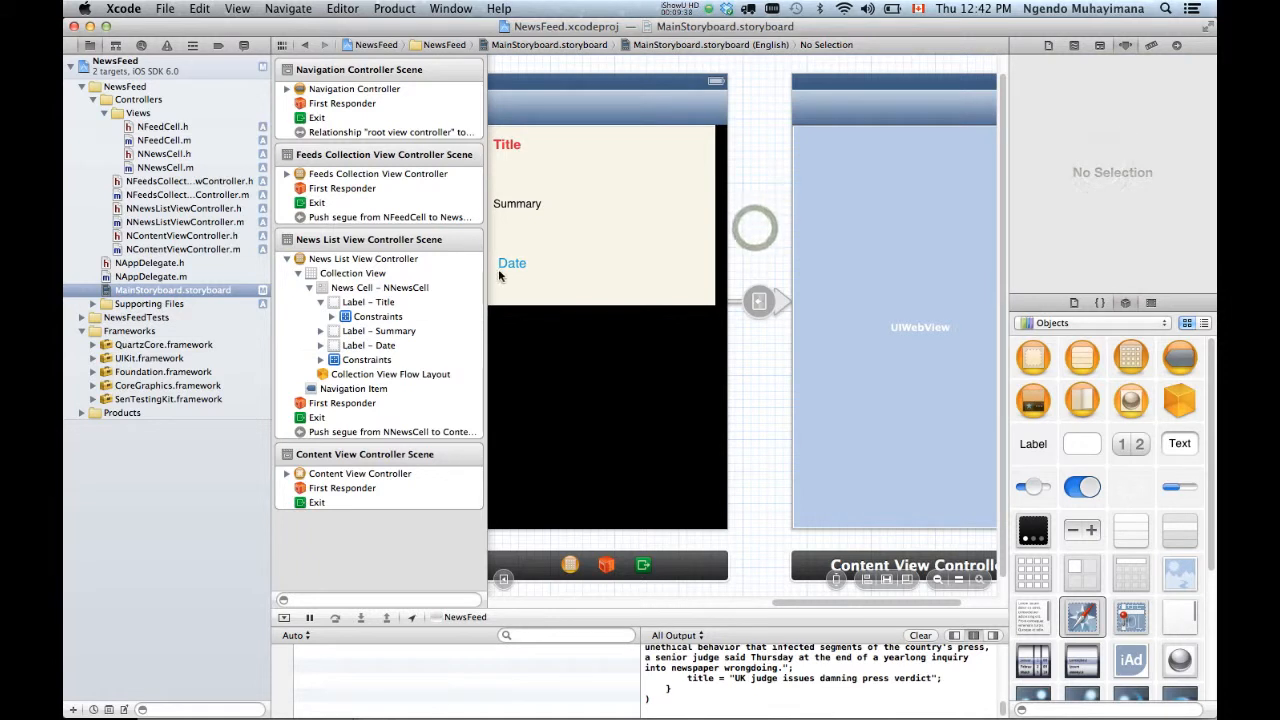
pyautogui.click(512, 263)
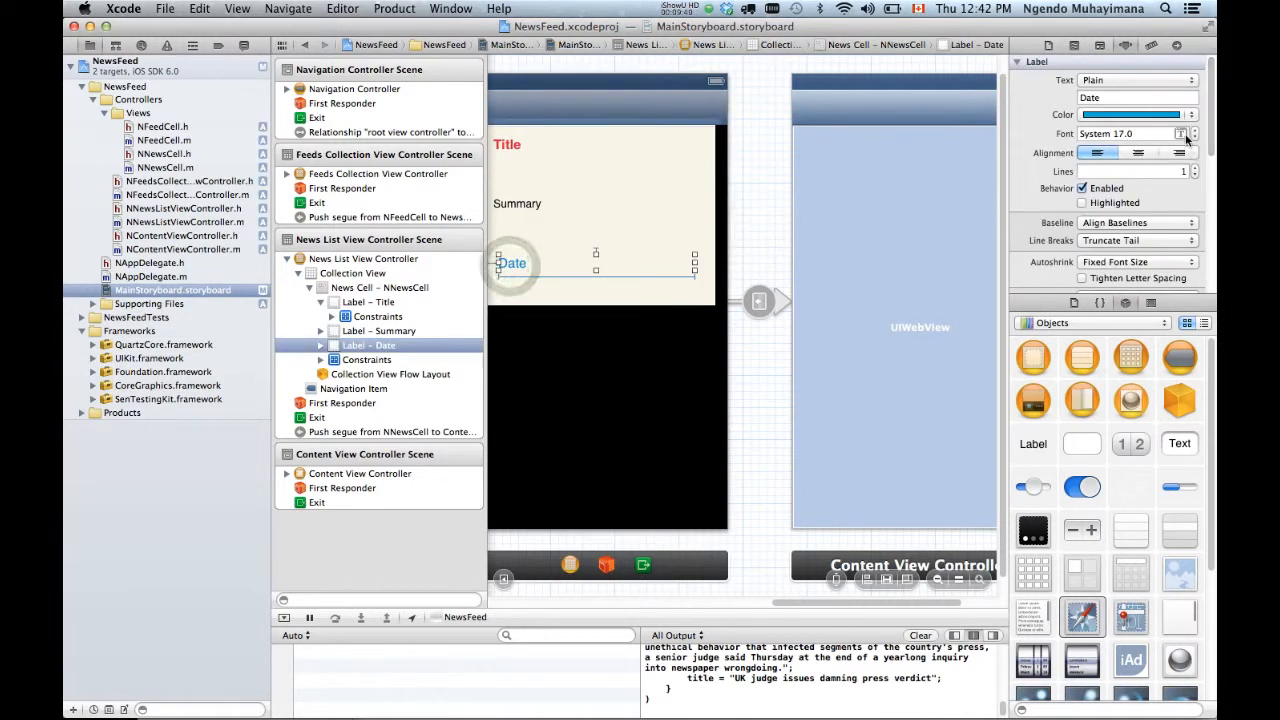
pyautogui.click(1193, 139)
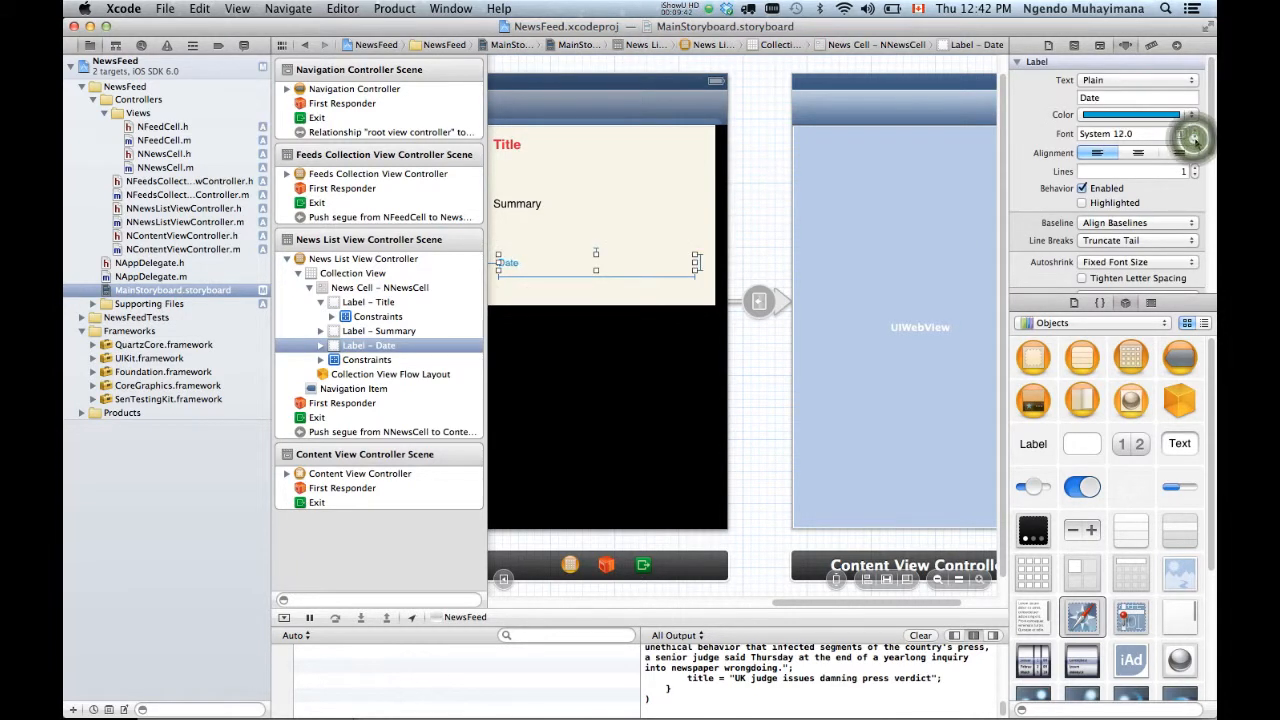
pyautogui.click(747, 207)
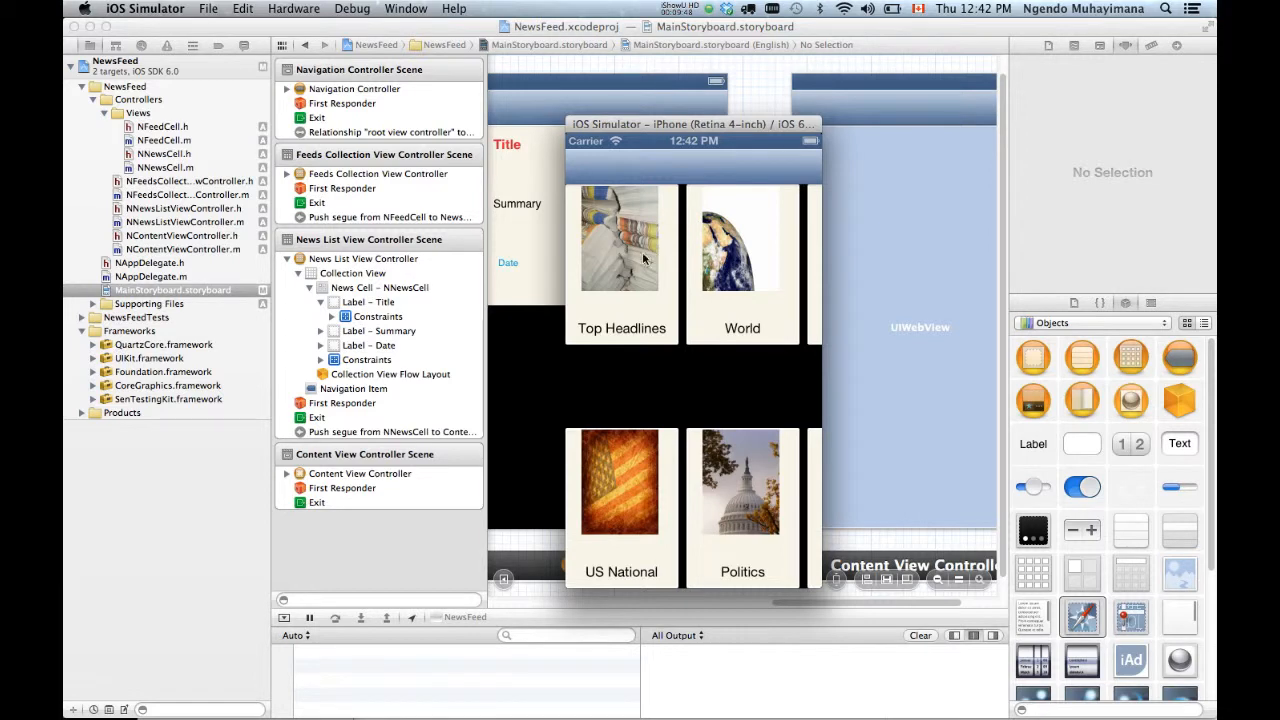
# Open Top Headlines in the Simulator to view red titles and small blue dates.
pyautogui.click(620, 238)
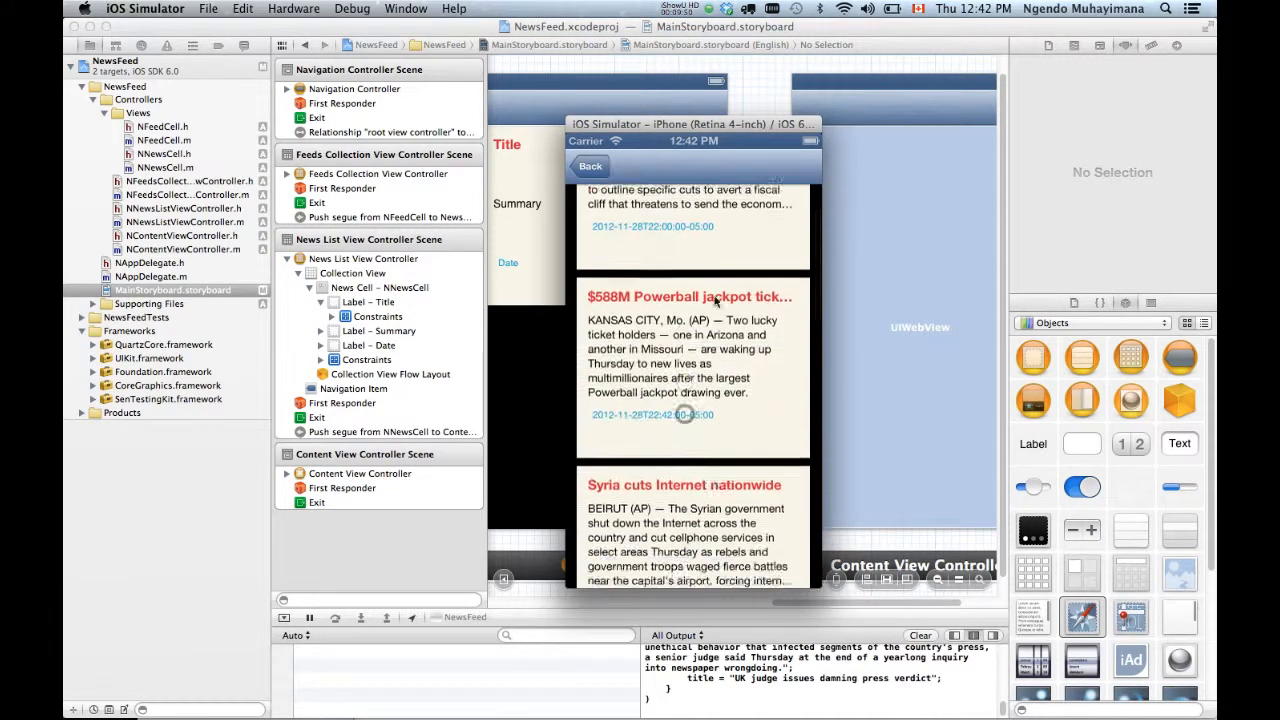